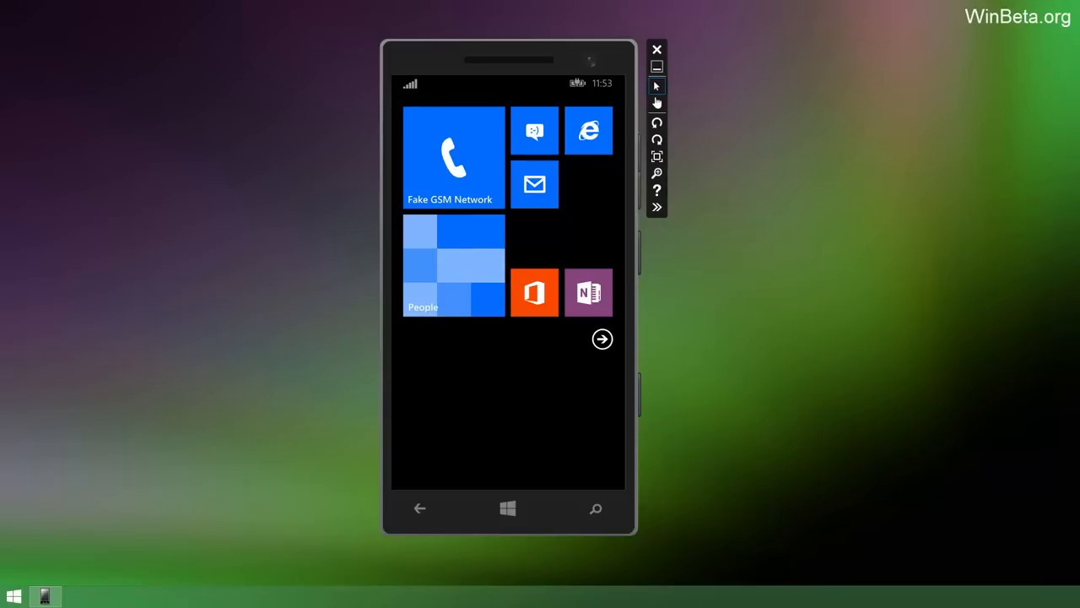
mouse_move(459, 403)
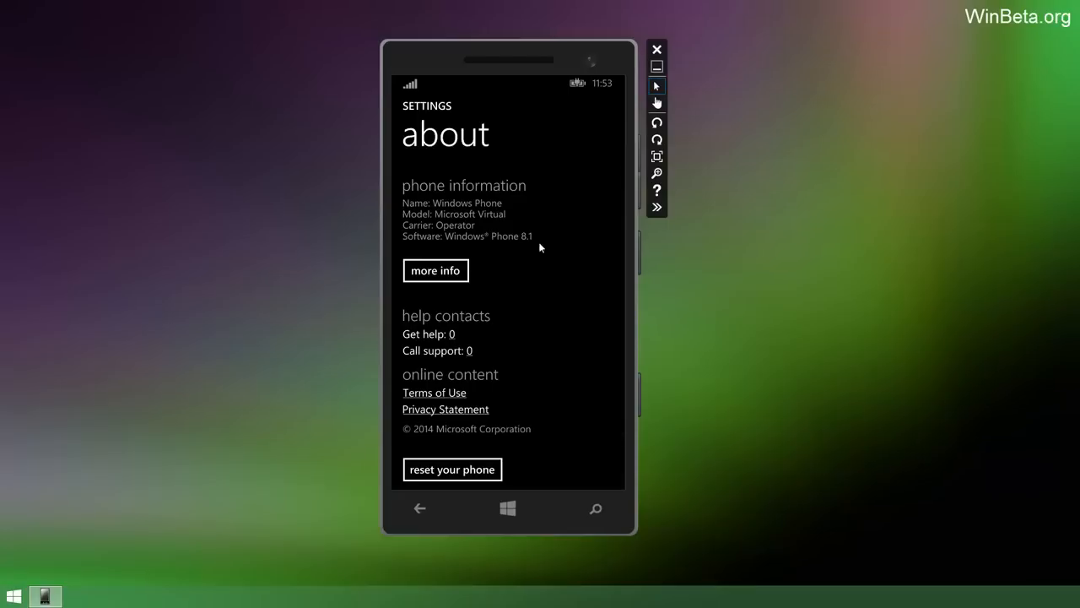
mouse_move(516, 449)
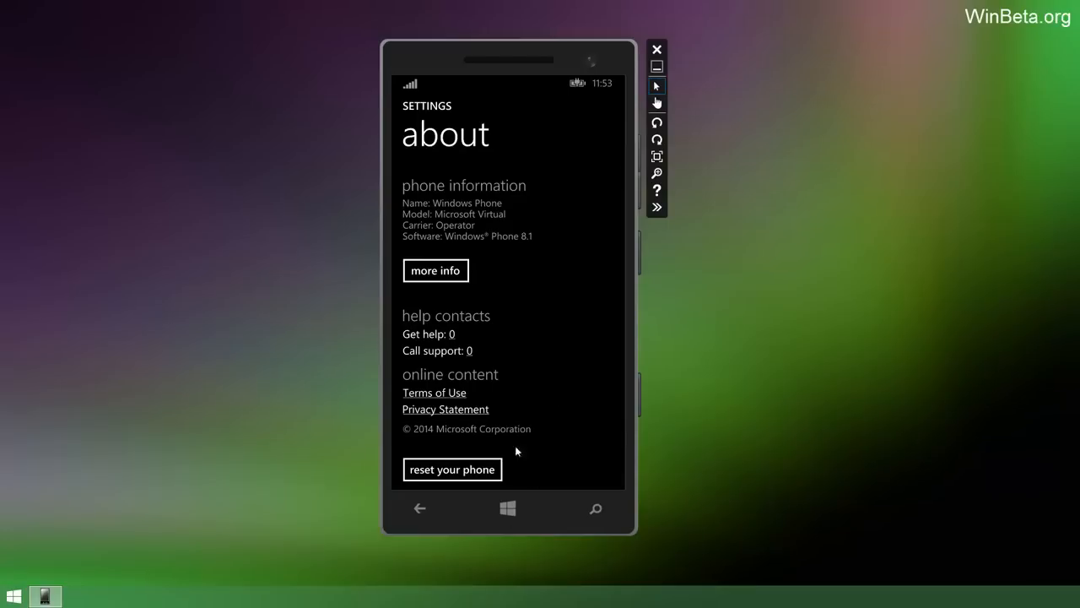
Return from the About page to the Start screen.
click(506, 510)
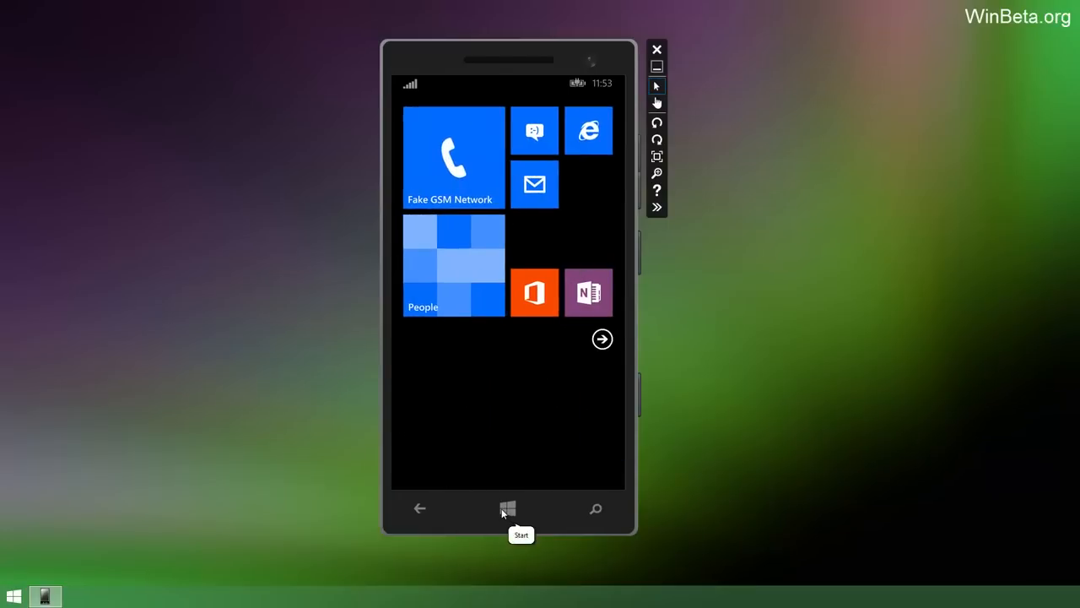
mouse_move(560, 389)
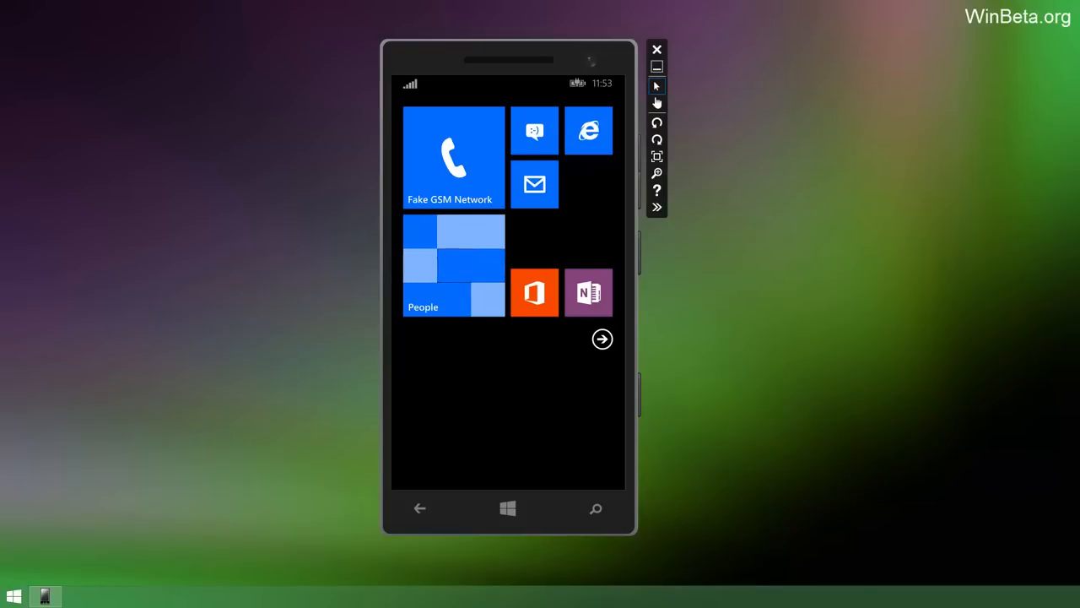
mouse_move(657, 172)
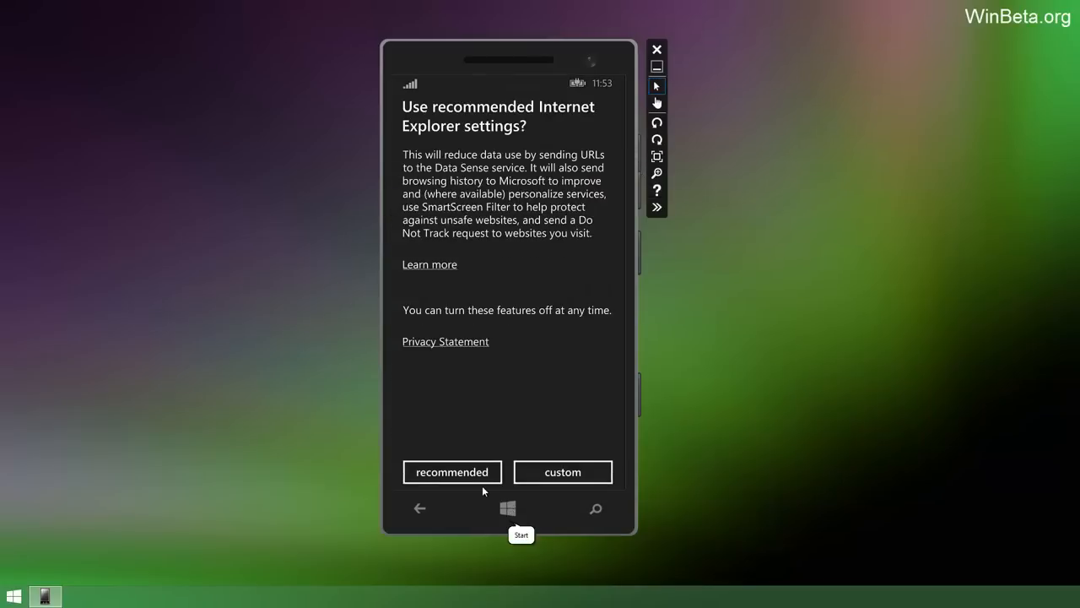
click(453, 473)
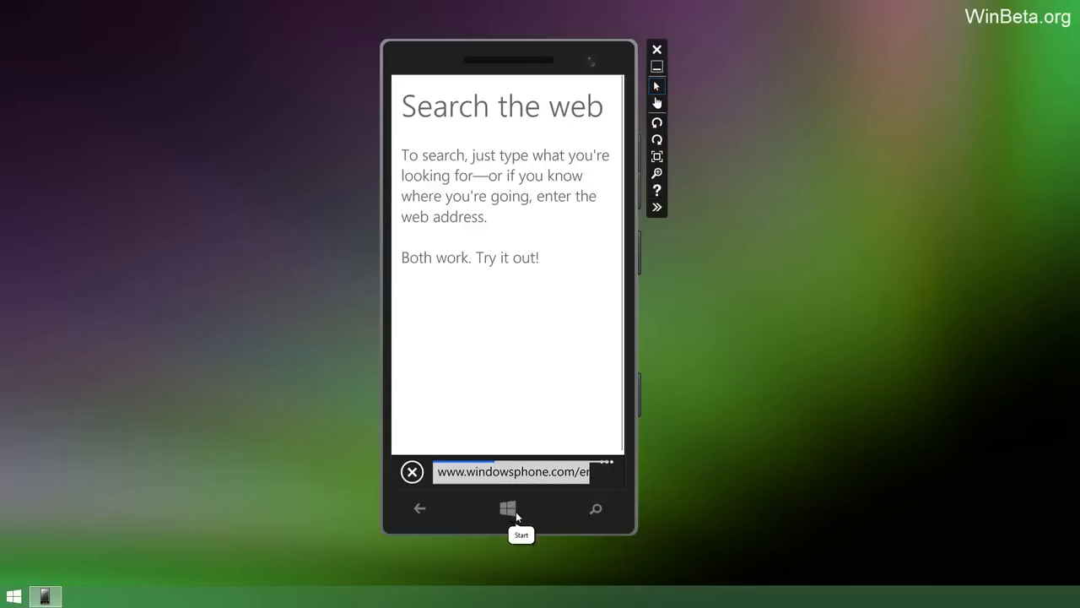
click(510, 509)
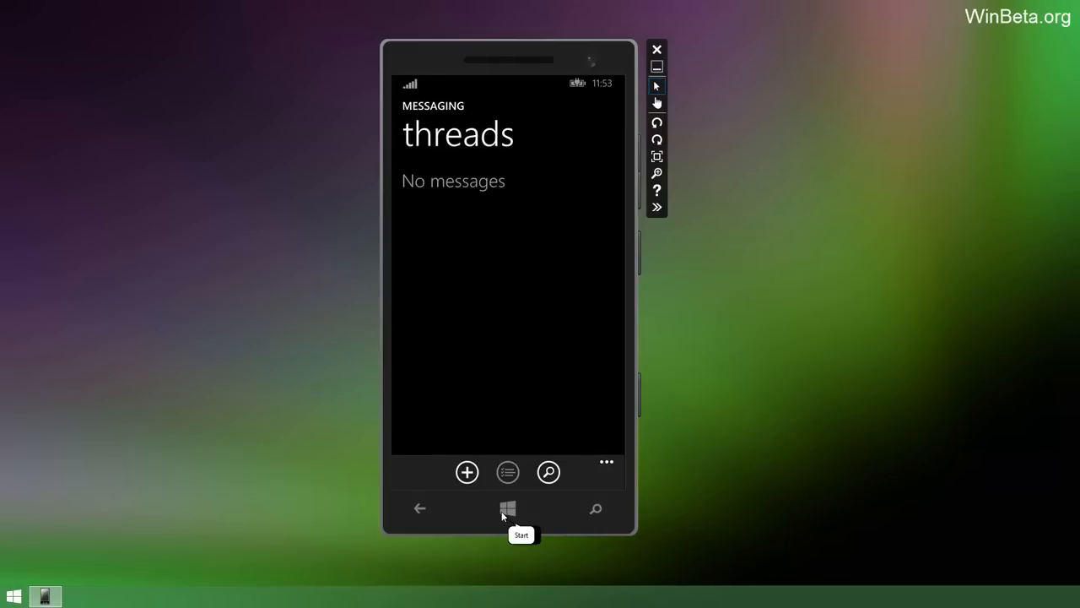
click(506, 508)
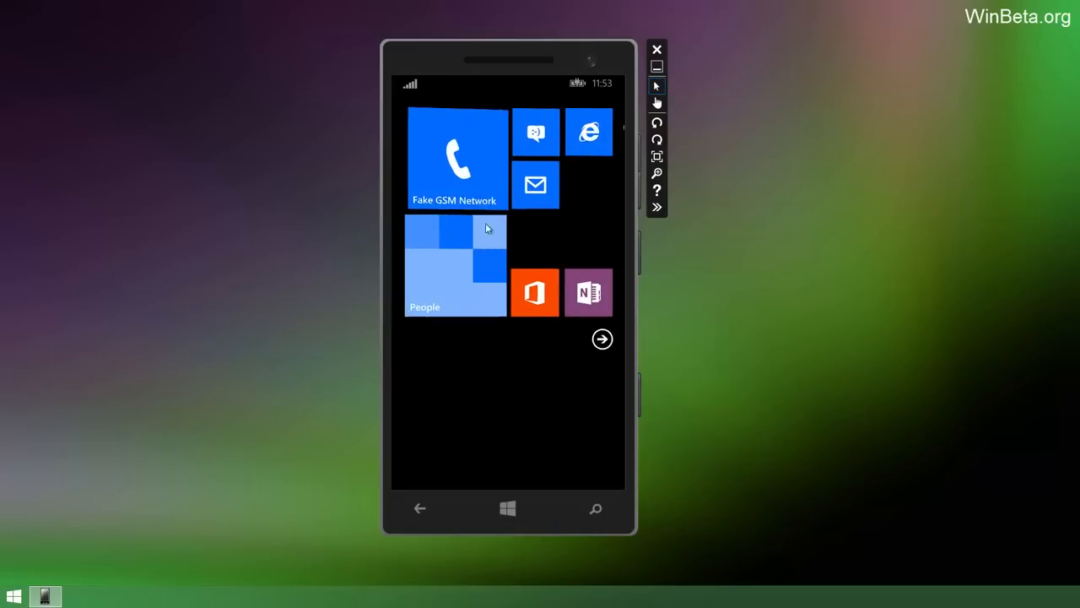
click(456, 159)
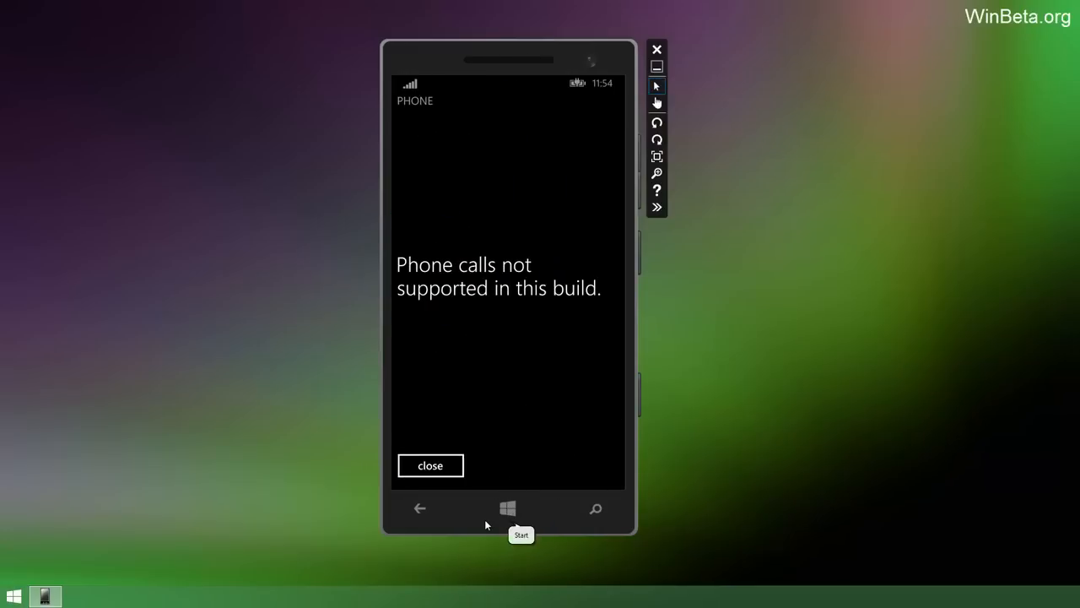
click(507, 509)
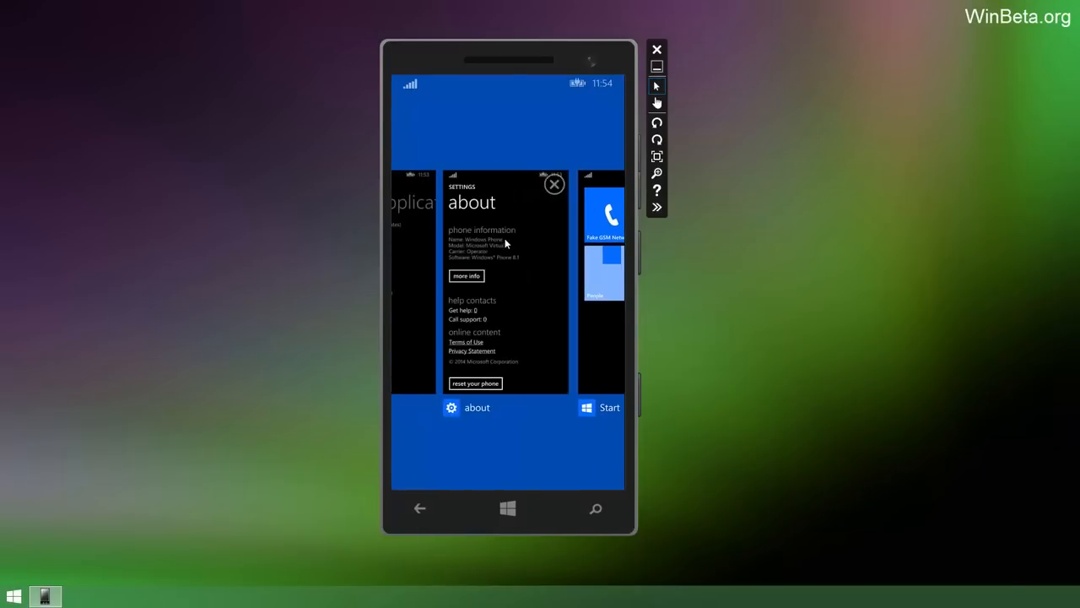
click(553, 184)
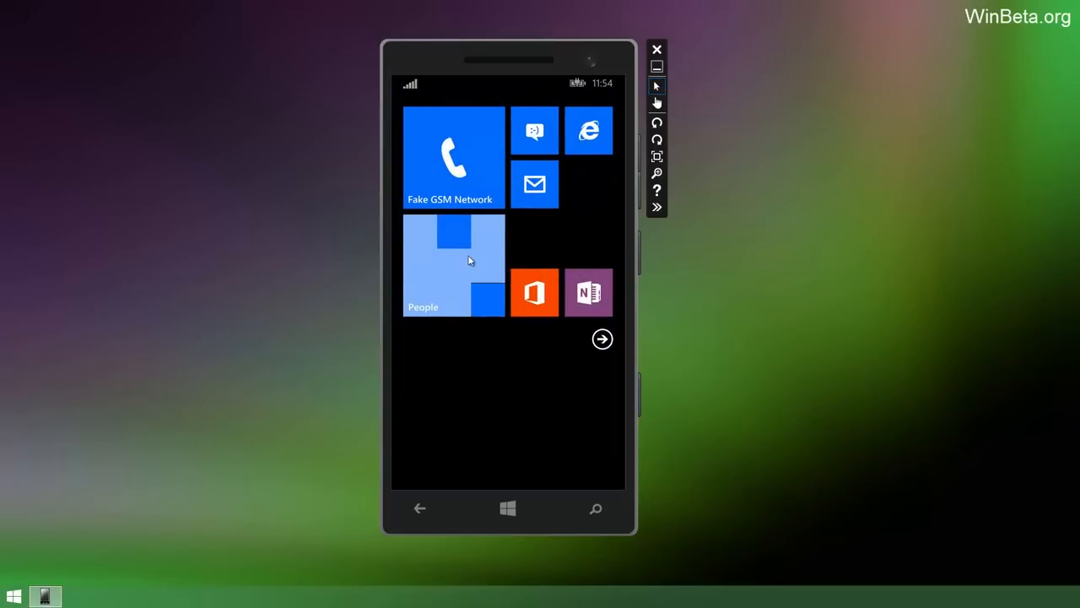
click(452, 263)
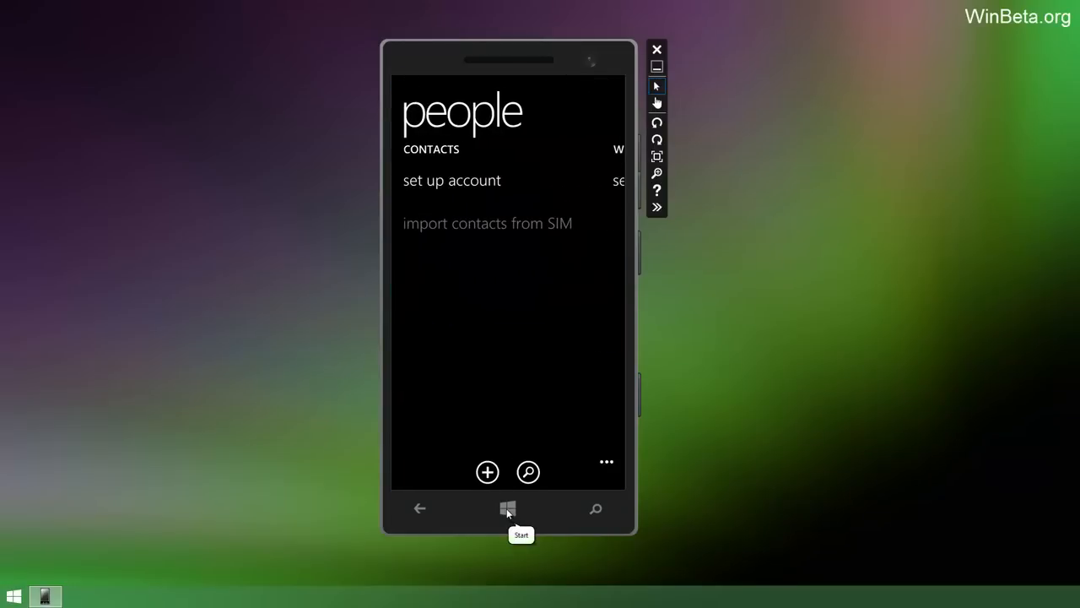
click(507, 510)
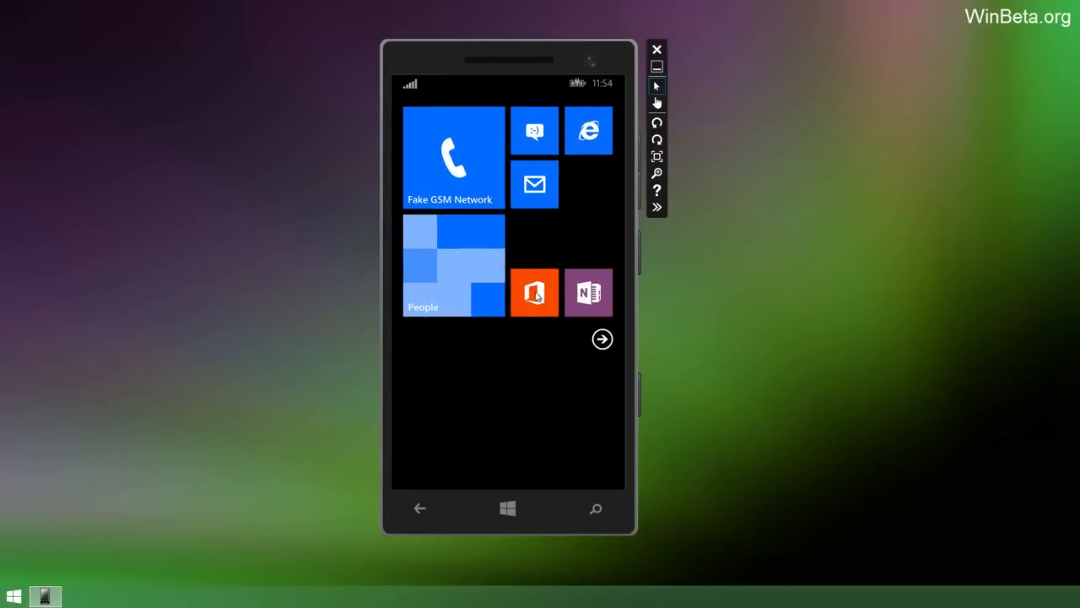
click(534, 293)
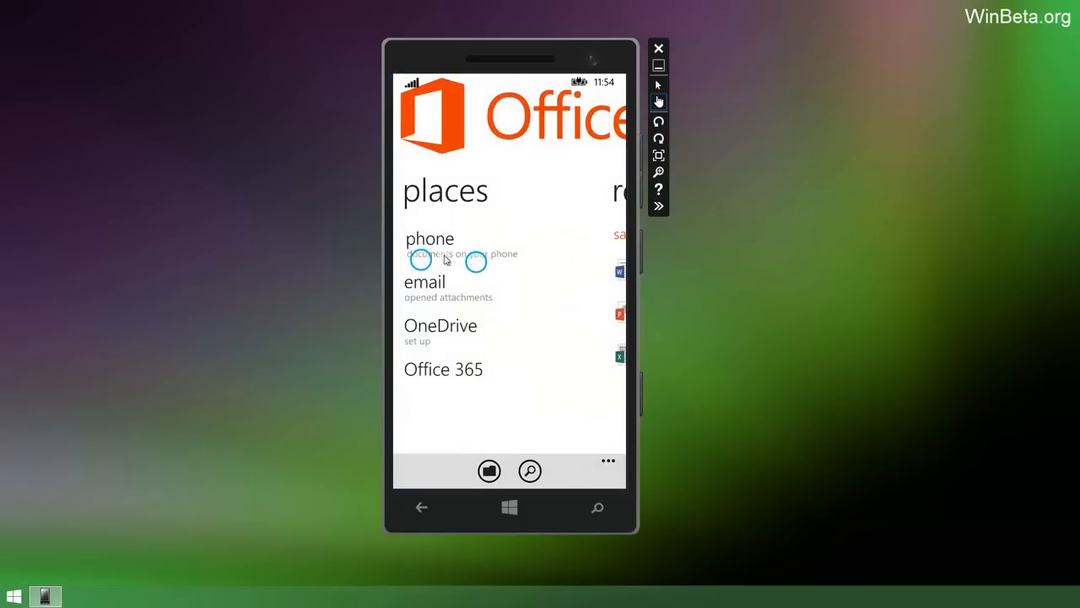
click(422, 507)
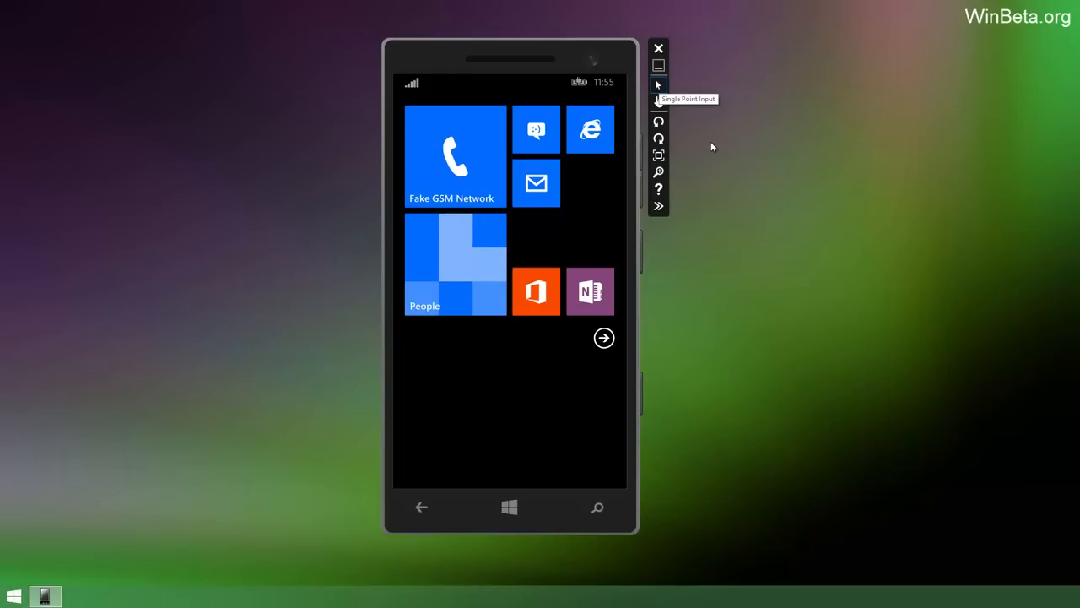
From the app list, view the project my screen settings and go back to the settings list.
click(604, 338)
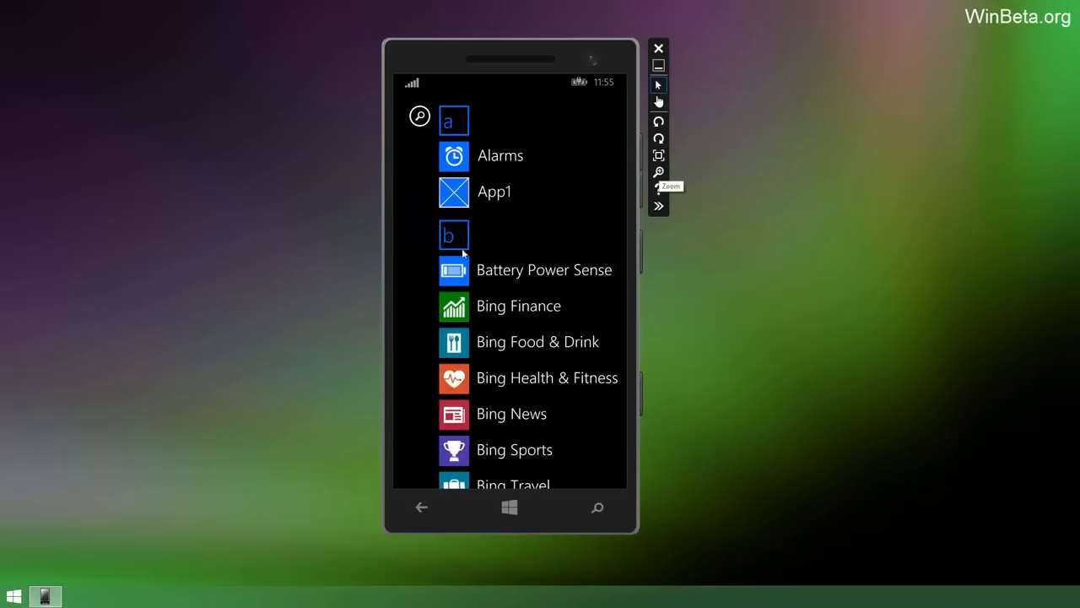
scroll(down, 3)
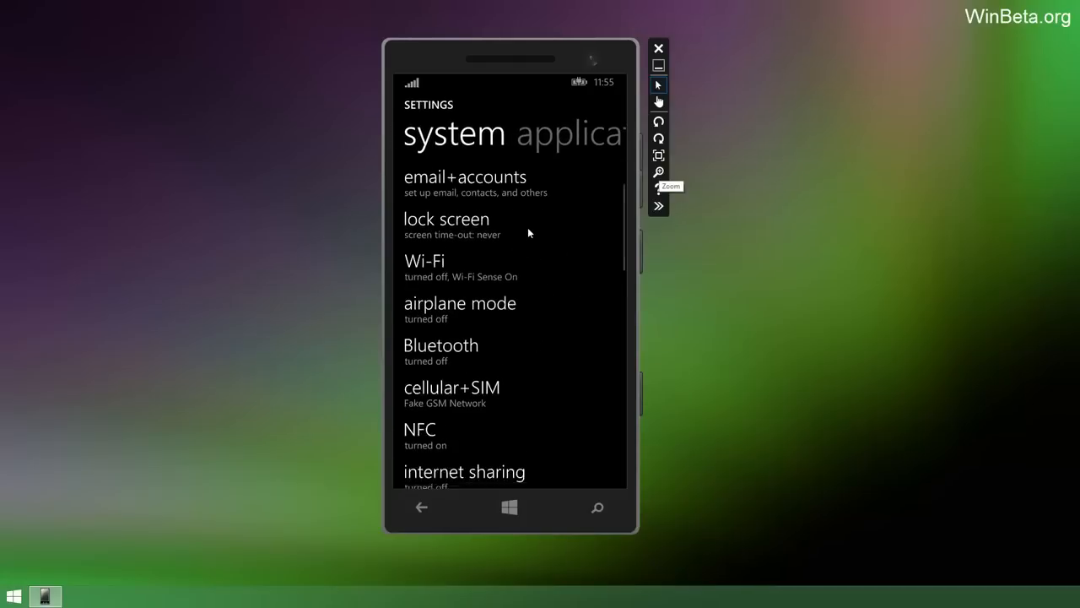
scroll(down, 3)
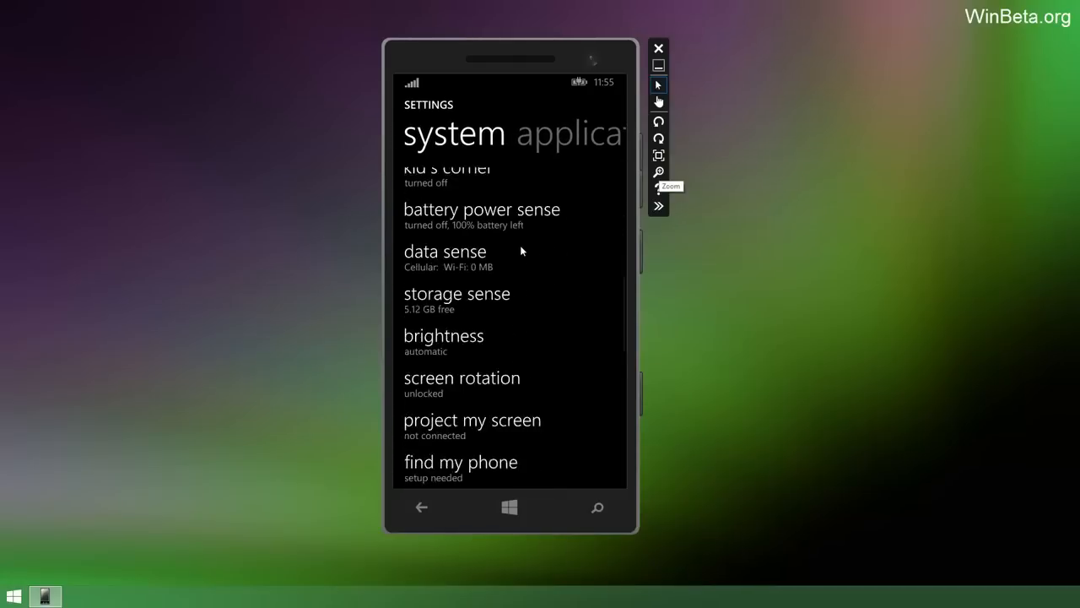
click(473, 420)
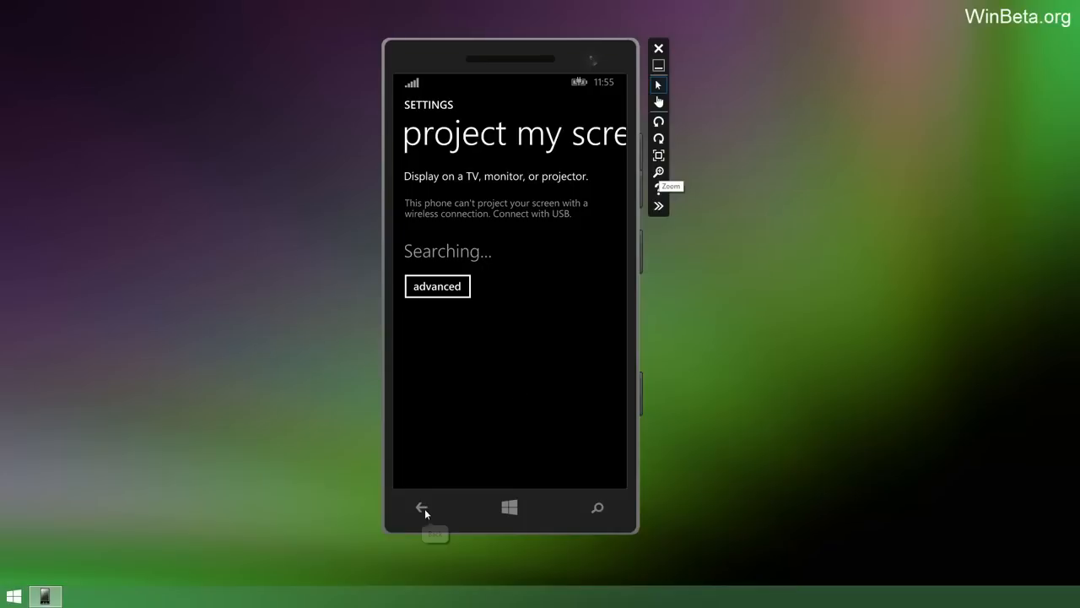
click(425, 509)
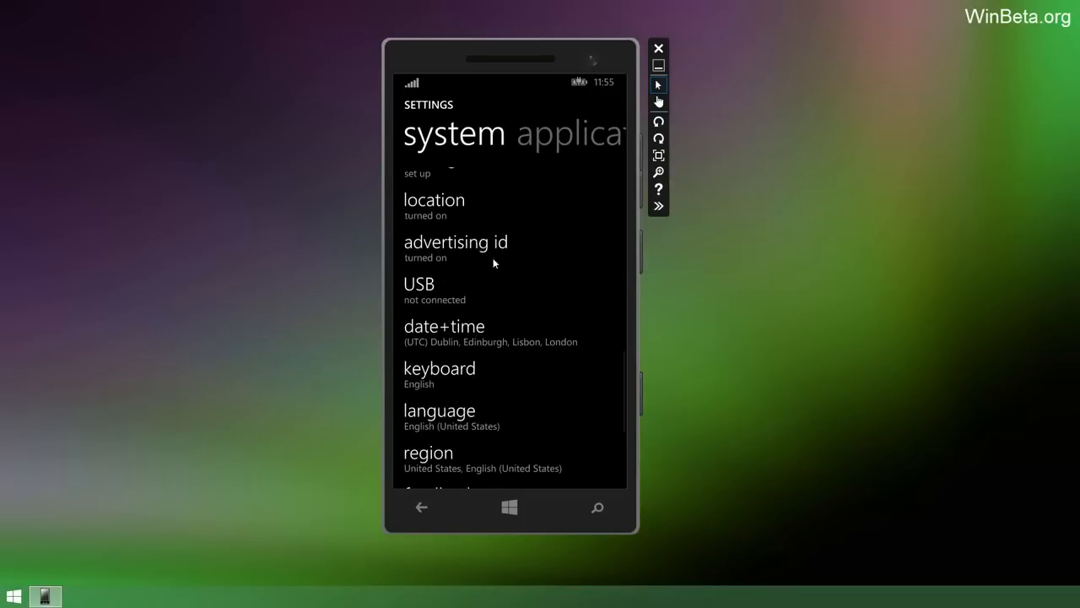
View the advertising ID settings, go back, and open the USB settings page.
click(456, 243)
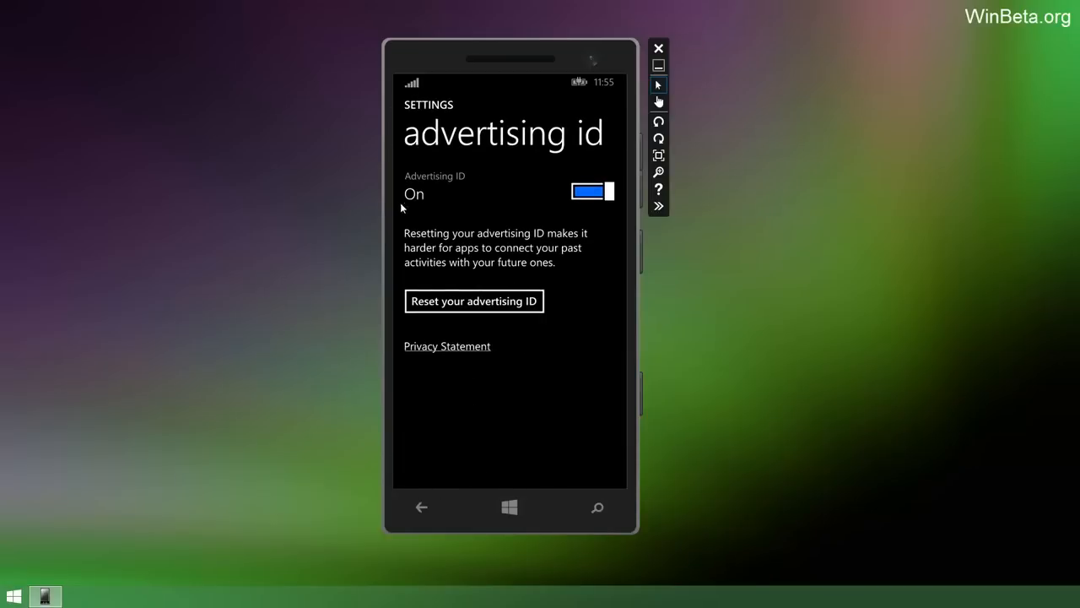
mouse_move(518, 158)
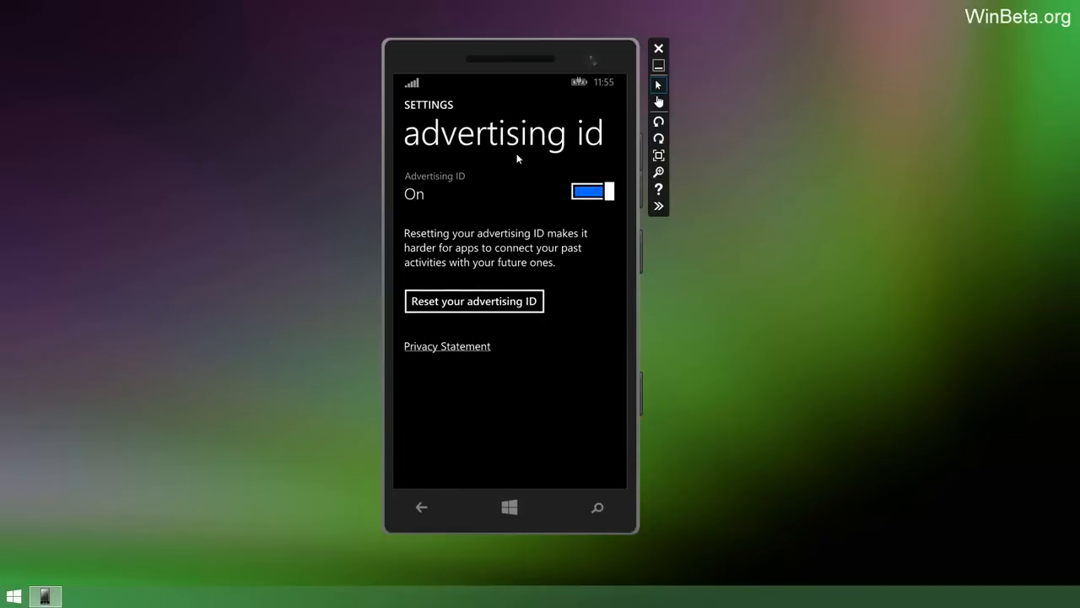
click(422, 506)
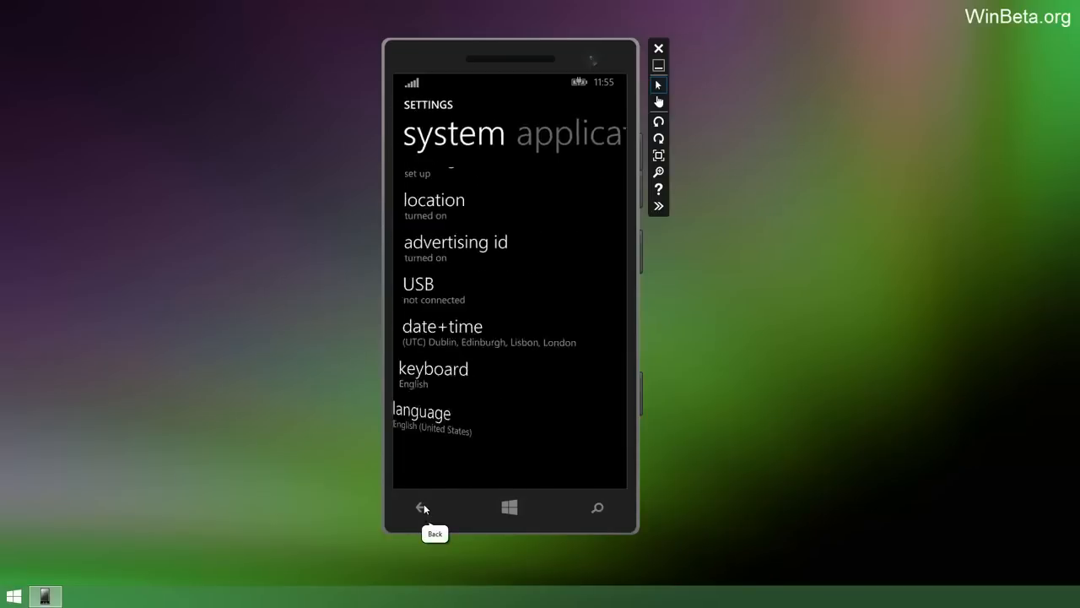
scroll(down, 3)
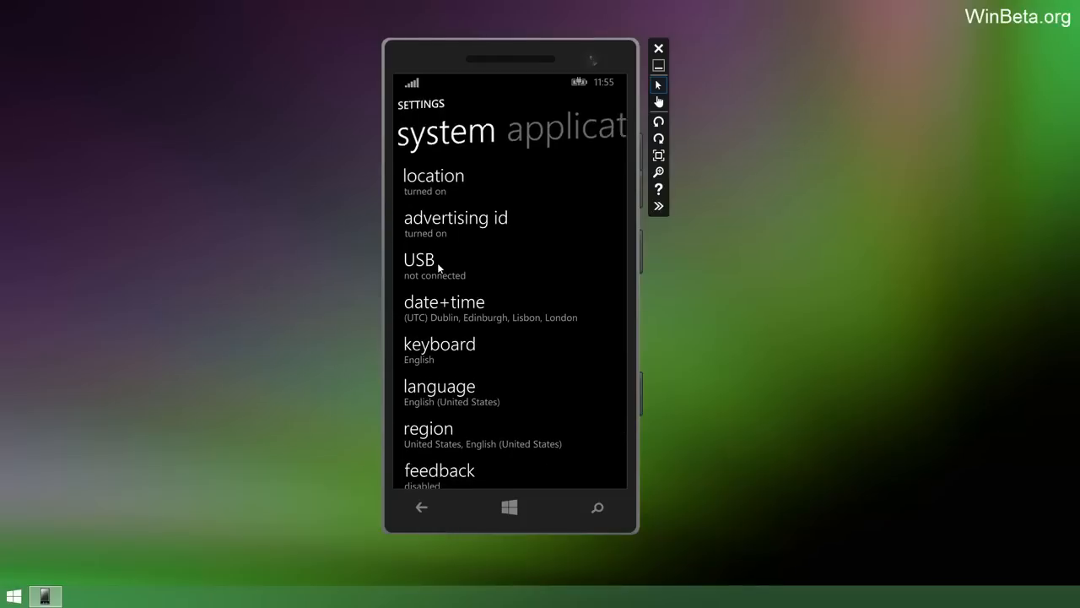
click(419, 260)
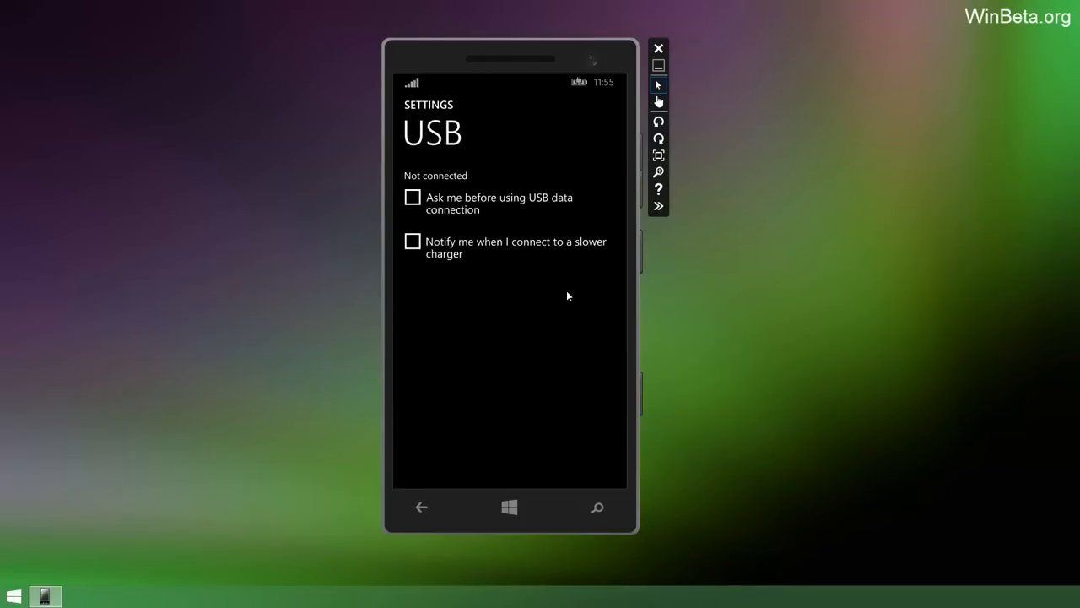
mouse_move(432, 209)
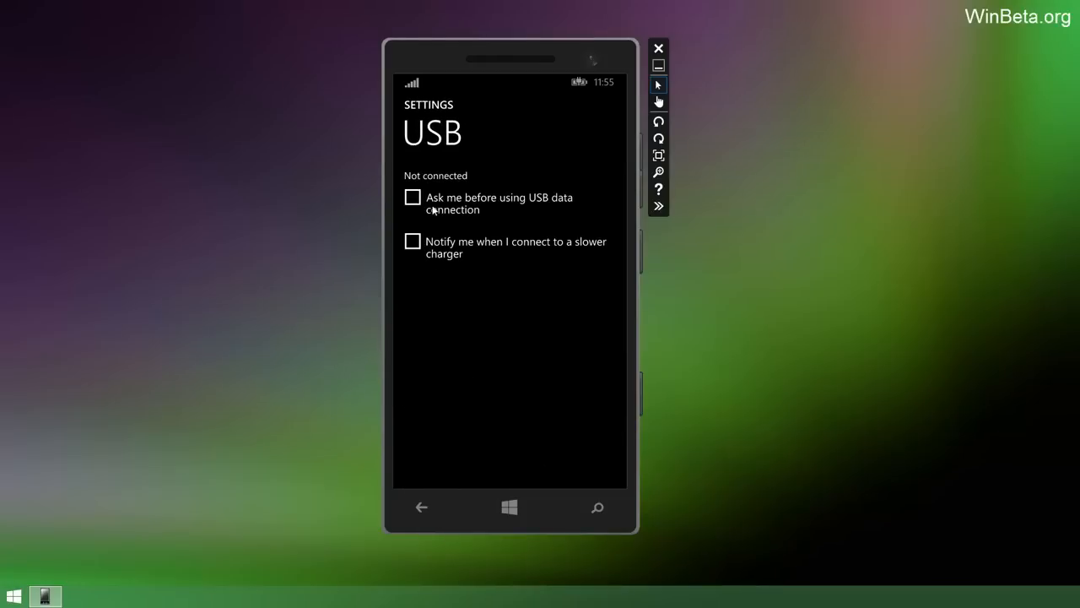
mouse_move(429, 264)
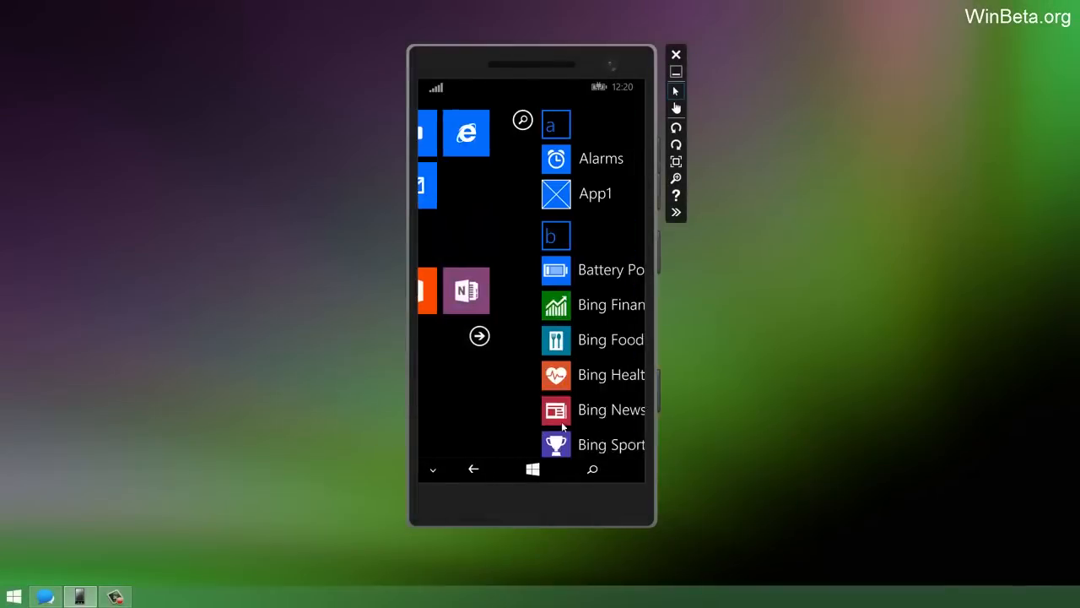
In navigation bar settings, turn auto hide on, match the accent colour, and allow swipe to hide.
scroll(down, 3)
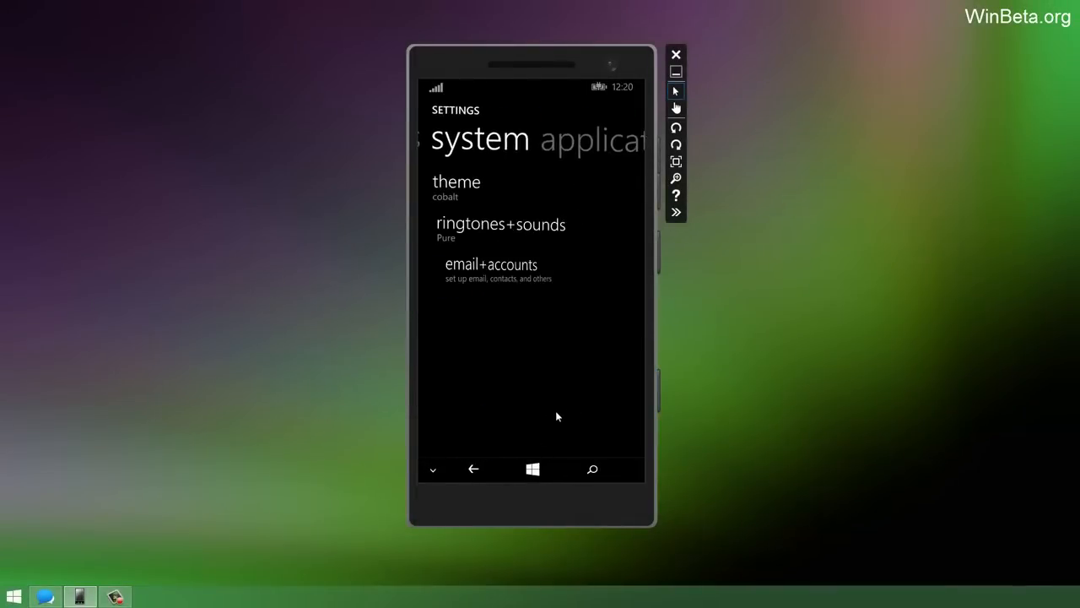
scroll(down, 3)
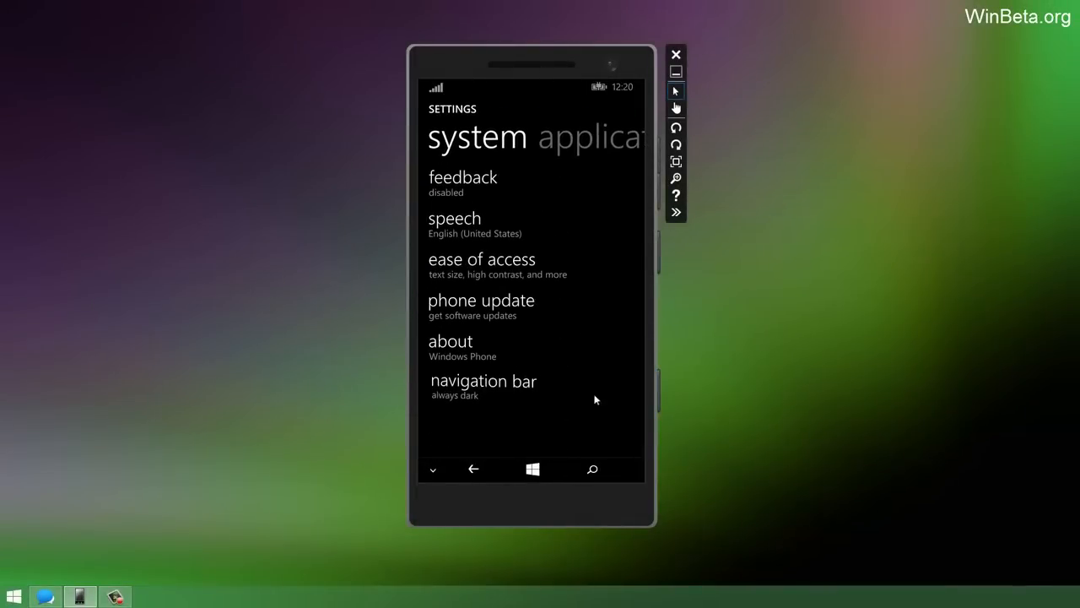
click(483, 382)
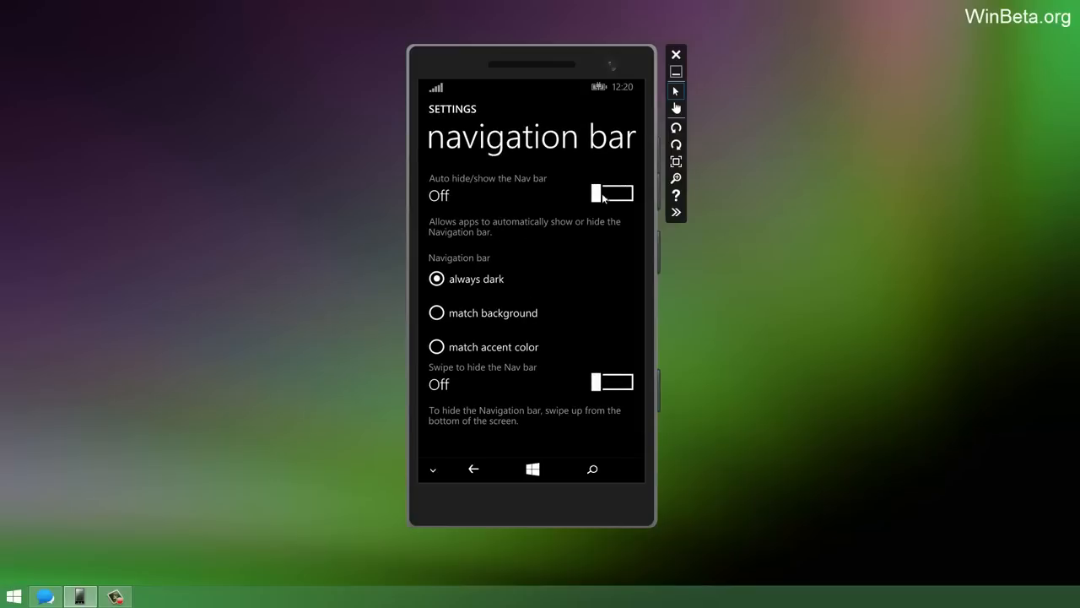
click(612, 193)
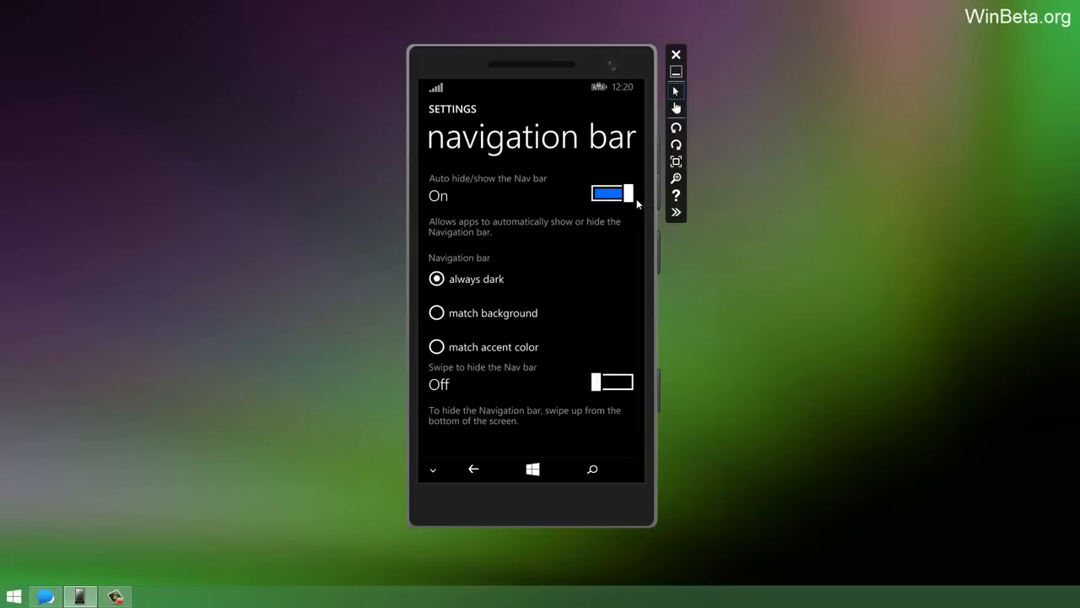
mouse_move(511, 250)
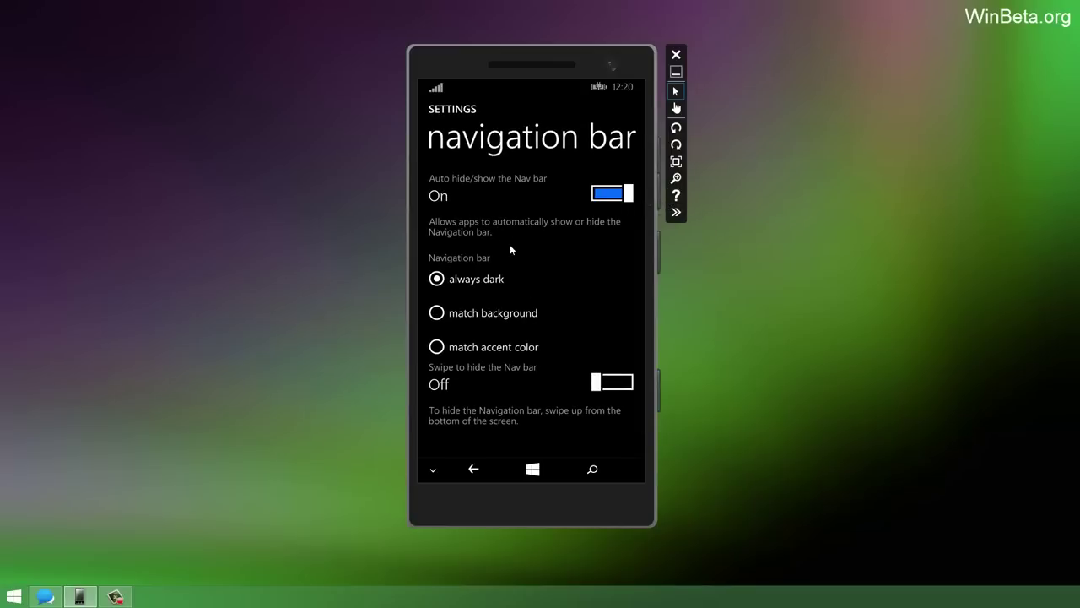
mouse_move(503, 247)
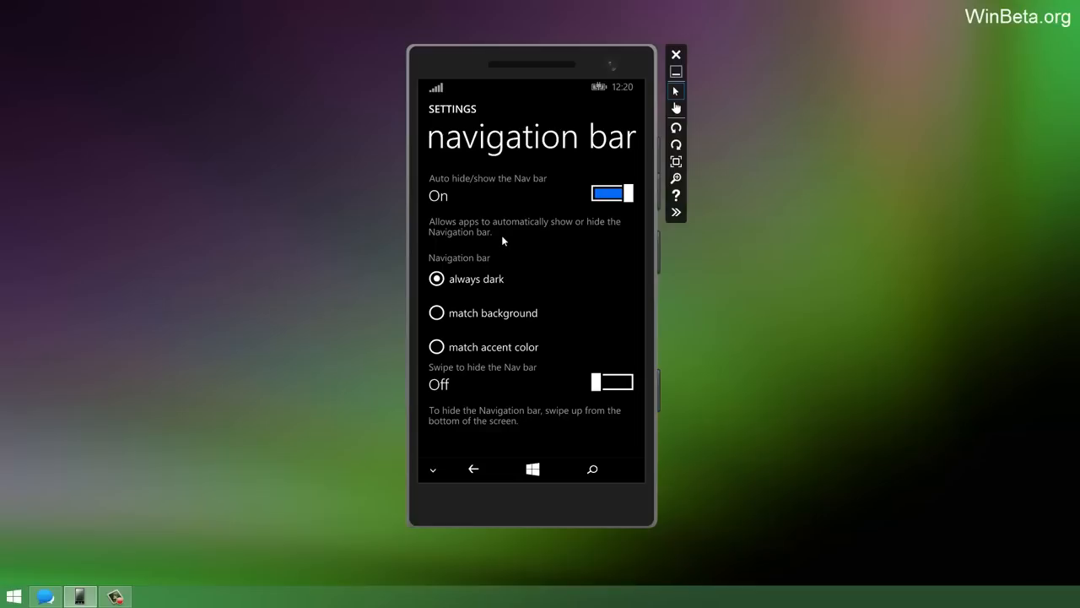
mouse_move(505, 402)
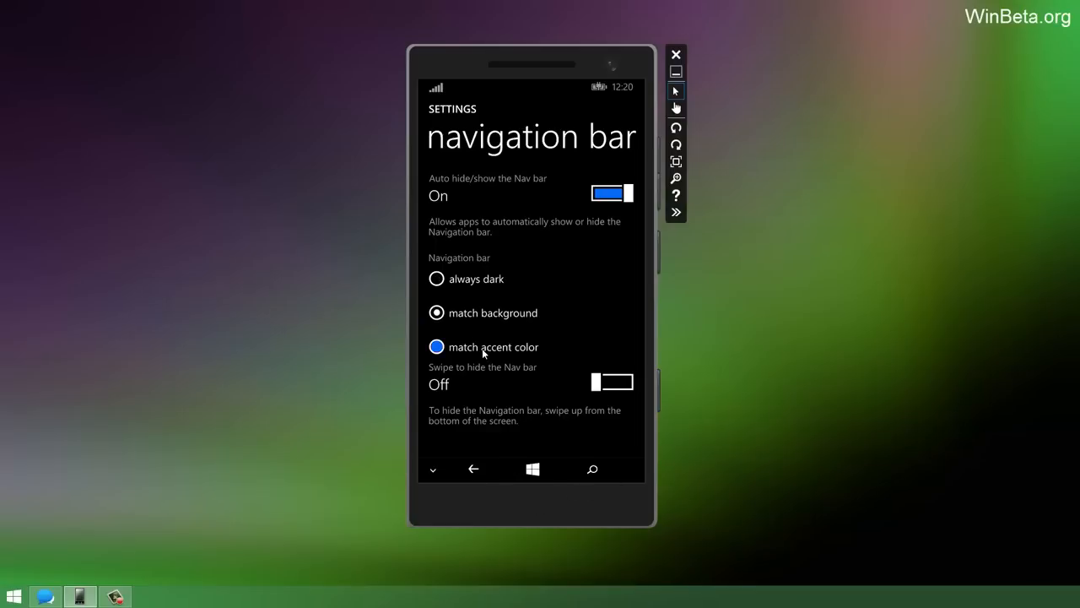
click(434, 348)
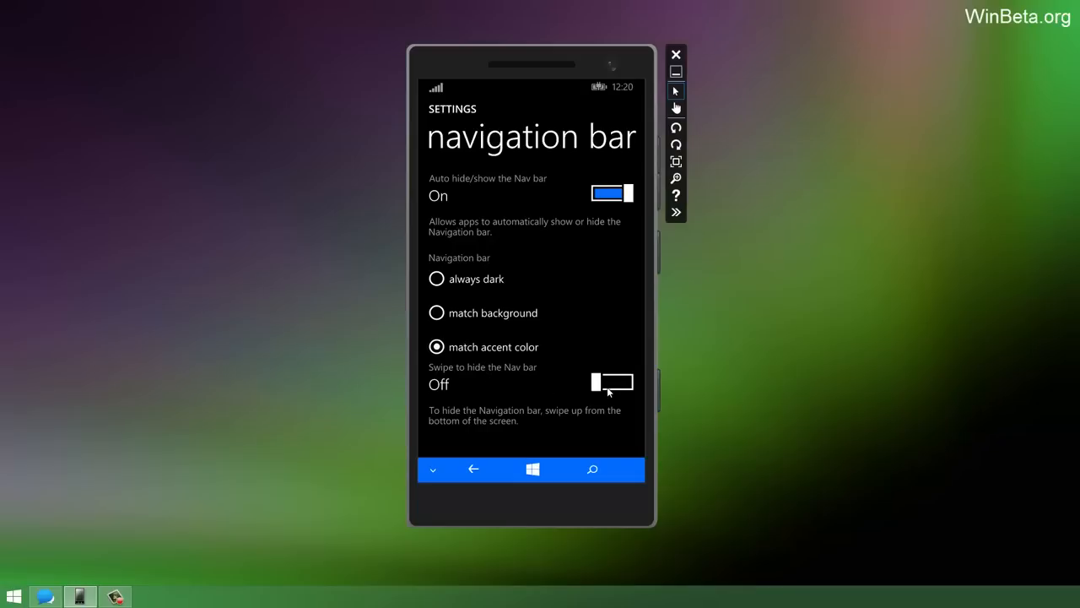
click(612, 382)
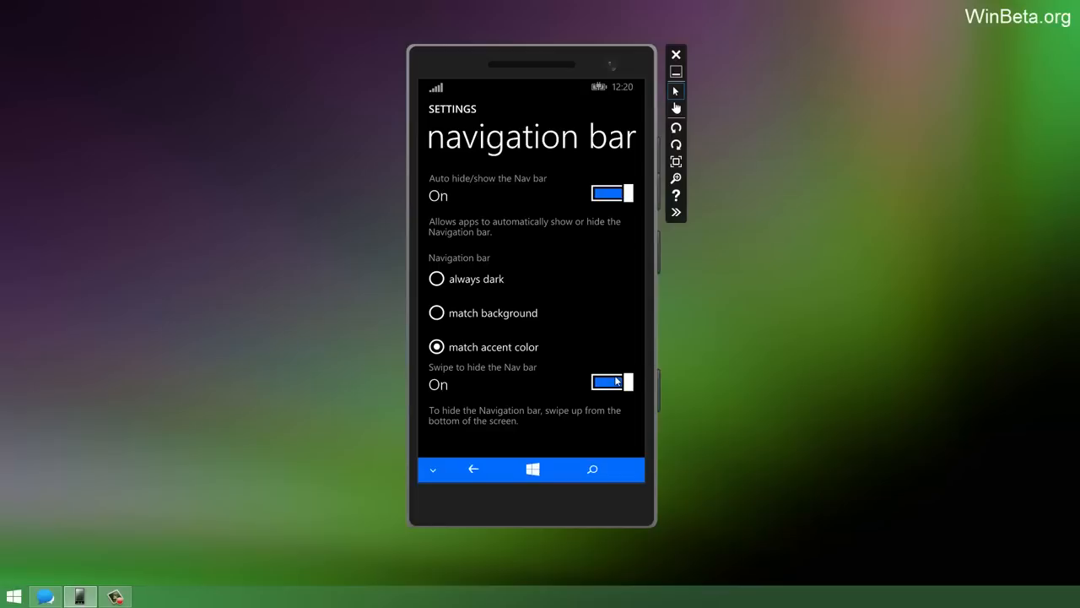
mouse_move(611, 202)
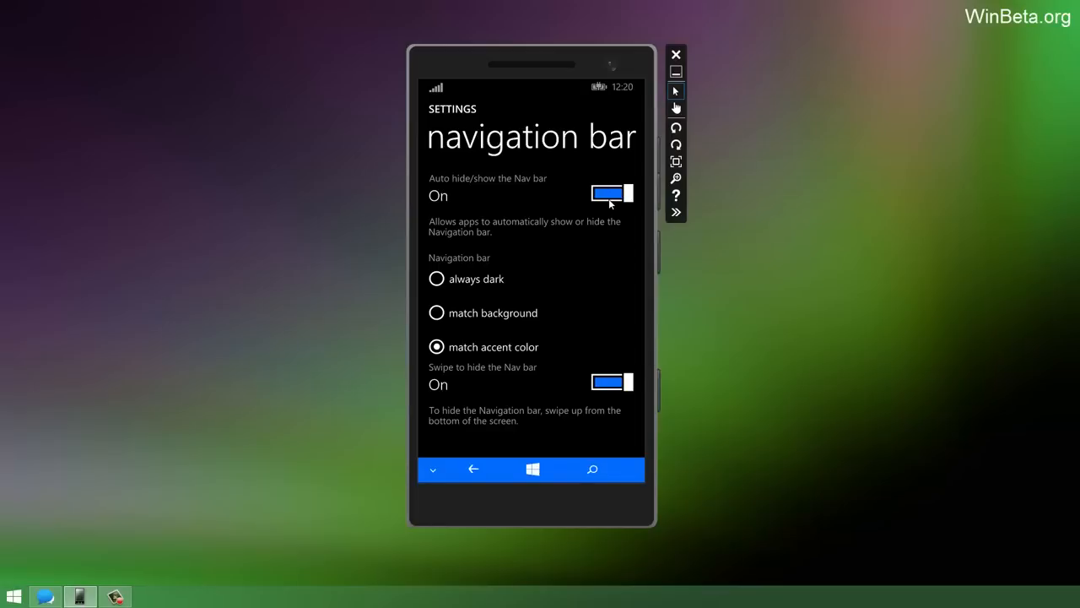
mouse_move(609, 391)
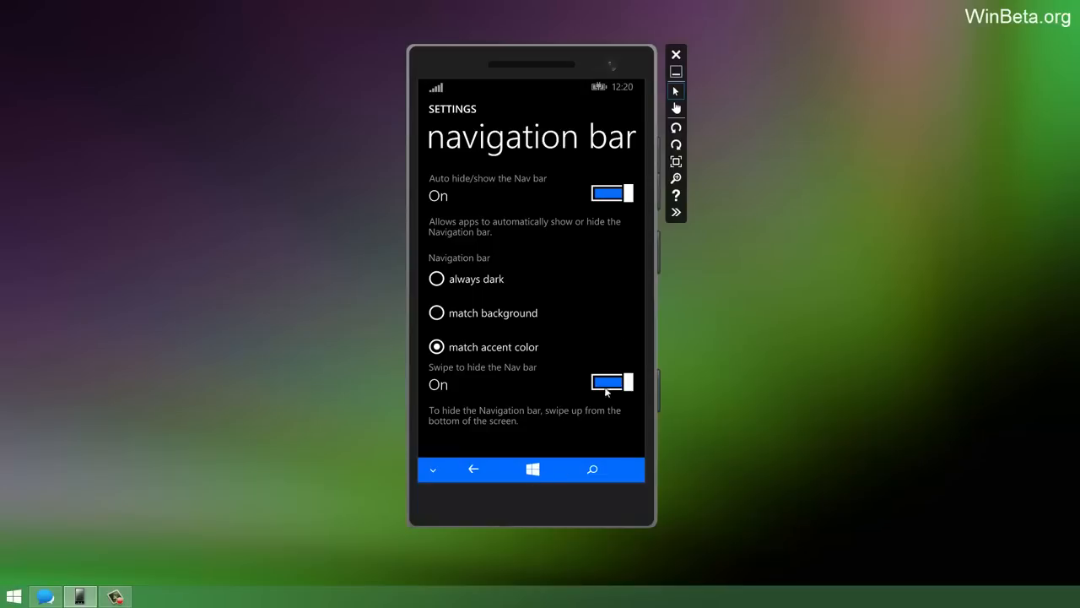
mouse_move(662, 265)
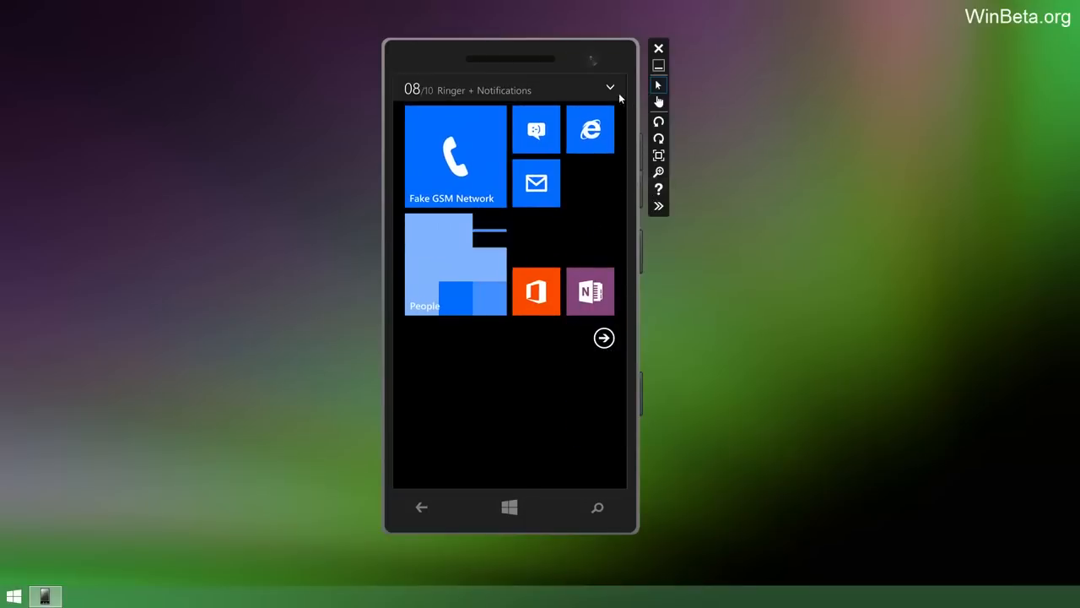
Set ringer volume to 0 (vibrate) and media+apps to 30, then reach ringtones+sounds settings.
click(611, 88)
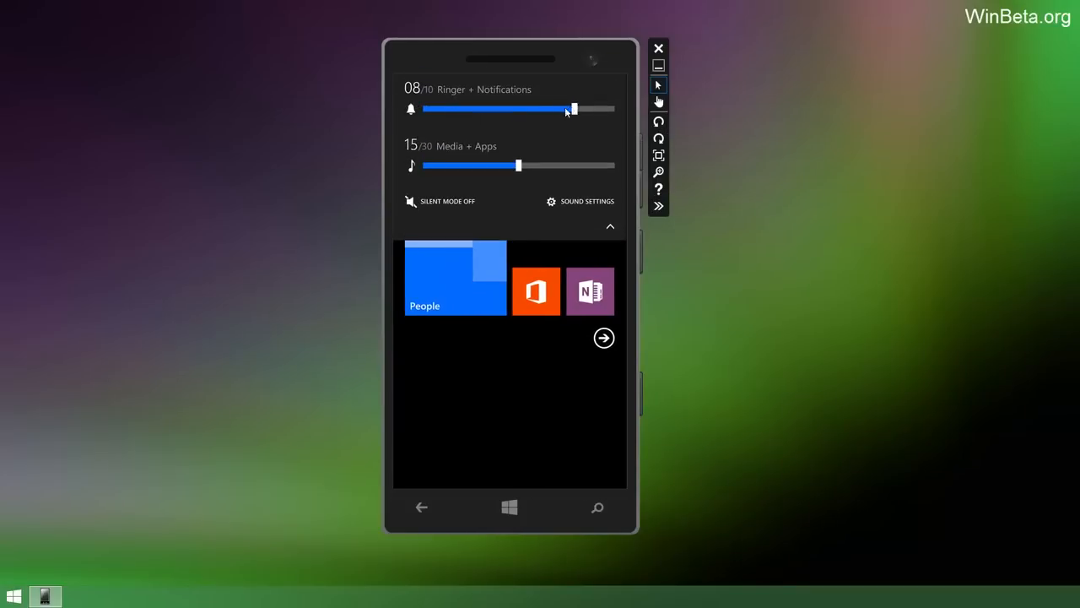
drag(572, 108, 422, 108)
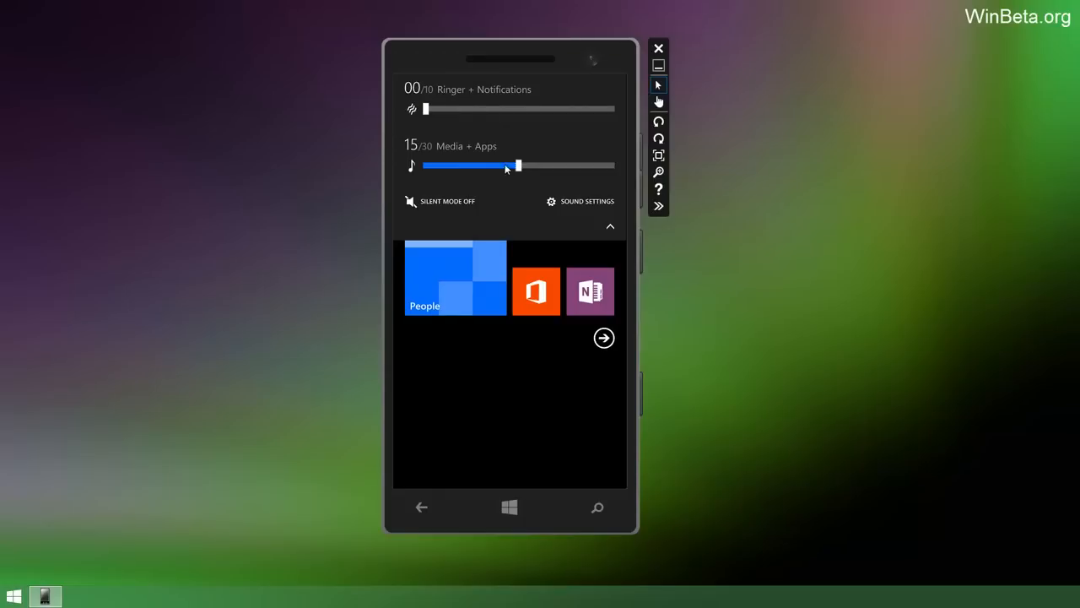
drag(517, 165, 613, 165)
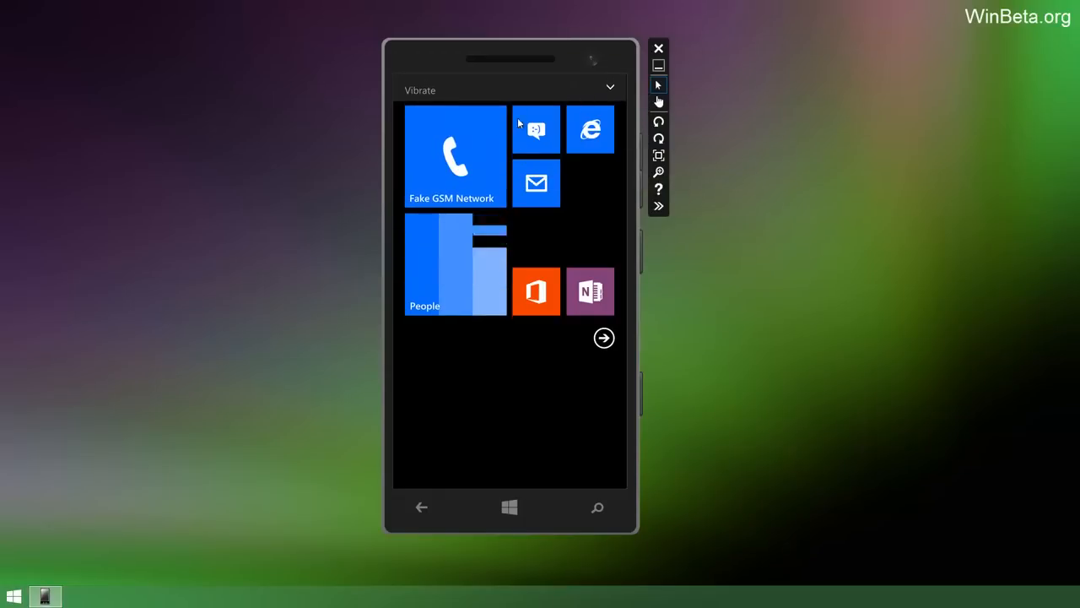
click(612, 88)
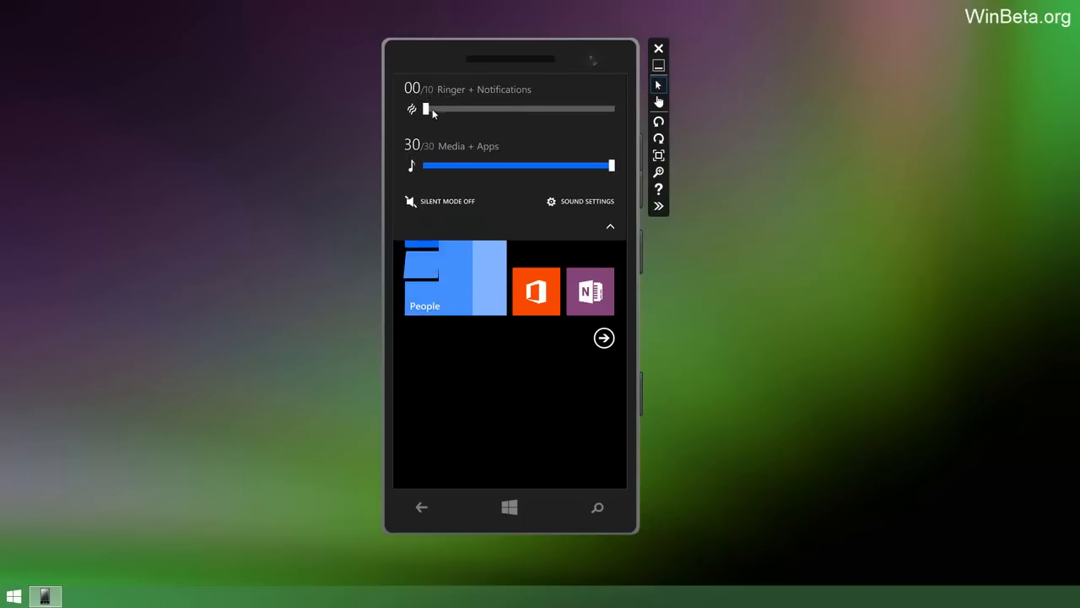
drag(425, 108, 611, 108)
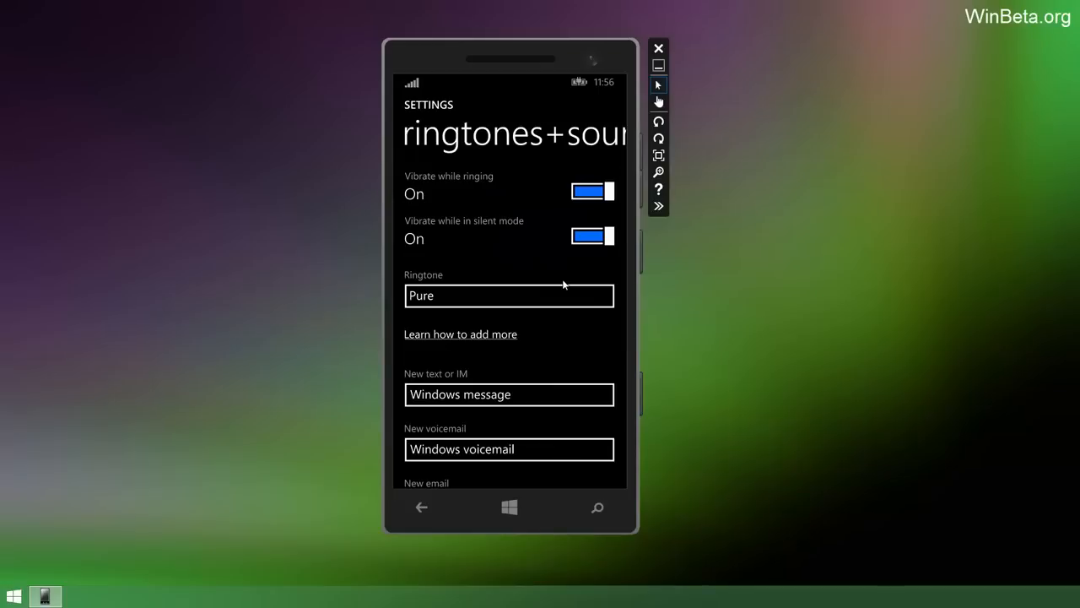
Show the ringtone choices and raise ringer+notifications volume back to 10.
click(508, 296)
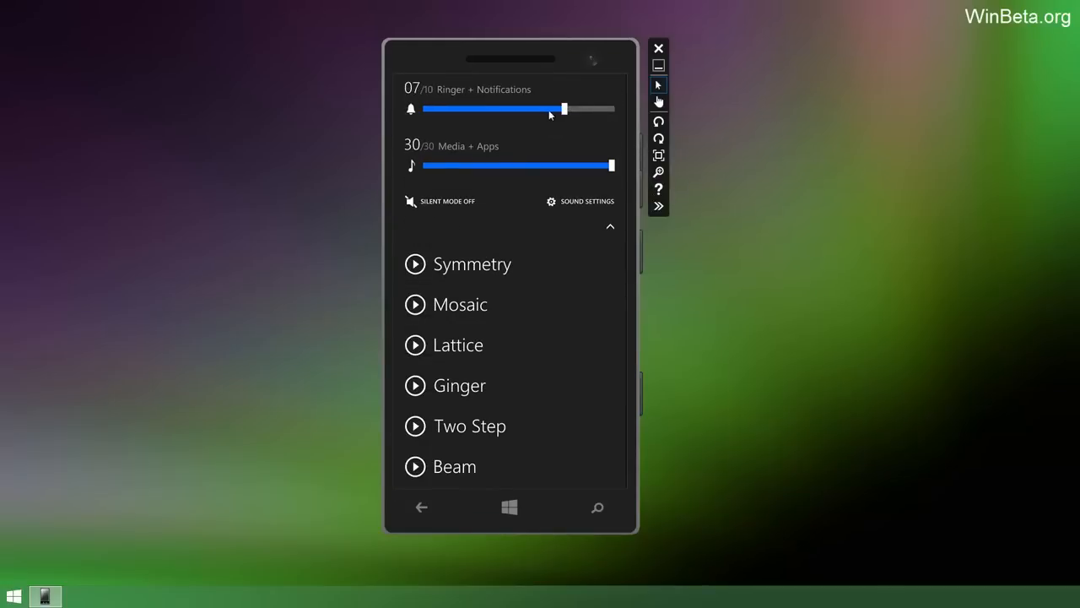
drag(564, 108, 530, 108)
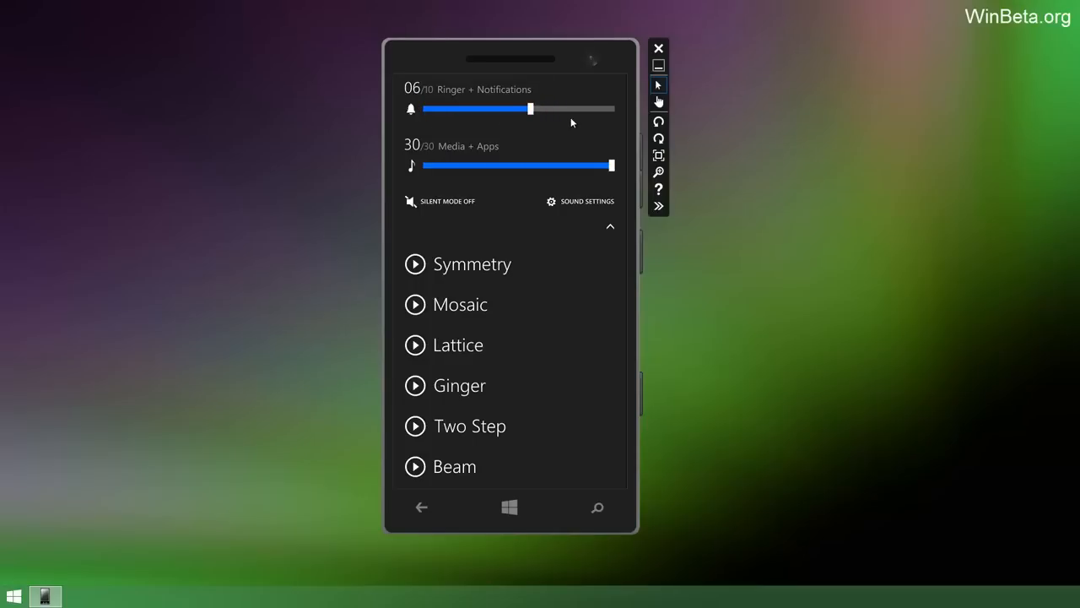
drag(530, 108, 611, 108)
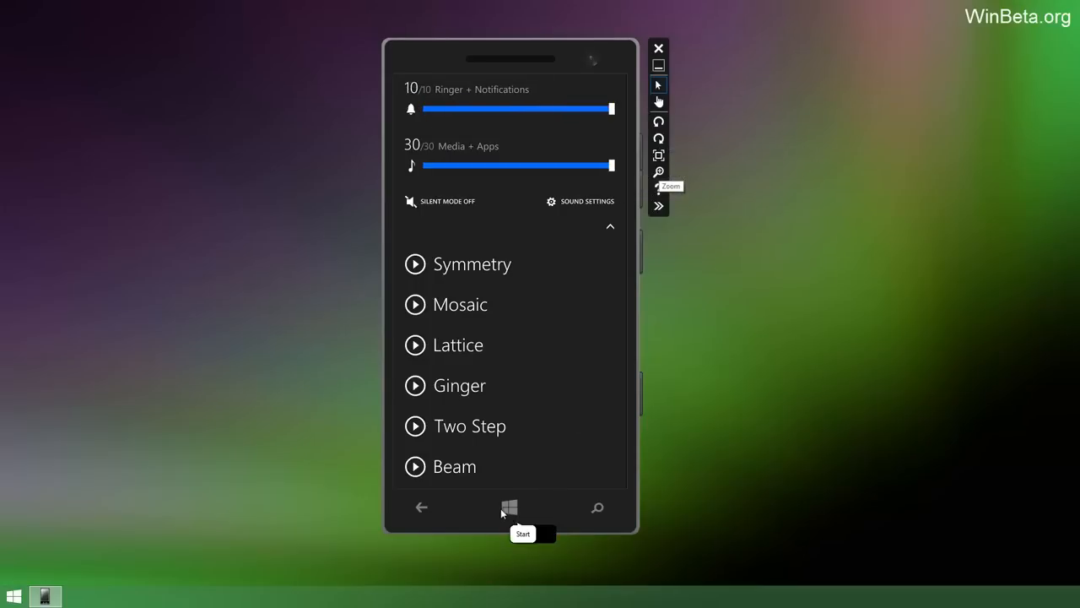
Return to Start and scroll the full app list down past the B apps.
click(510, 506)
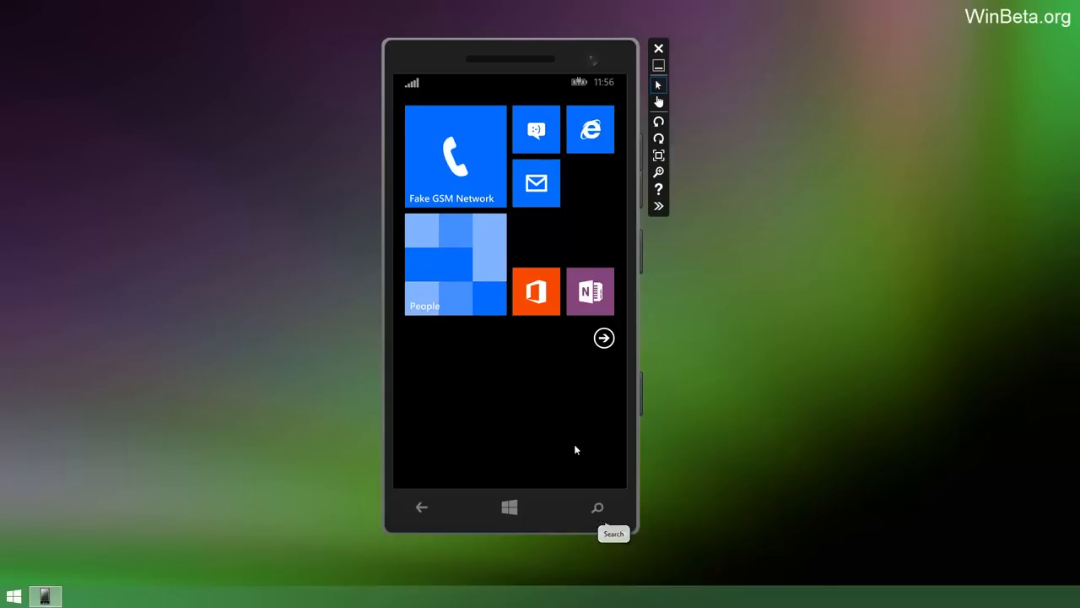
click(604, 337)
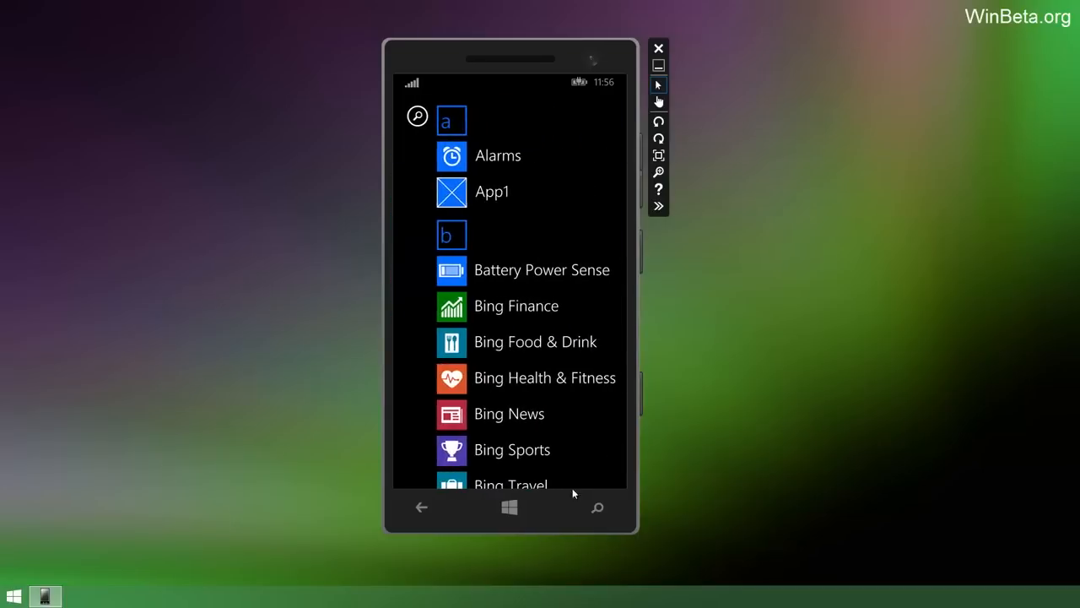
mouse_move(618, 496)
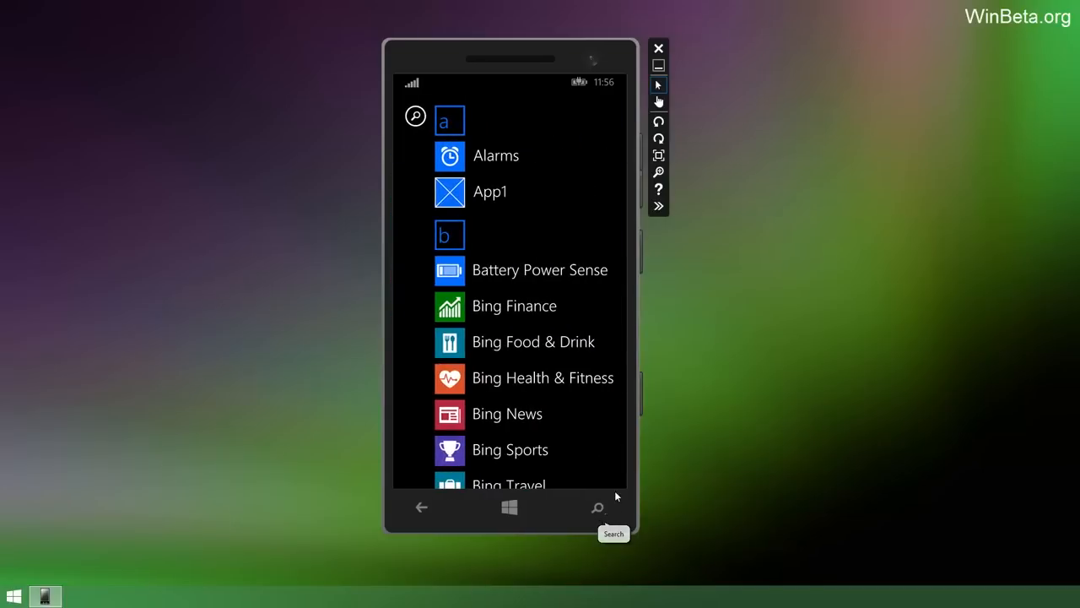
scroll(down, 3)
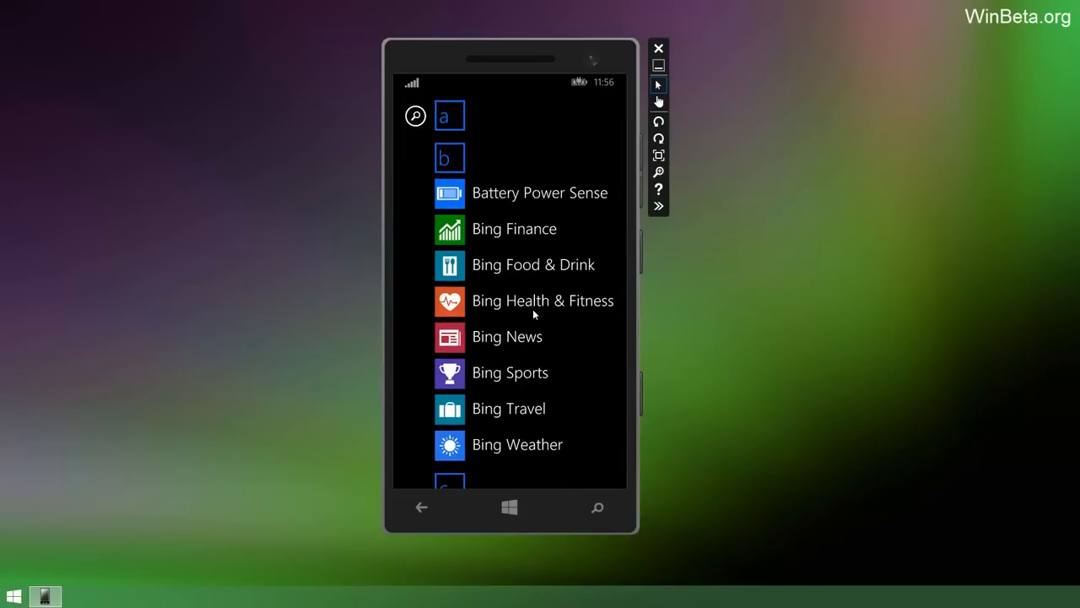
mouse_move(549, 334)
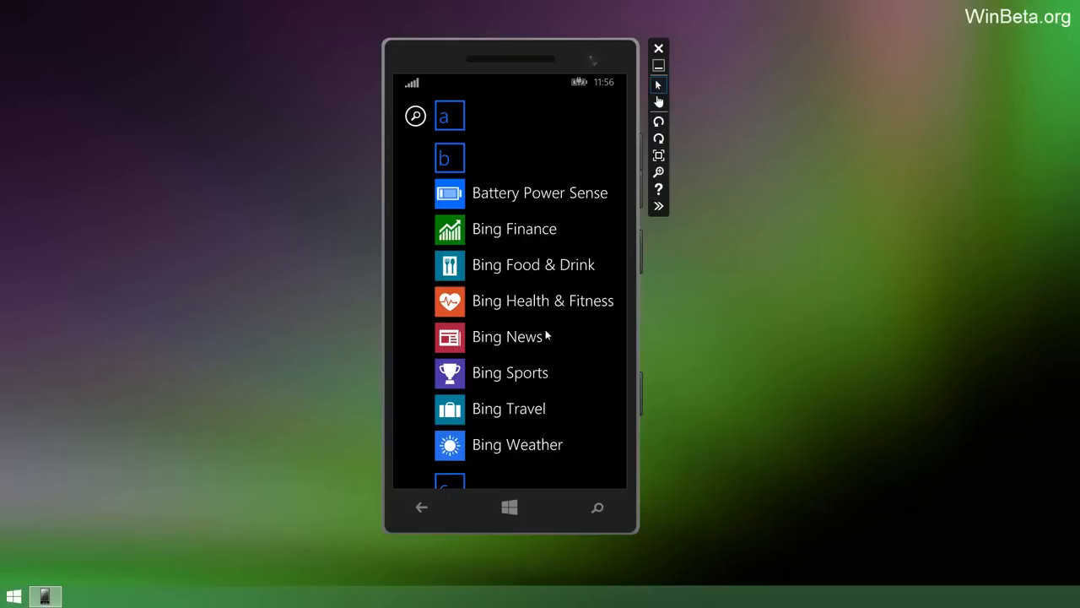
mouse_move(517, 373)
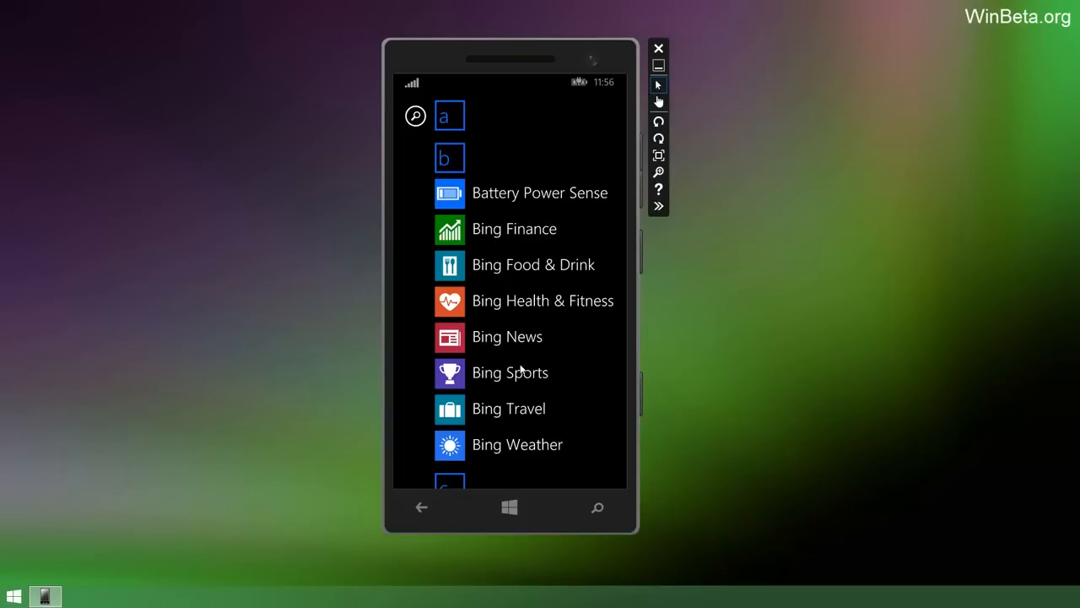
scroll(down, 3)
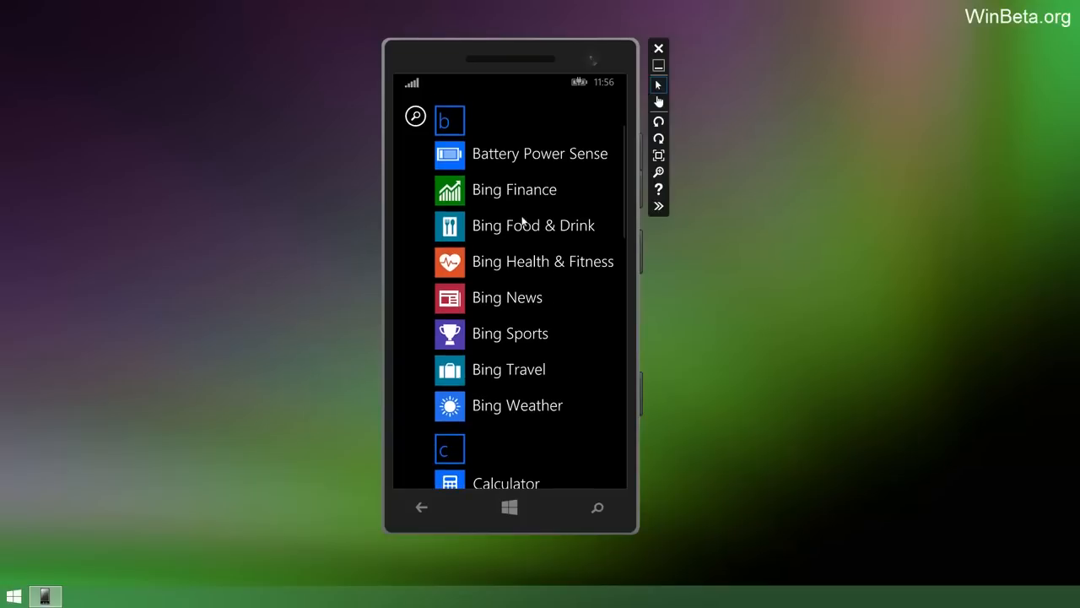
mouse_move(557, 228)
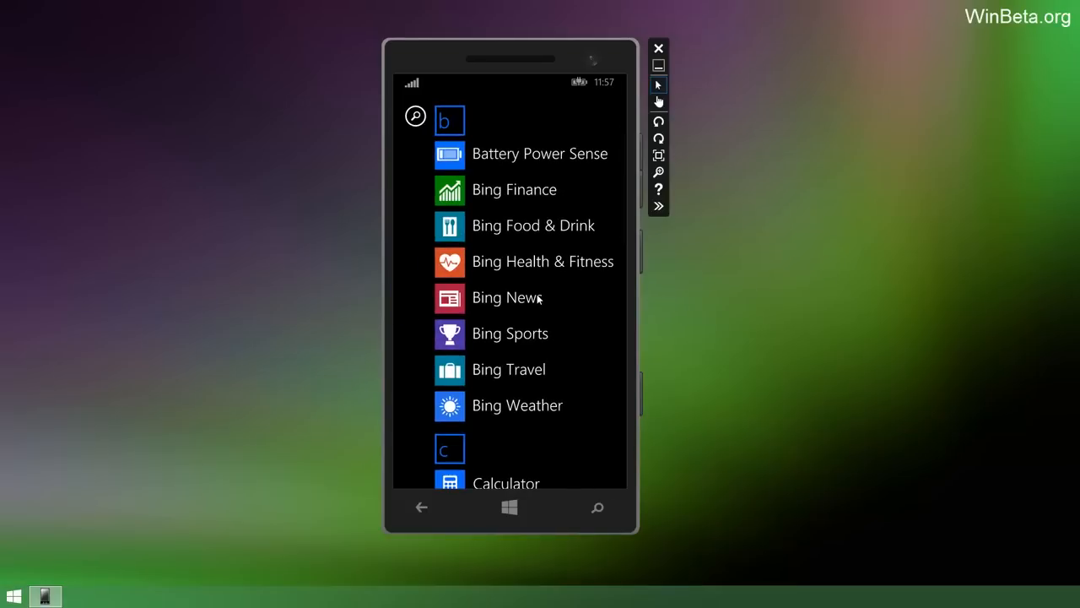
Launch Bing News, reaching its welcome screen.
click(503, 298)
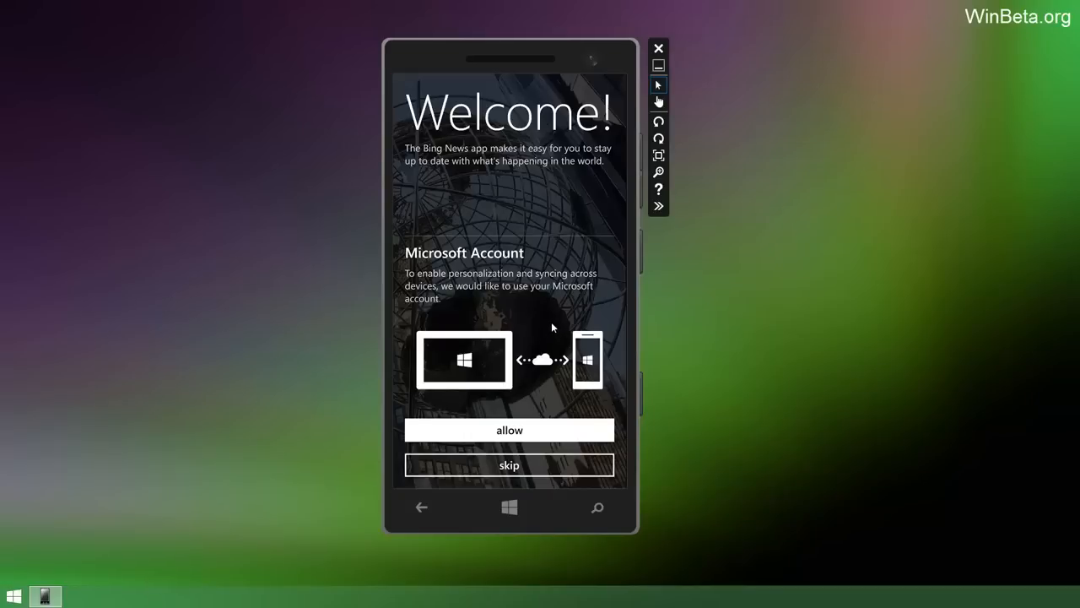
mouse_move(536, 341)
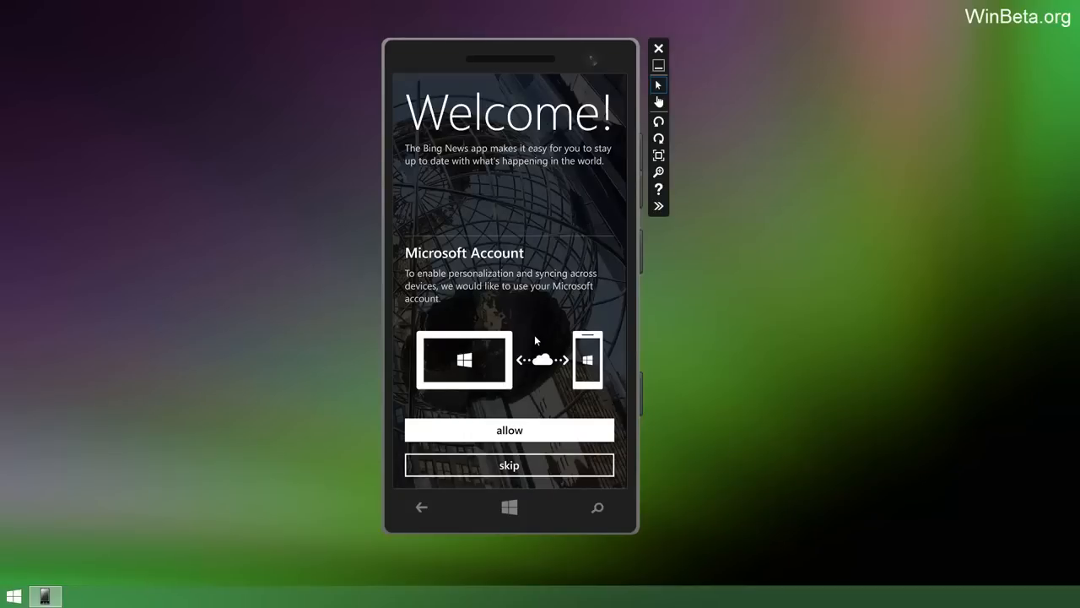
mouse_move(543, 338)
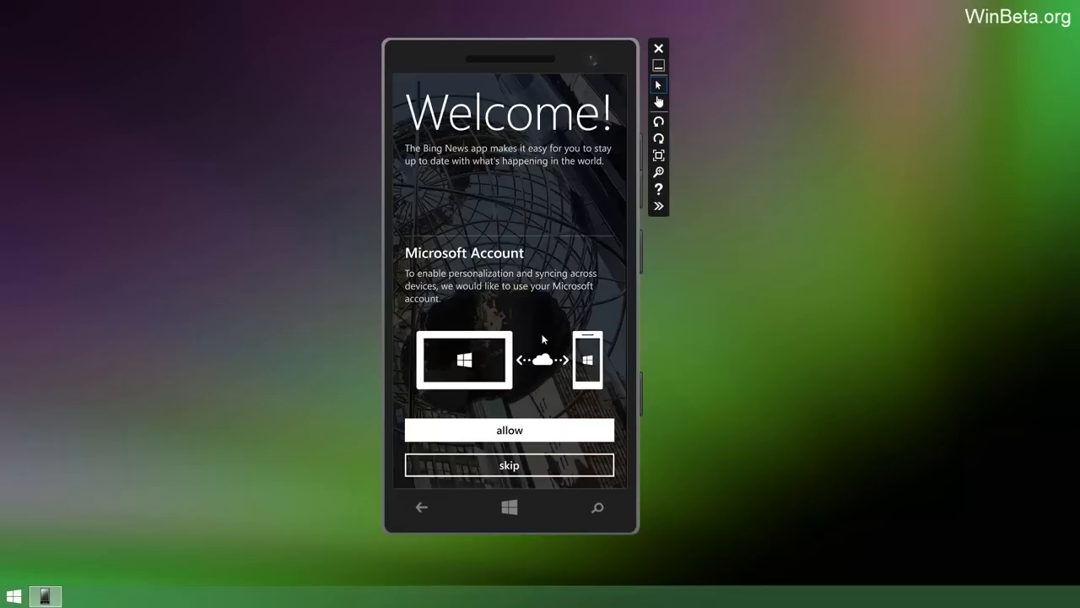
mouse_move(447, 313)
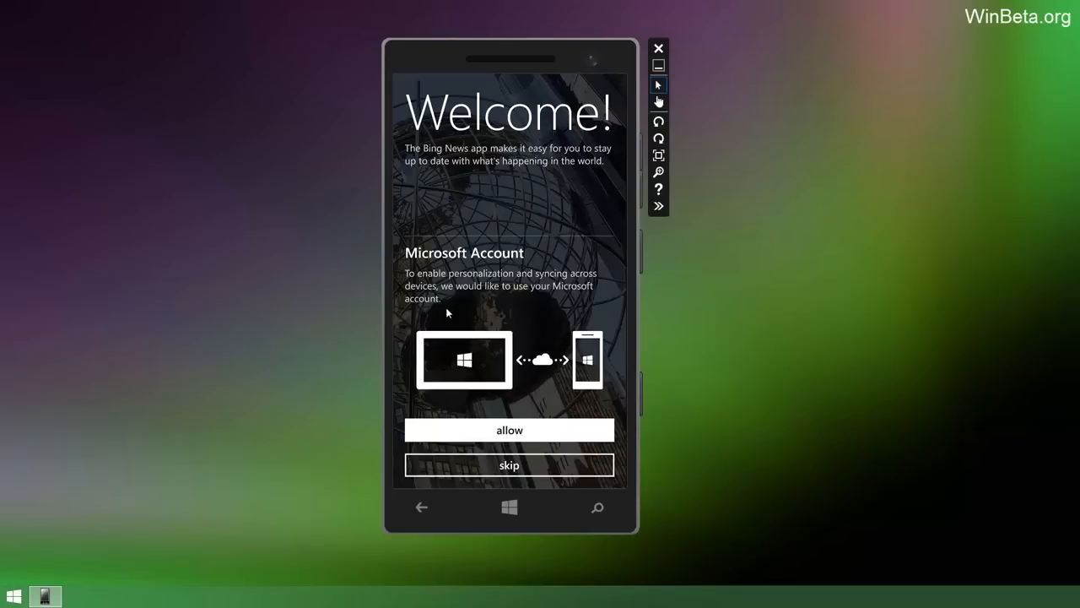
mouse_move(571, 348)
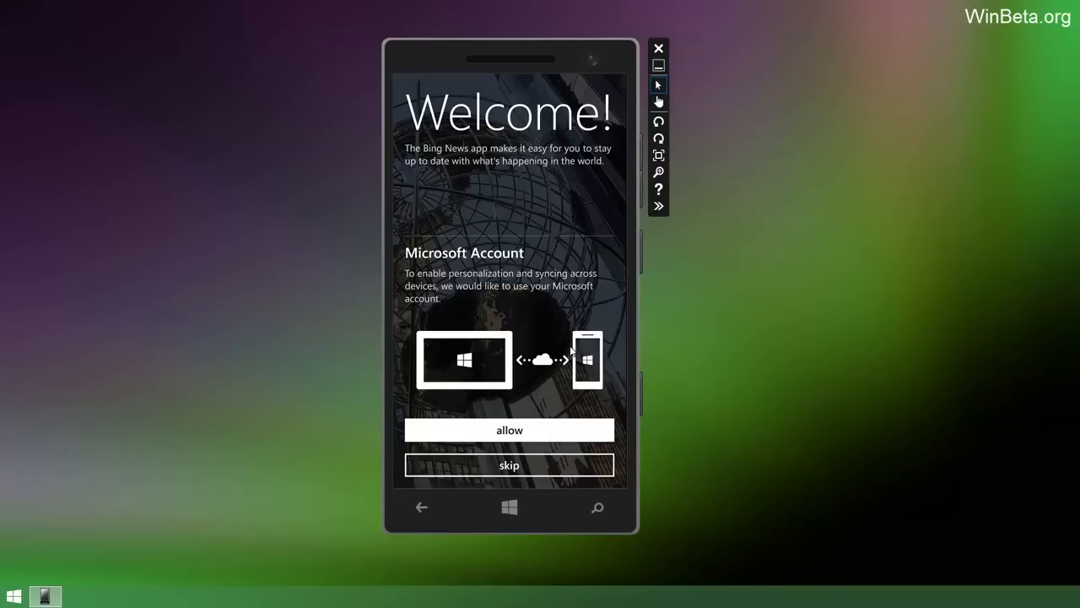
mouse_move(459, 530)
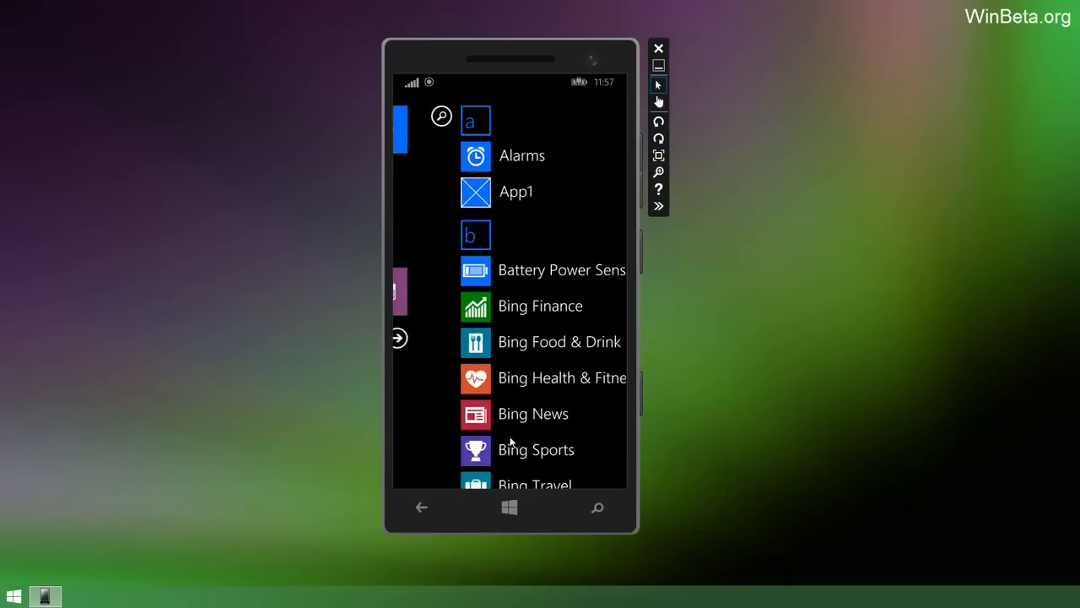
Scroll the app list toward Battery Power Sense.
scroll(down, 3)
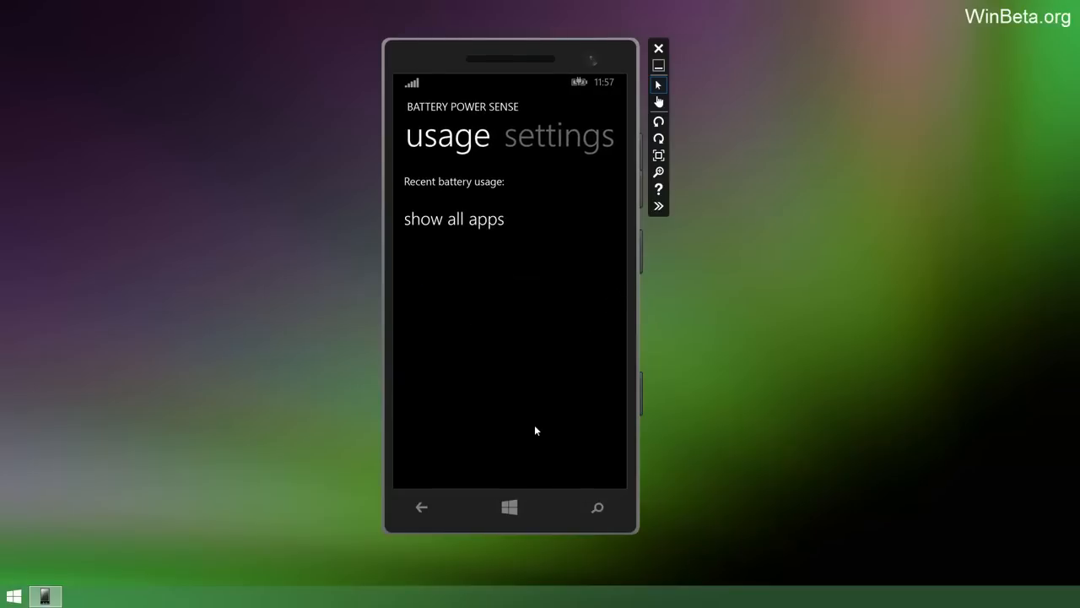
mouse_move(517, 294)
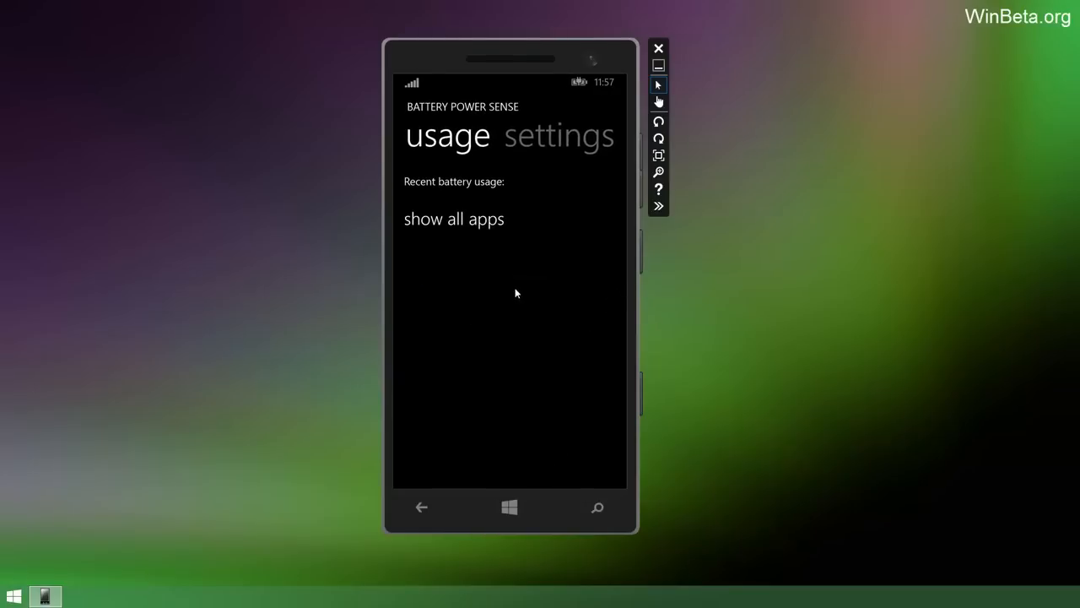
mouse_move(463, 225)
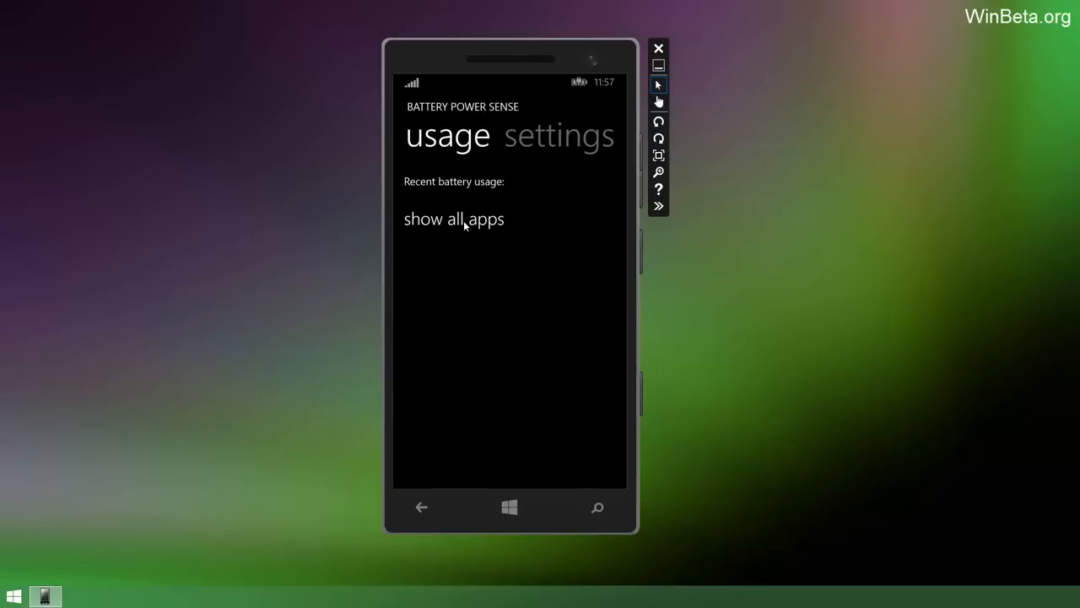
mouse_move(476, 221)
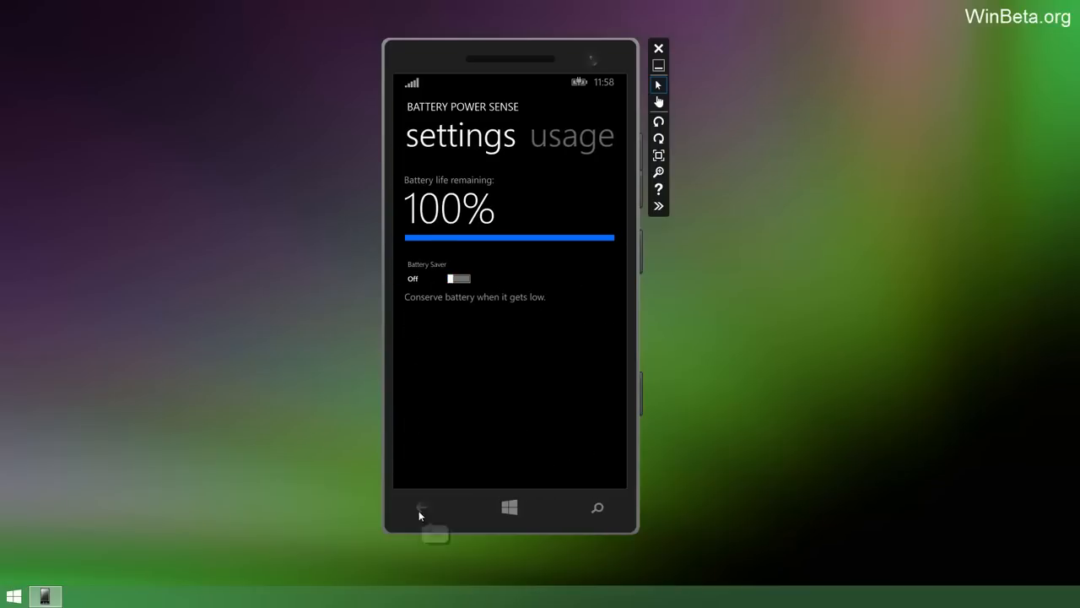
Go back to the app list and scroll toward Internet Explorer to load winbeta.org.
click(422, 509)
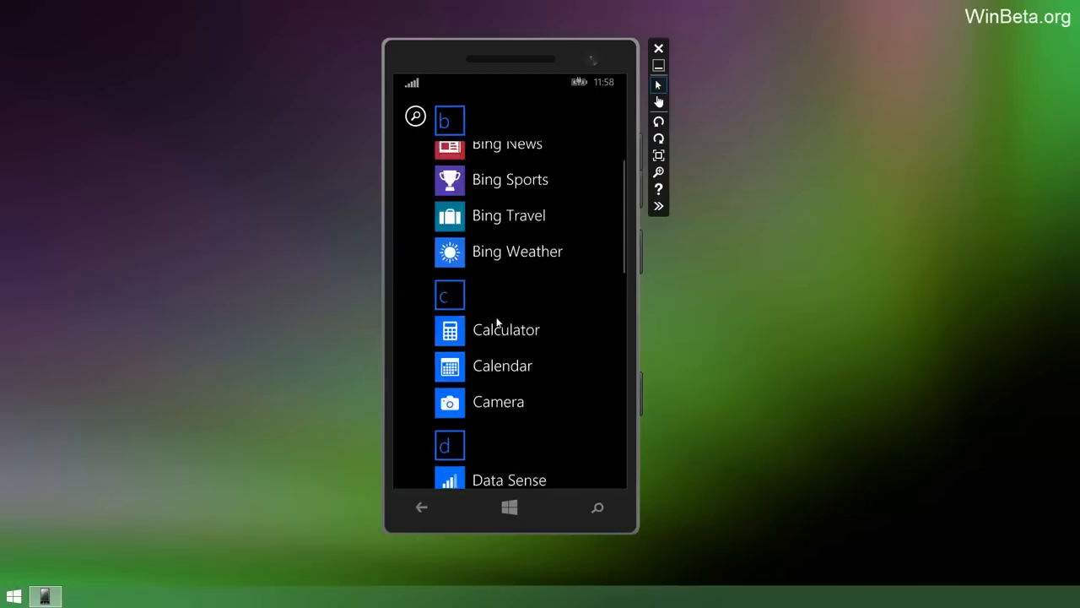
scroll(down, 3)
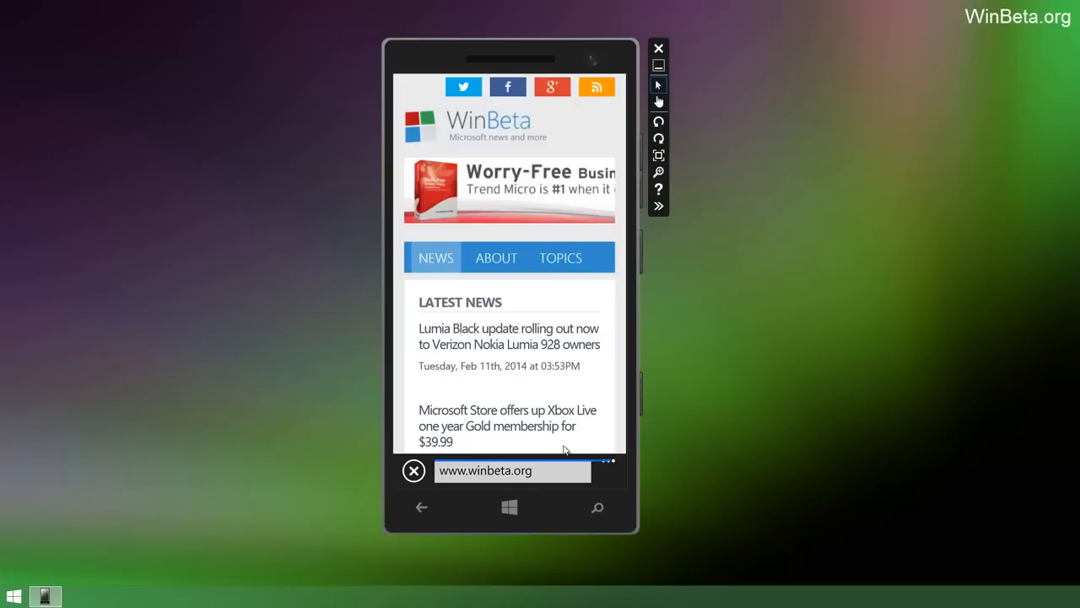
Navigate the browser to mobile YouTube via the address bar and start a search.
click(513, 471)
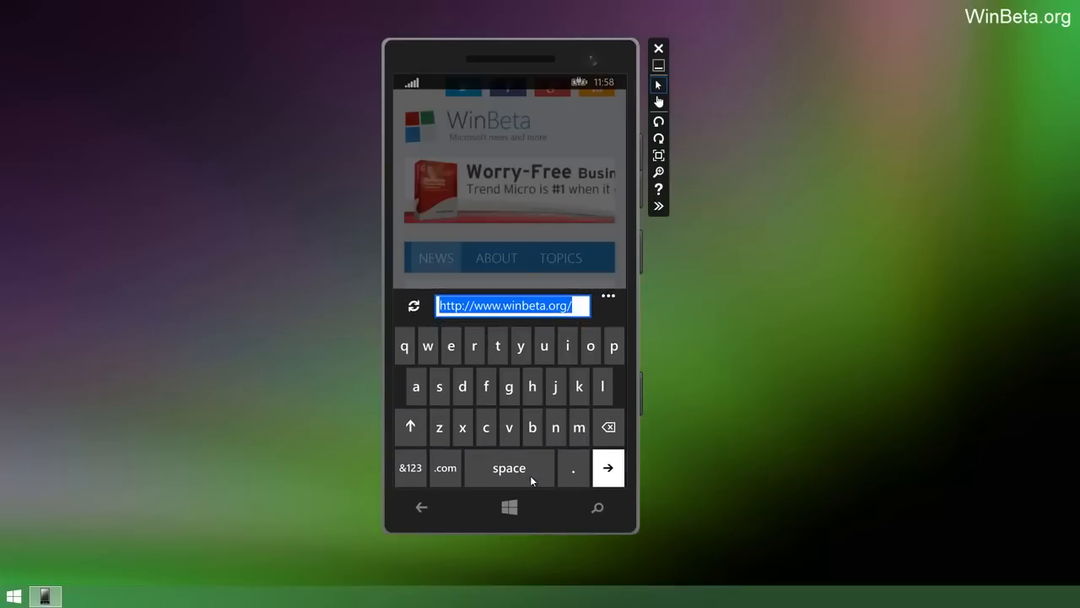
text(youtube.com/home)
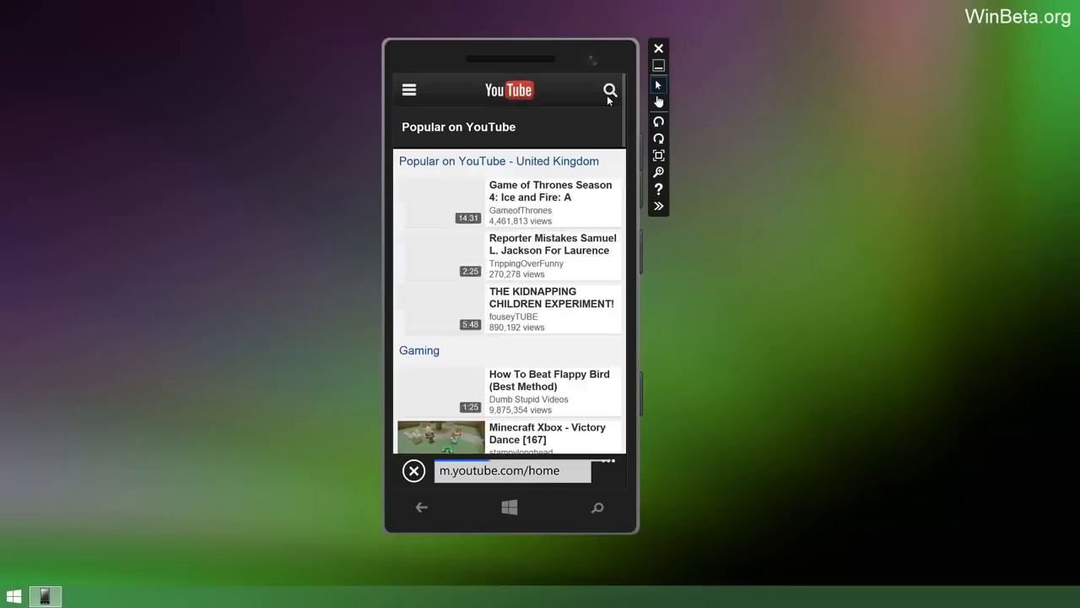
click(608, 91)
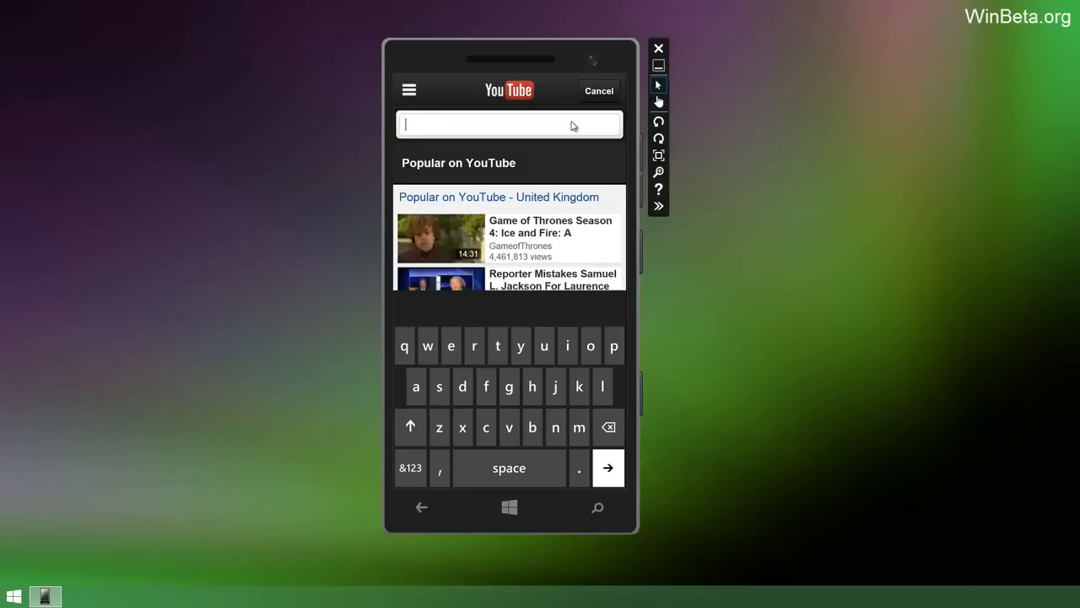
Search YouTube for 'sm4llzie', correcting a mistyped entry first.
text(m4llz)
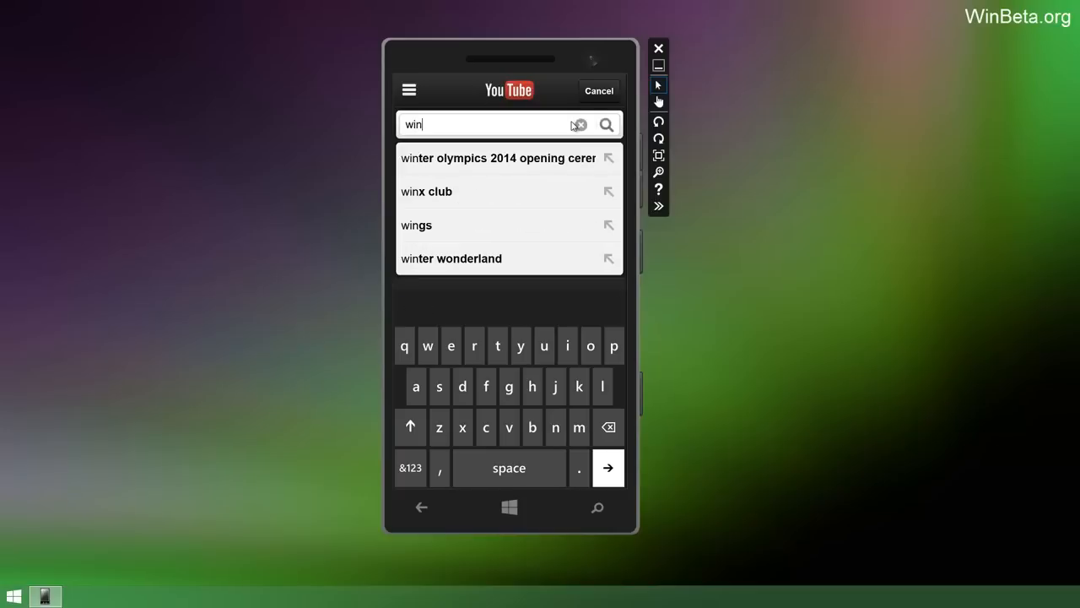
click(579, 125)
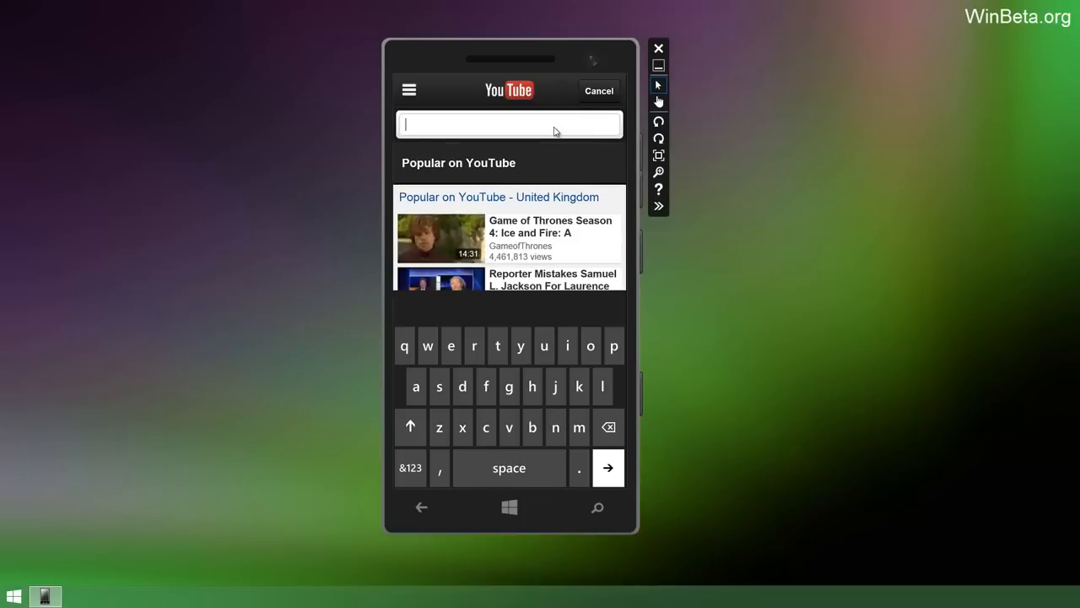
text(sm4llzie)
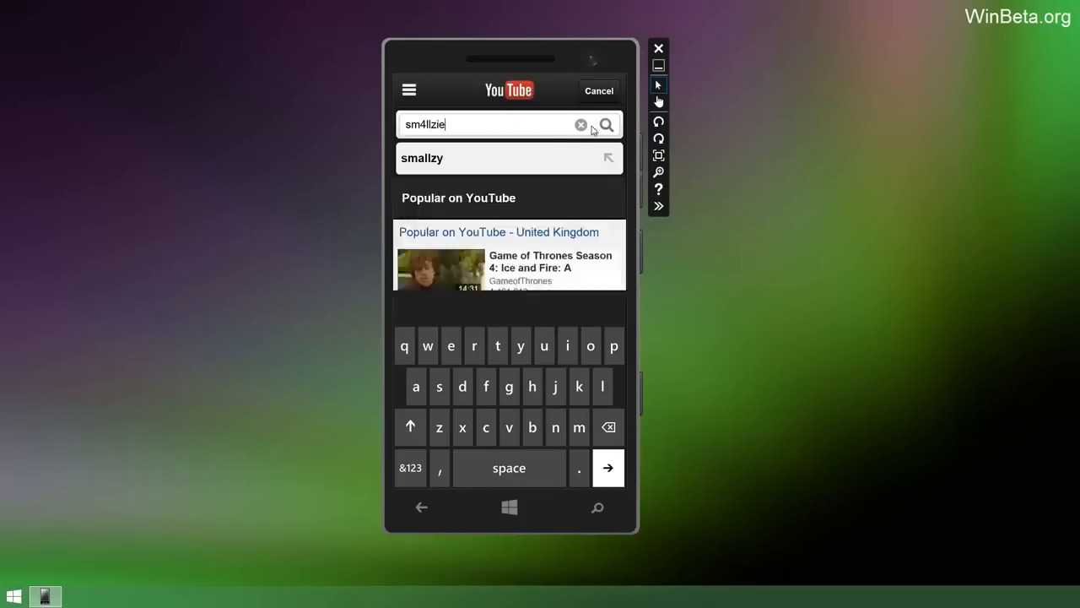
click(606, 125)
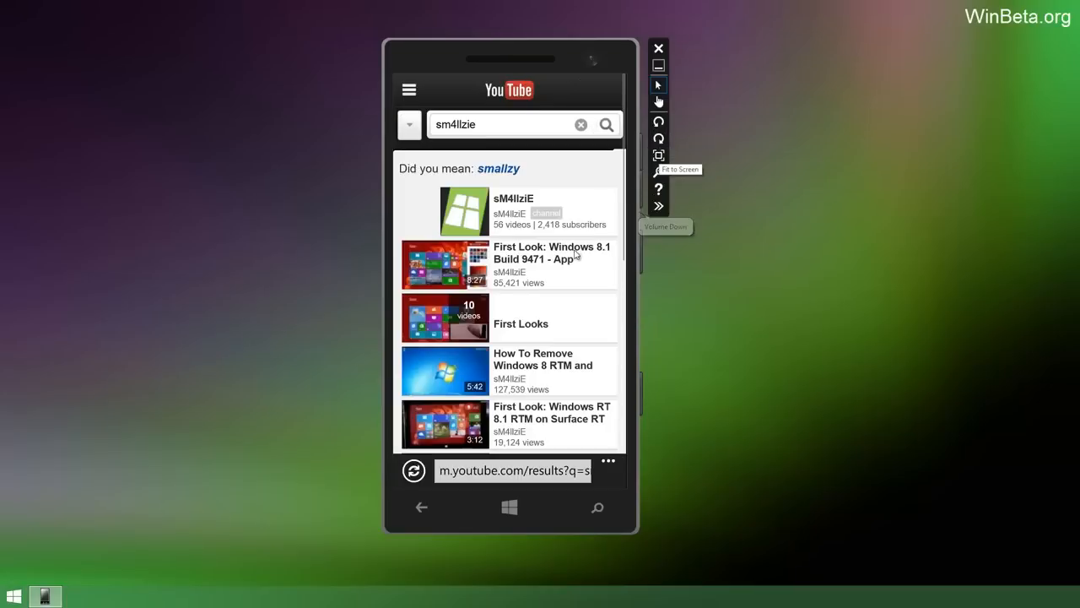
Play sm4llzie's 'First Look: Windows 8.1 Build 9471' video, expand the volume panel, and show the address-bar menu.
click(550, 253)
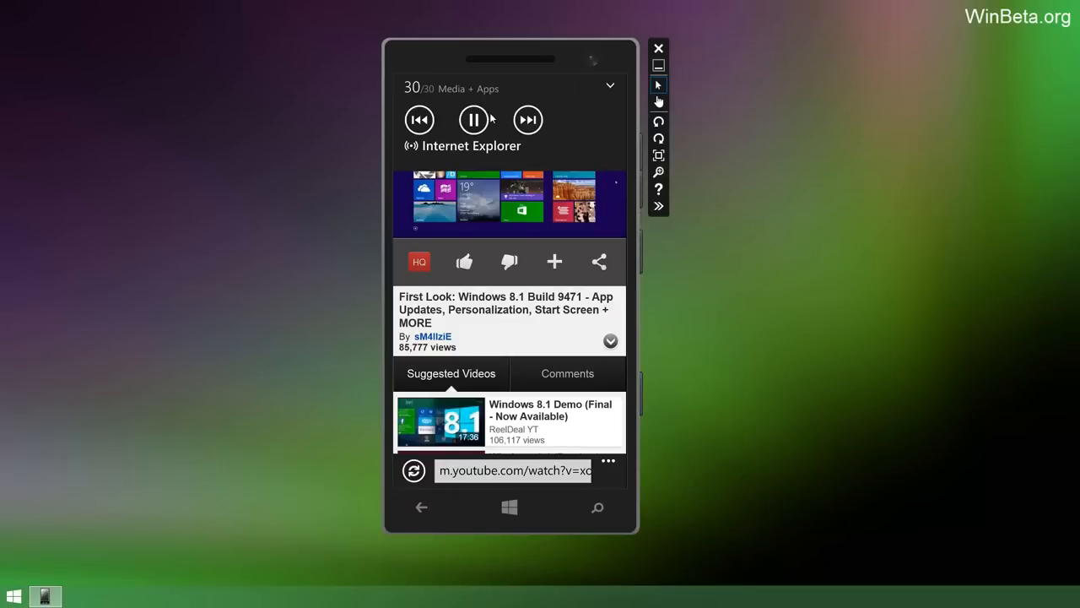
click(473, 118)
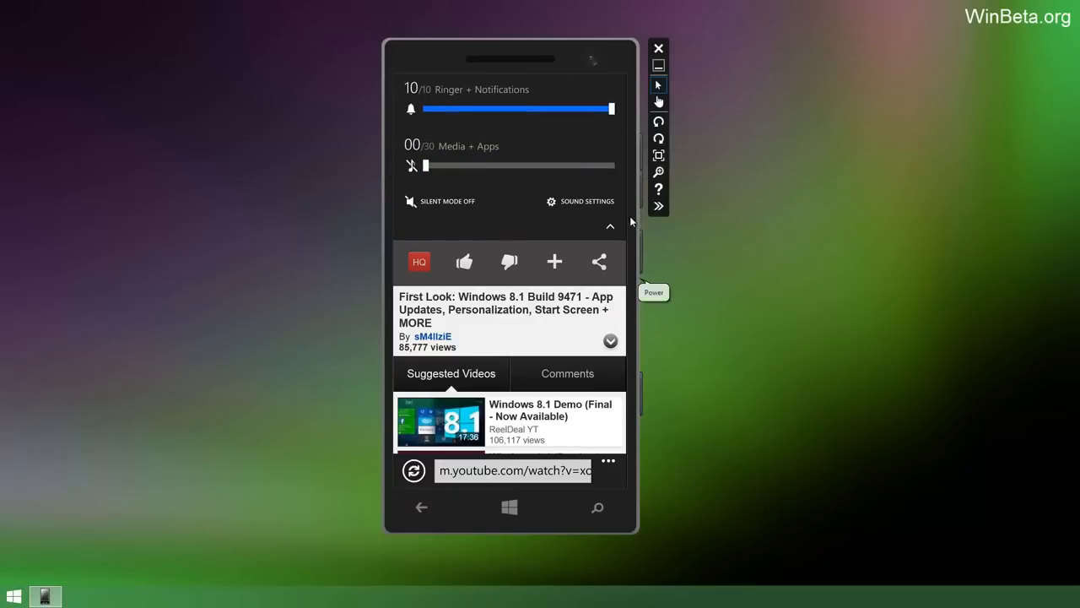
mouse_move(614, 247)
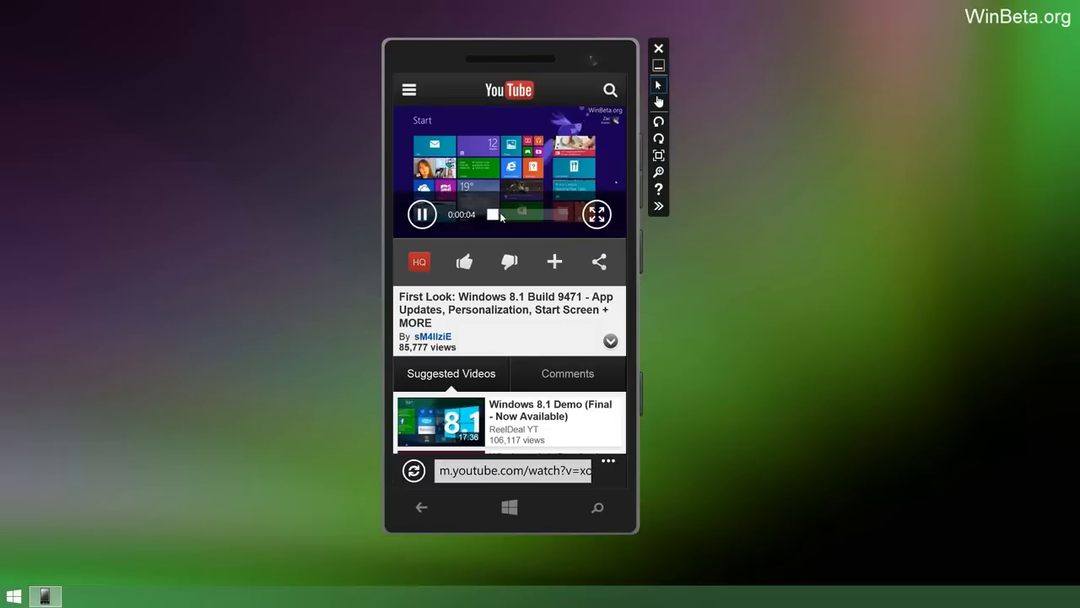
click(597, 212)
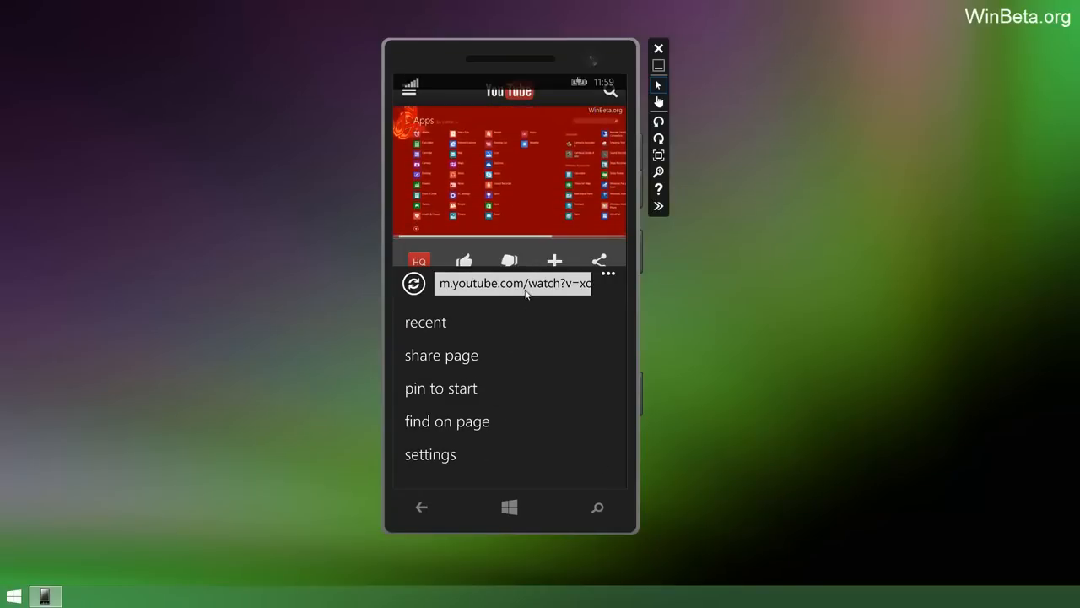
Check recent sites, exit Internet Explorer, and scroll the All Apps list to the c entries.
click(513, 283)
text(www.winbeta.org)
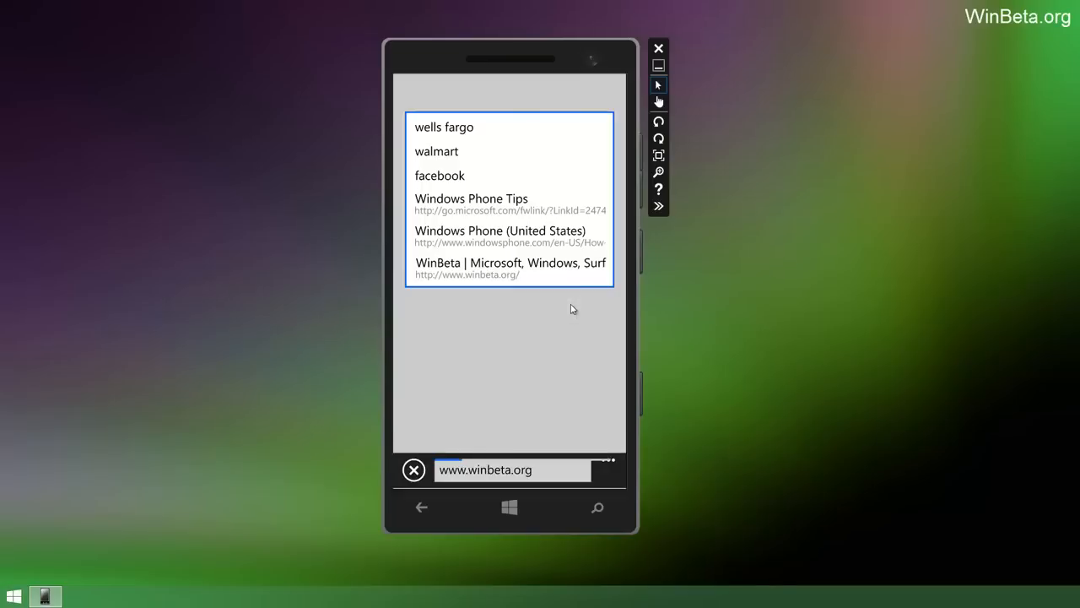
click(510, 268)
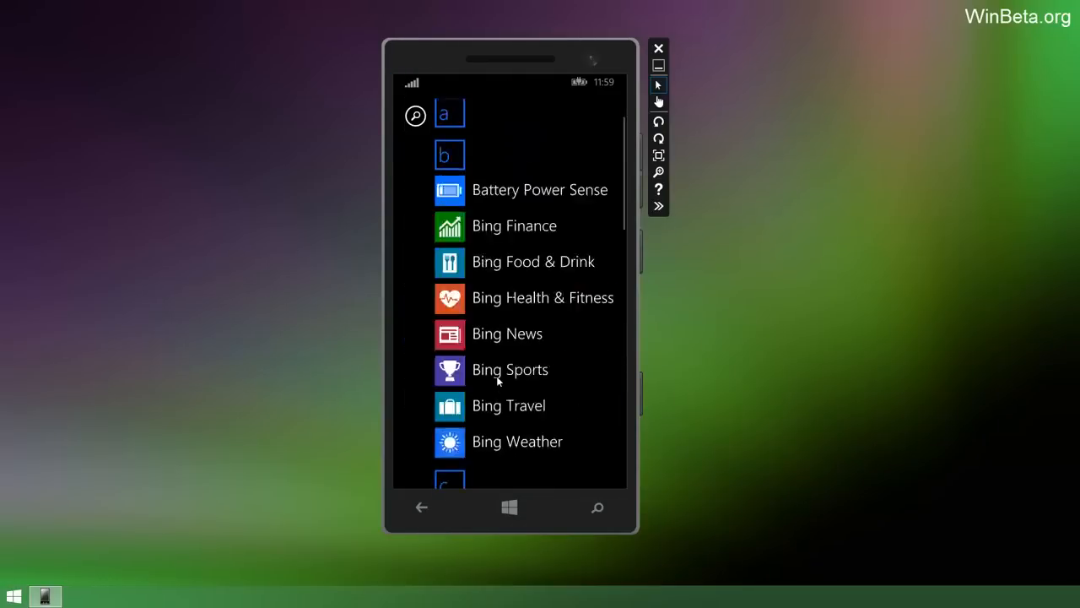
scroll(down, 3)
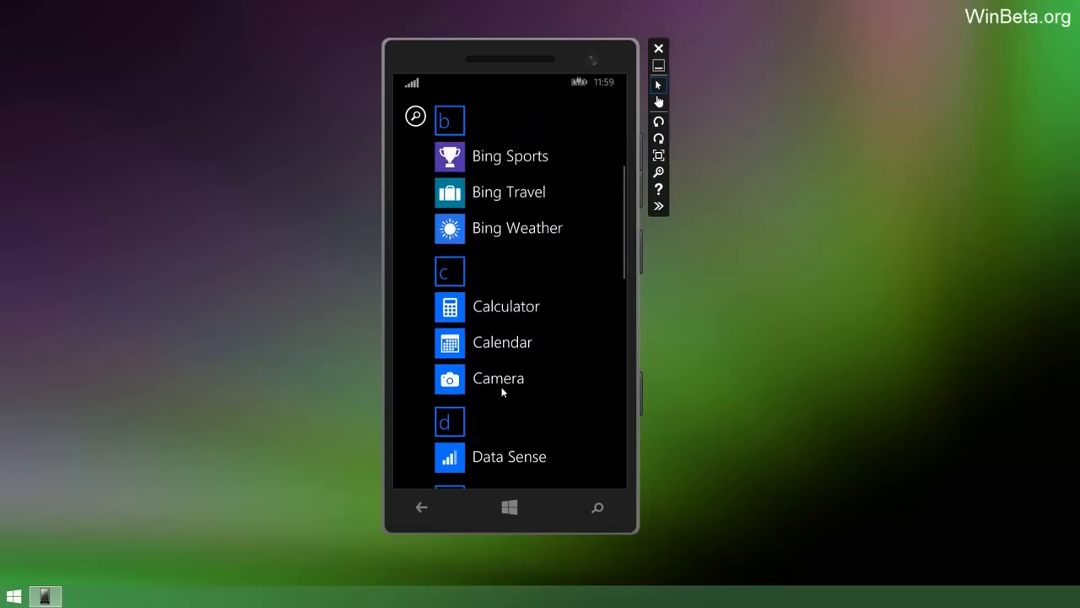
Launch Camera, allow it to use location, and capture a burst of photos.
click(498, 378)
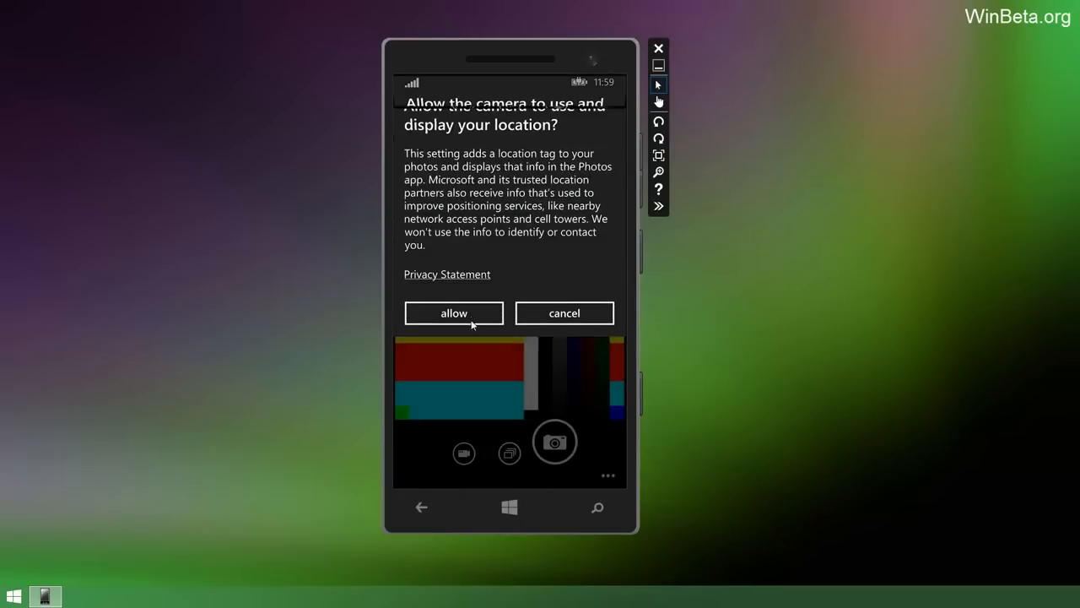
click(452, 312)
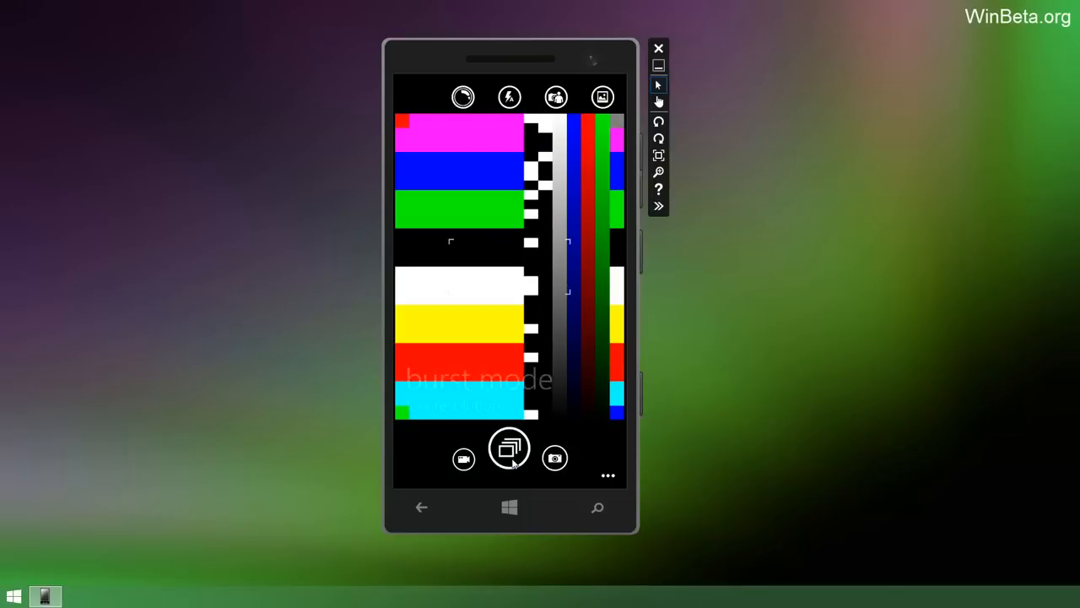
click(510, 448)
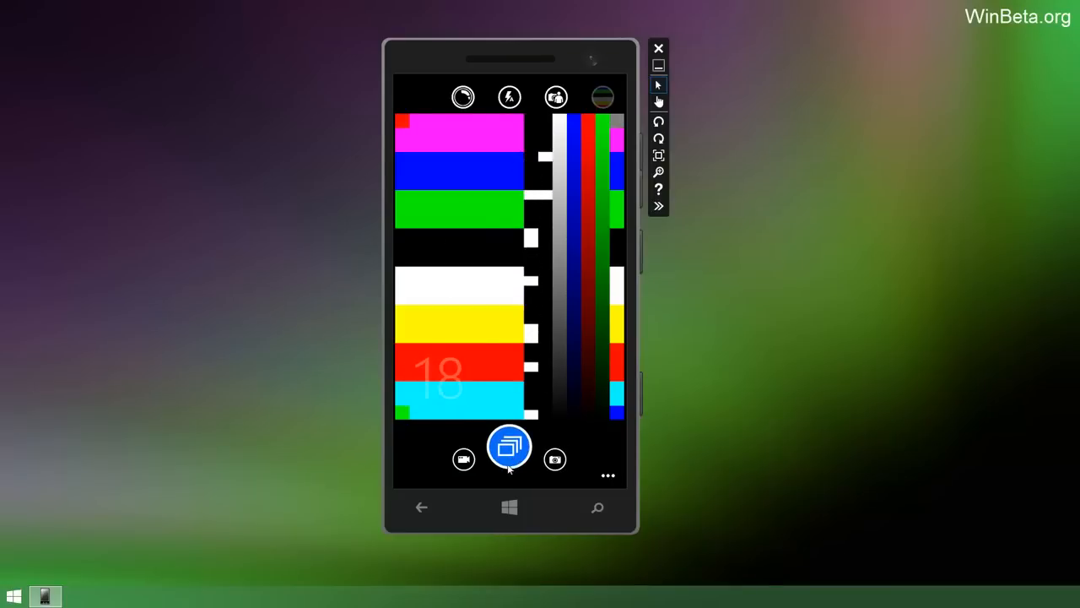
Switch the camera to video mode, show the available lenses, then return to Start.
click(463, 459)
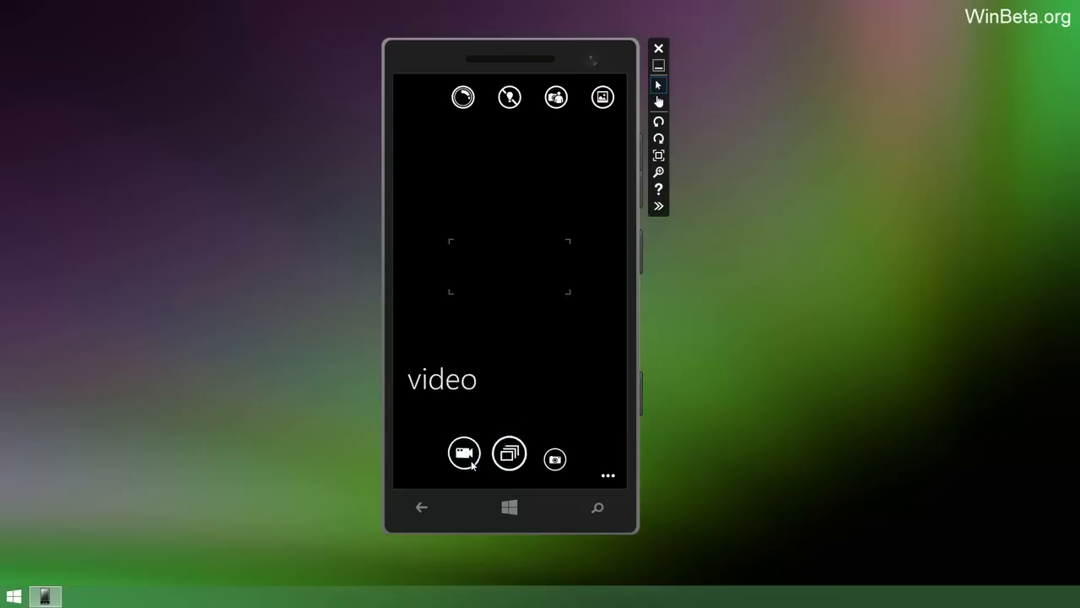
click(463, 453)
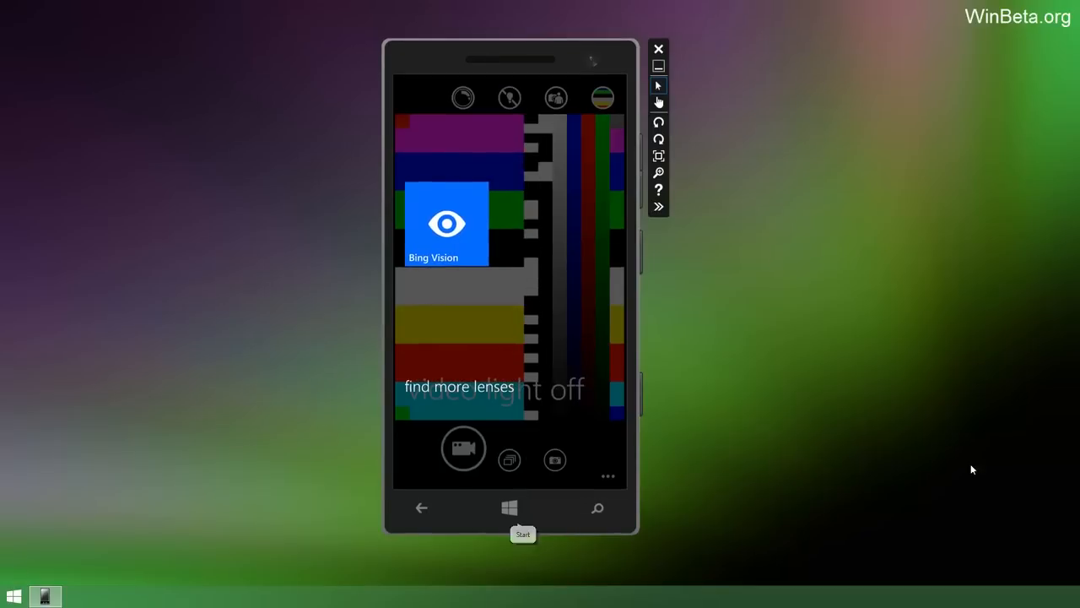
click(510, 506)
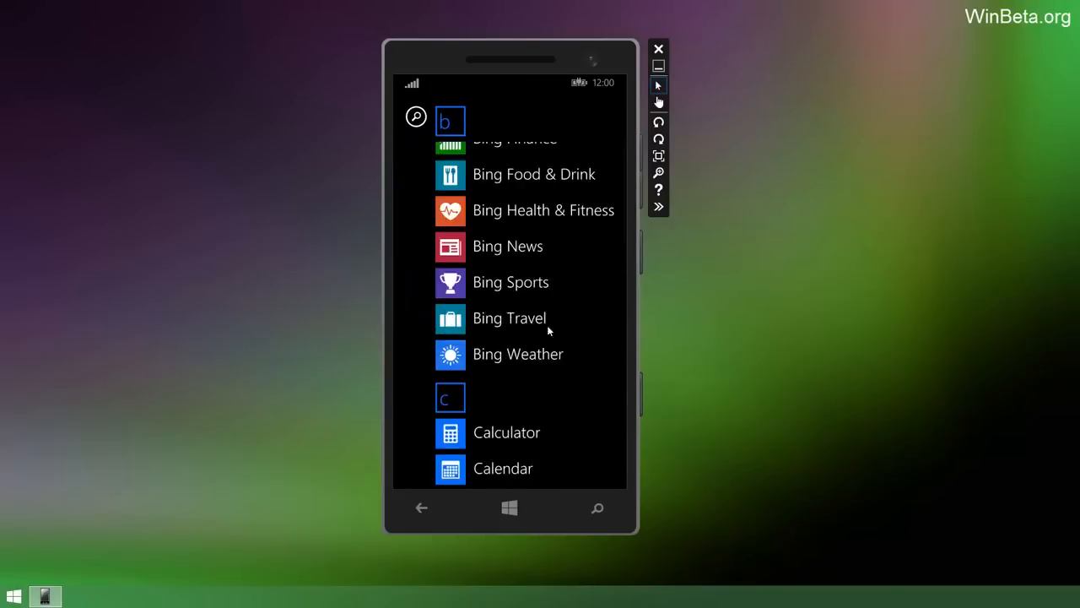
Scroll the All Apps list past Games down to the Settings and Video entries.
scroll(down, 3)
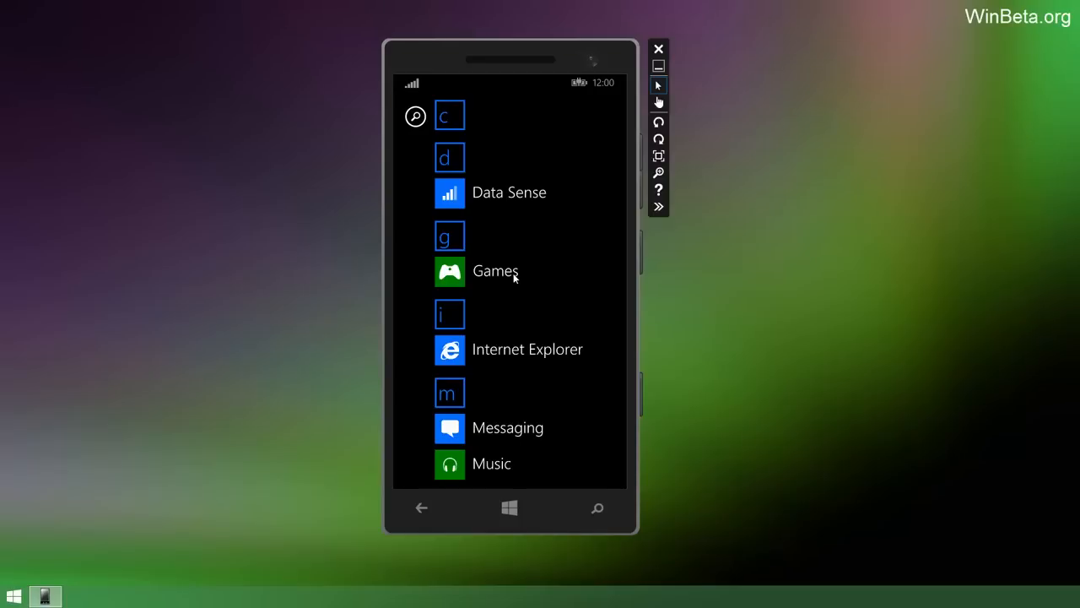
click(497, 270)
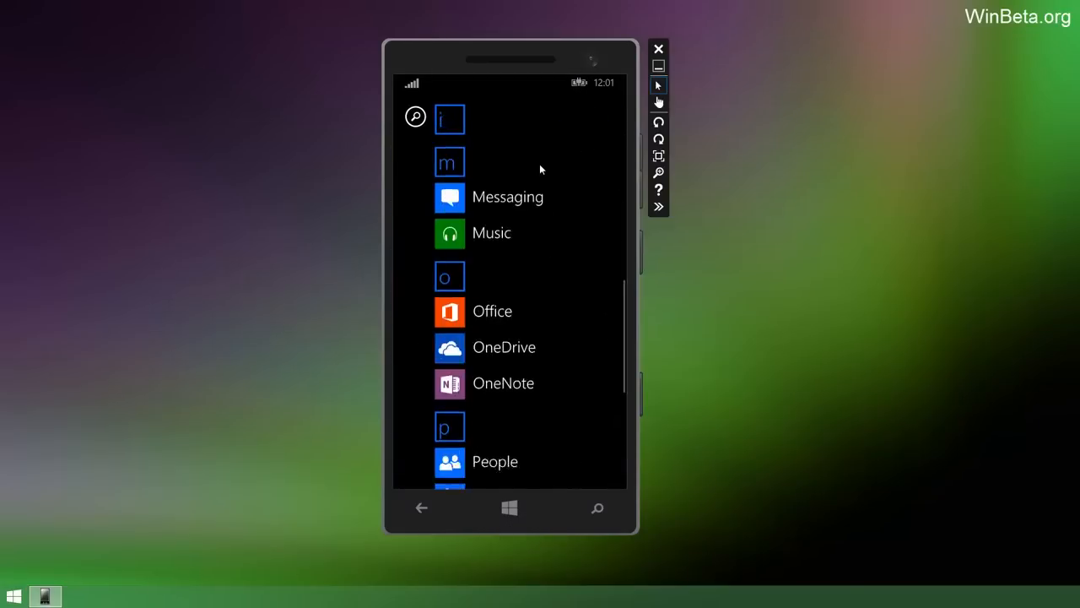
scroll(down, 3)
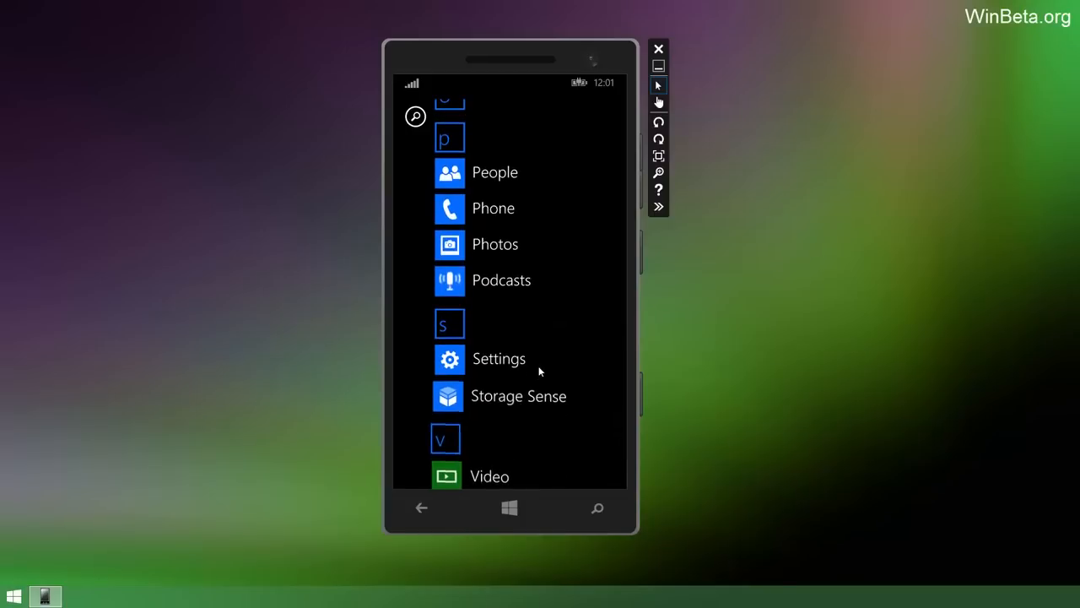
click(498, 358)
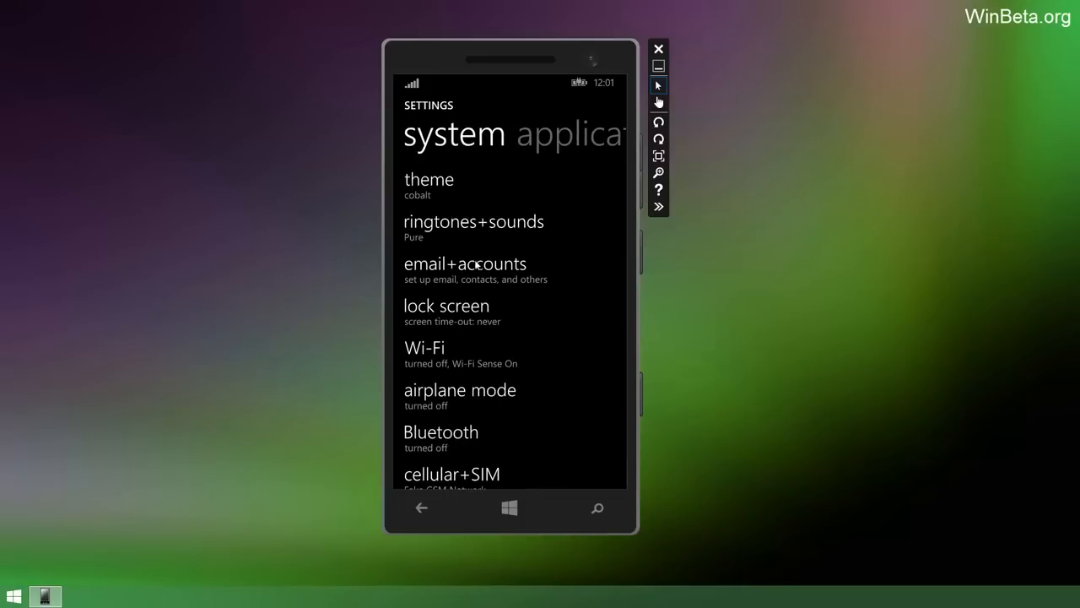
click(466, 263)
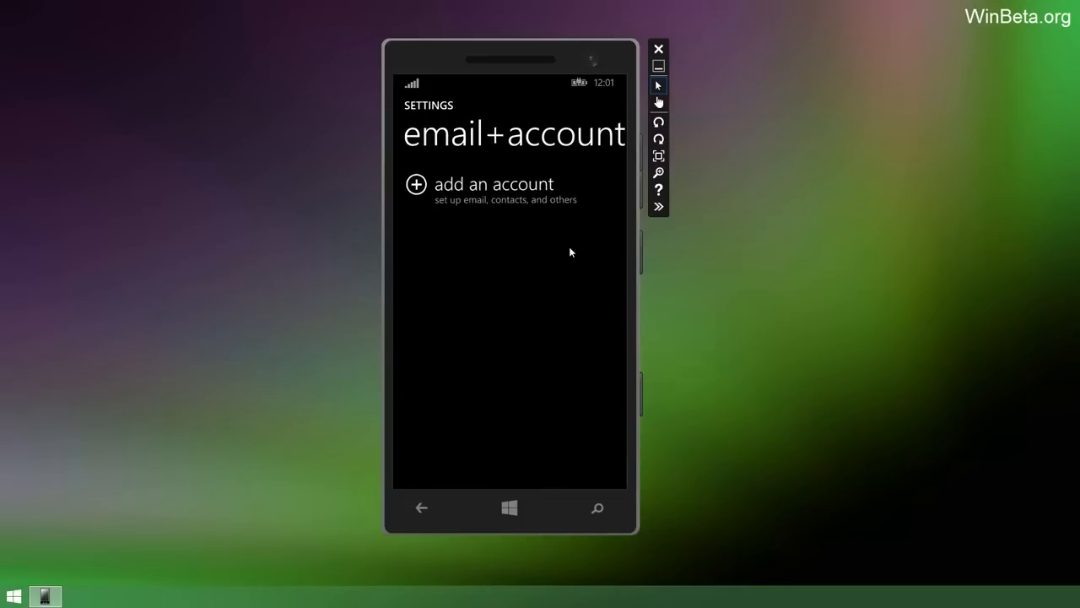
click(493, 184)
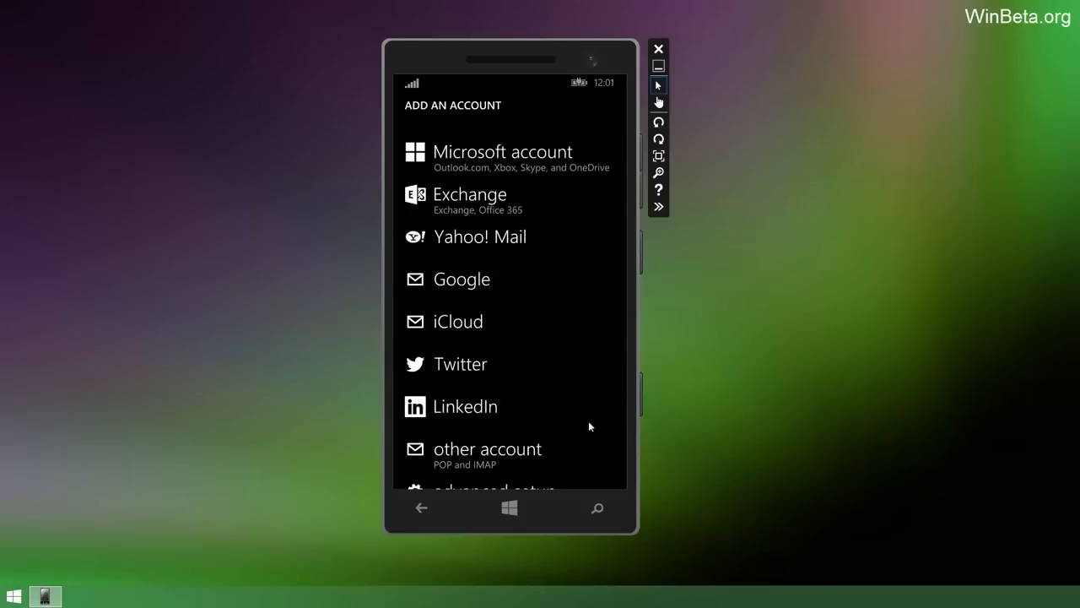
scroll(down, 3)
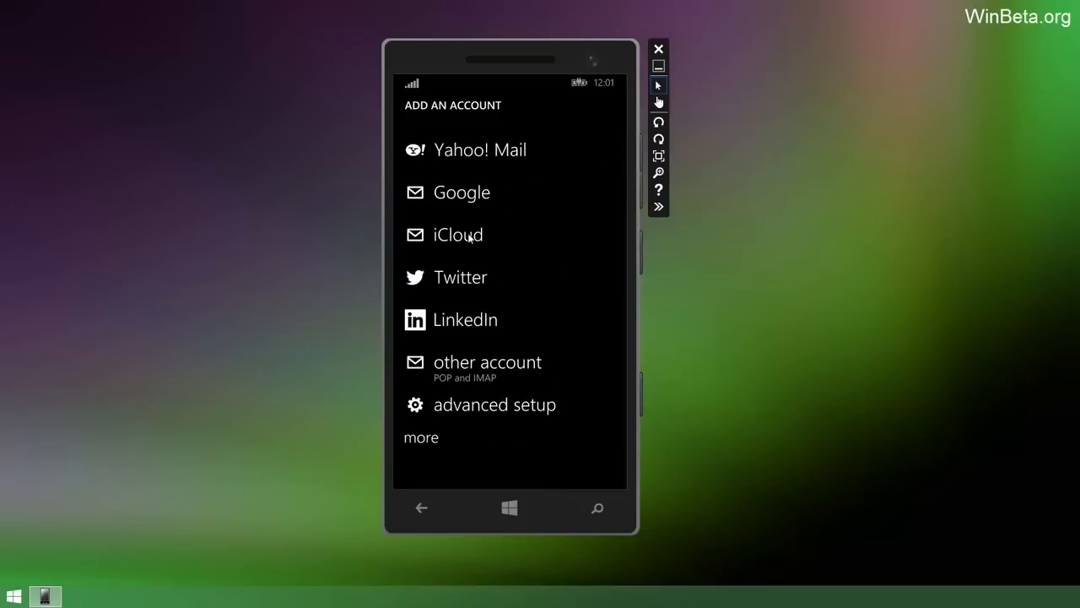
scroll(down, 3)
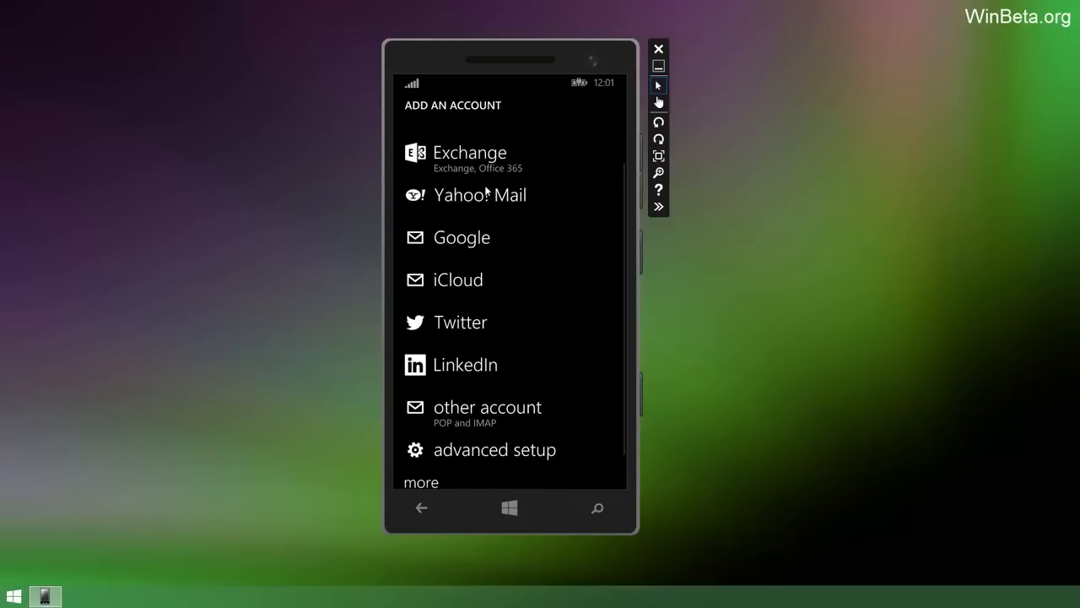
scroll(down, 3)
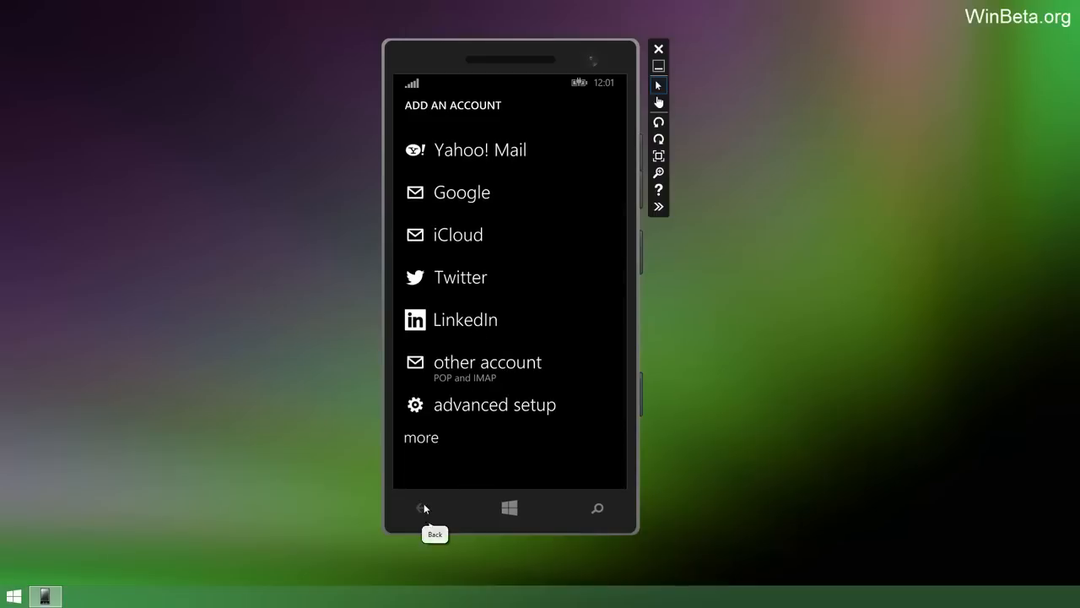
click(422, 509)
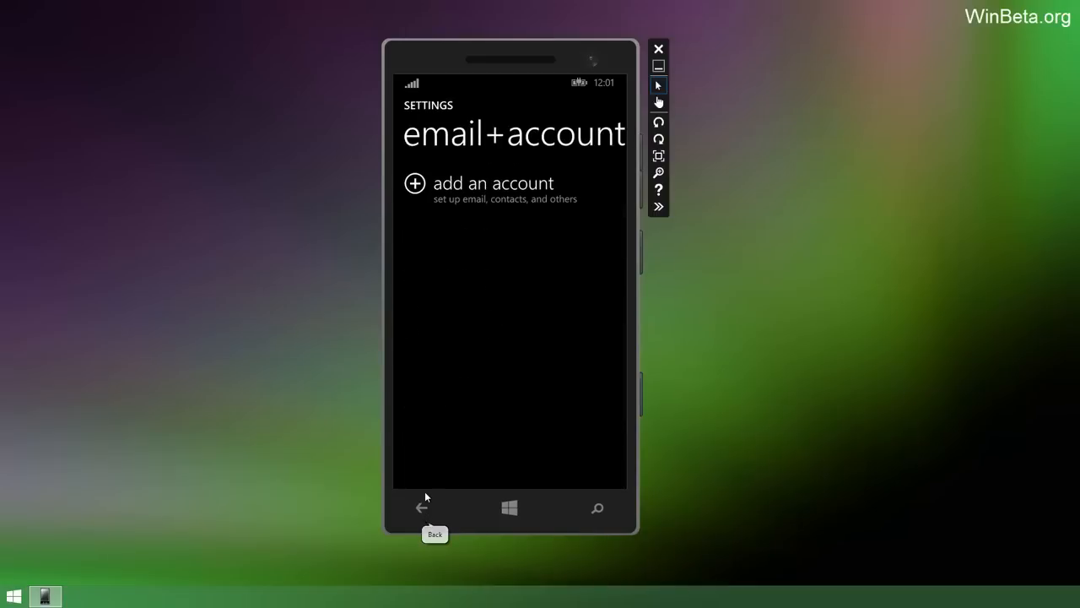
click(422, 509)
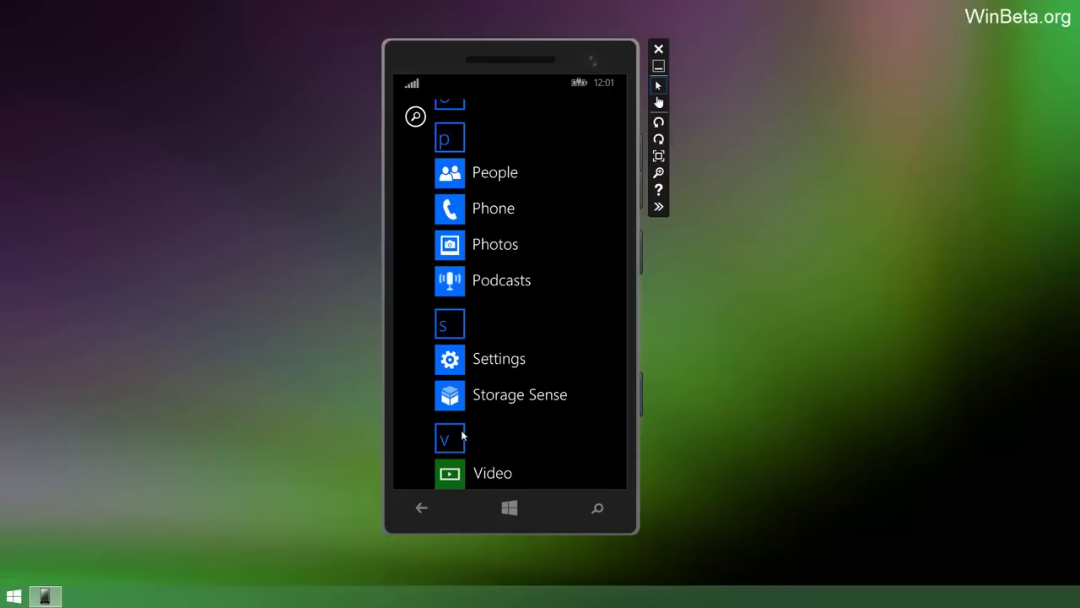
View Storage Sense's 4.89 GB phone usage and the 'Store new … on my phone' locations.
click(520, 395)
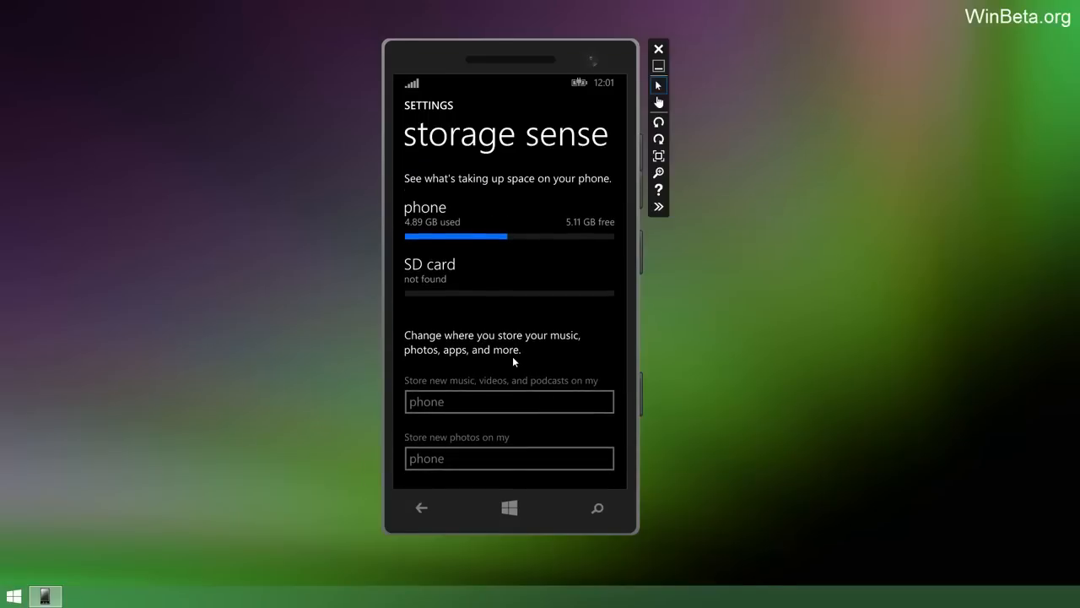
mouse_move(507, 345)
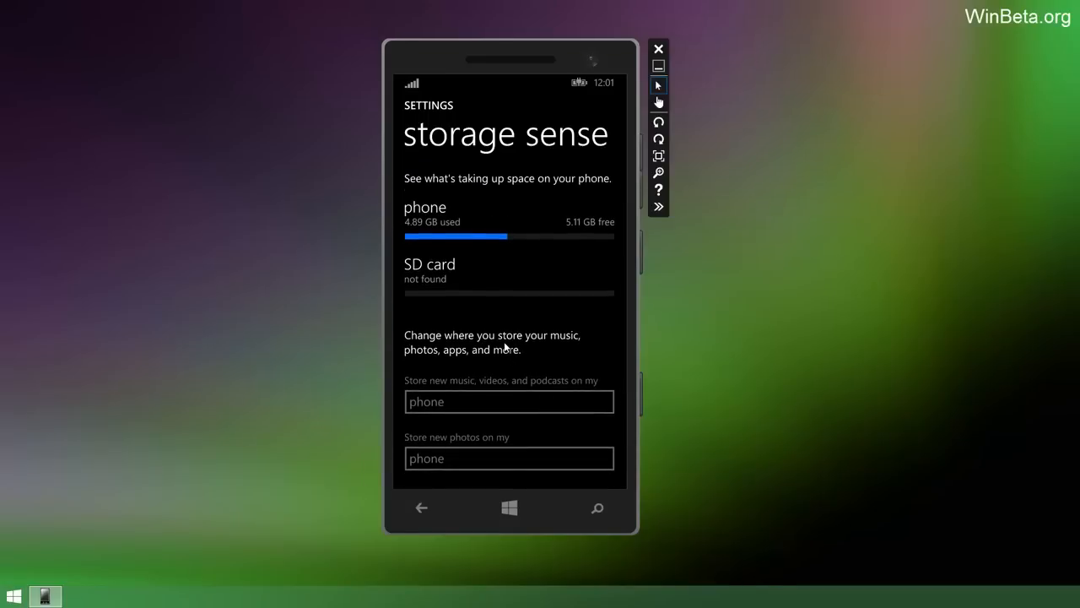
mouse_move(510, 345)
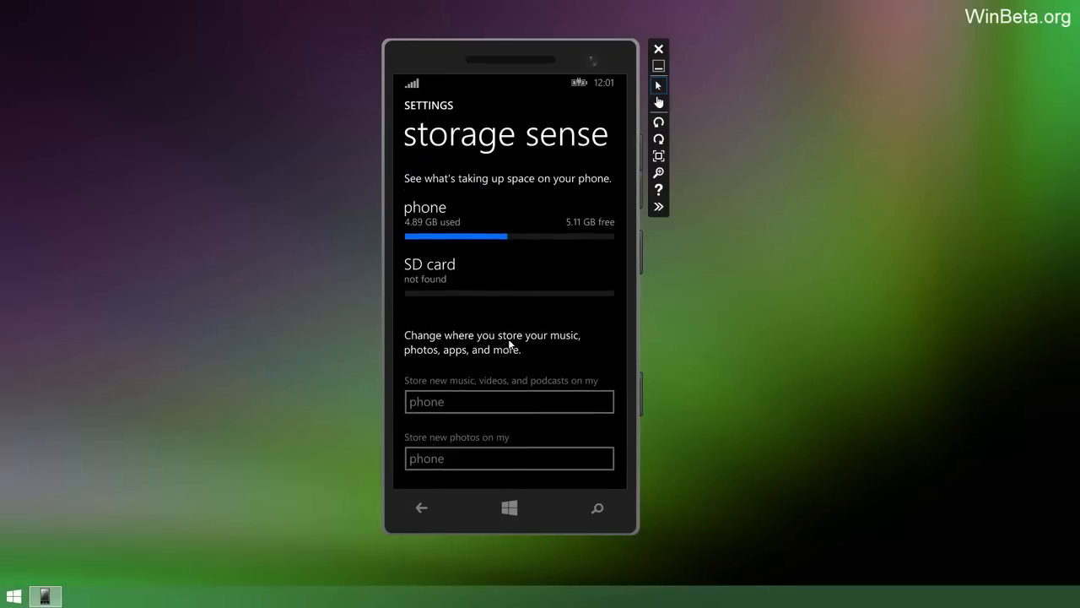
scroll(down, 3)
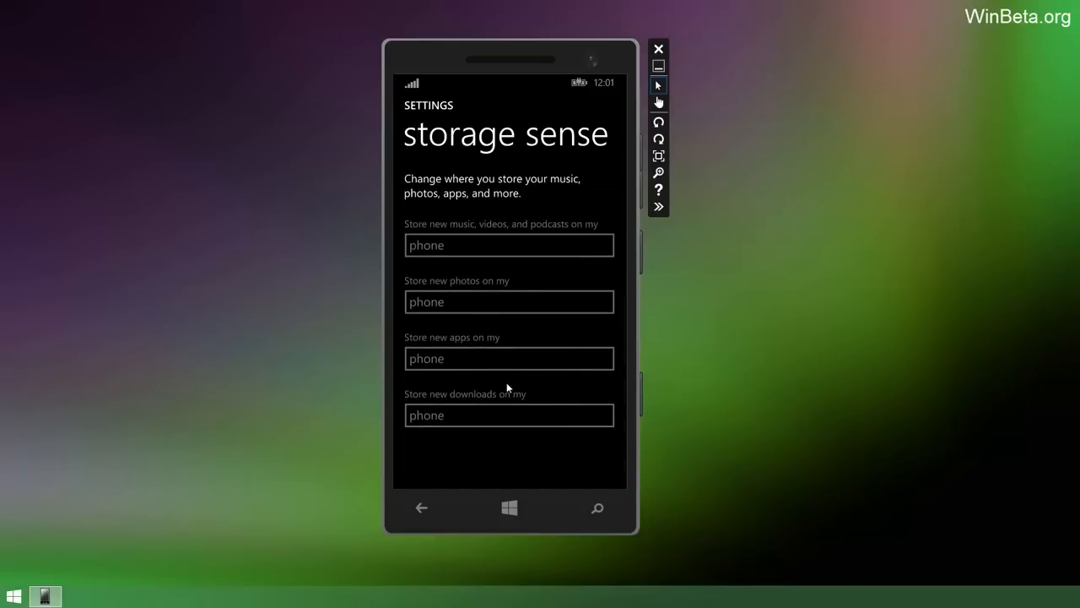
mouse_move(449, 354)
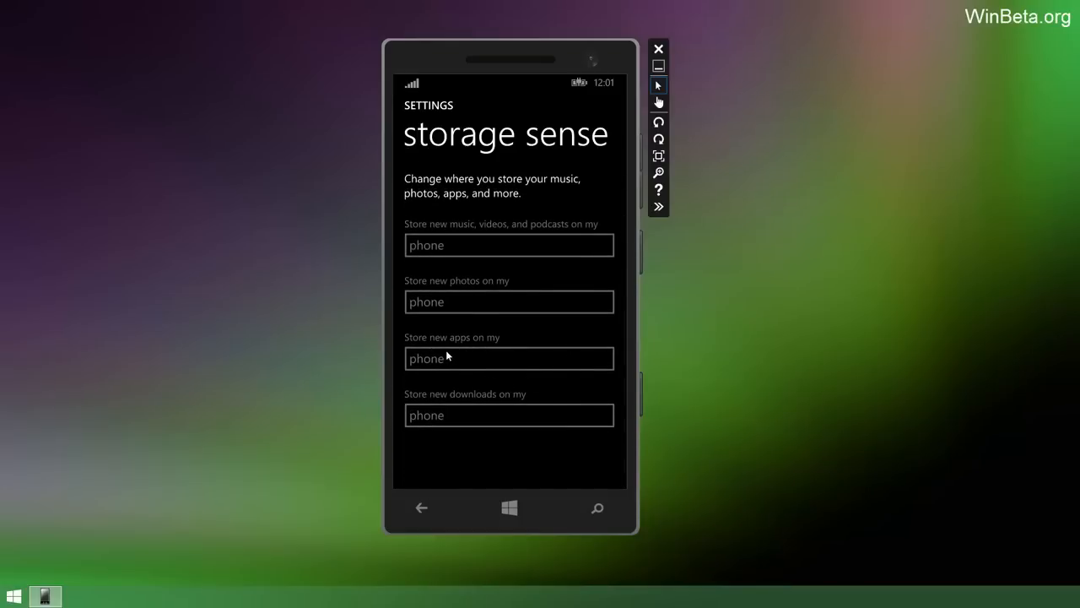
mouse_move(459, 368)
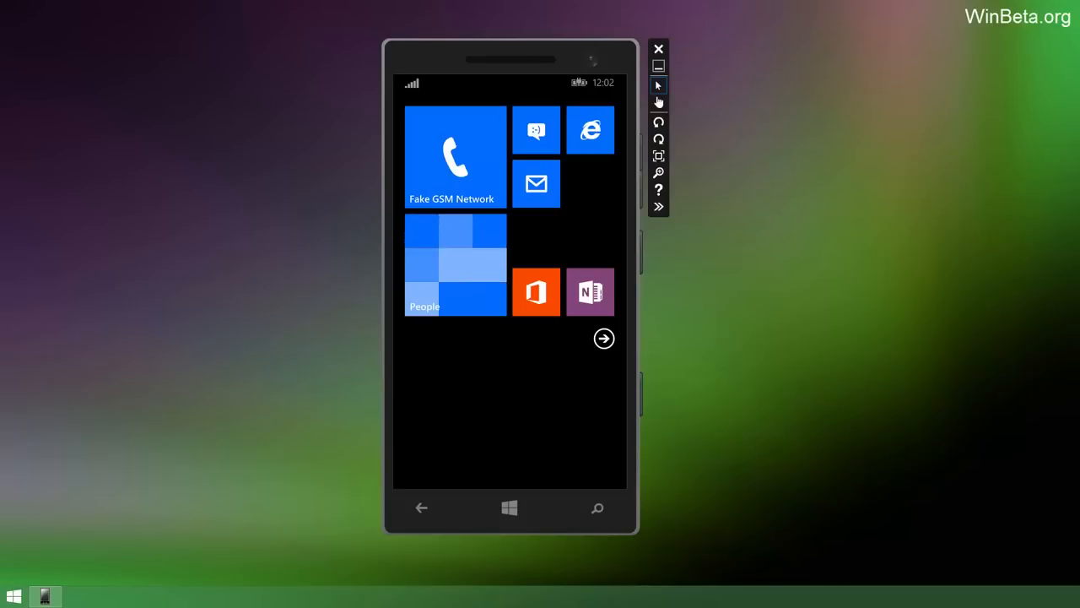
mouse_move(473, 373)
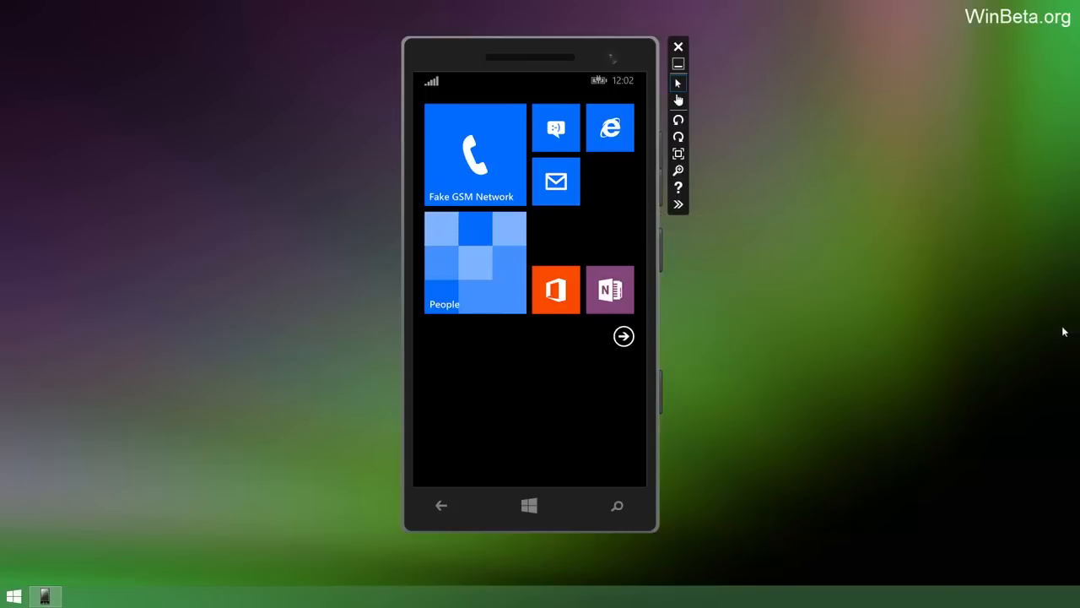
click(623, 335)
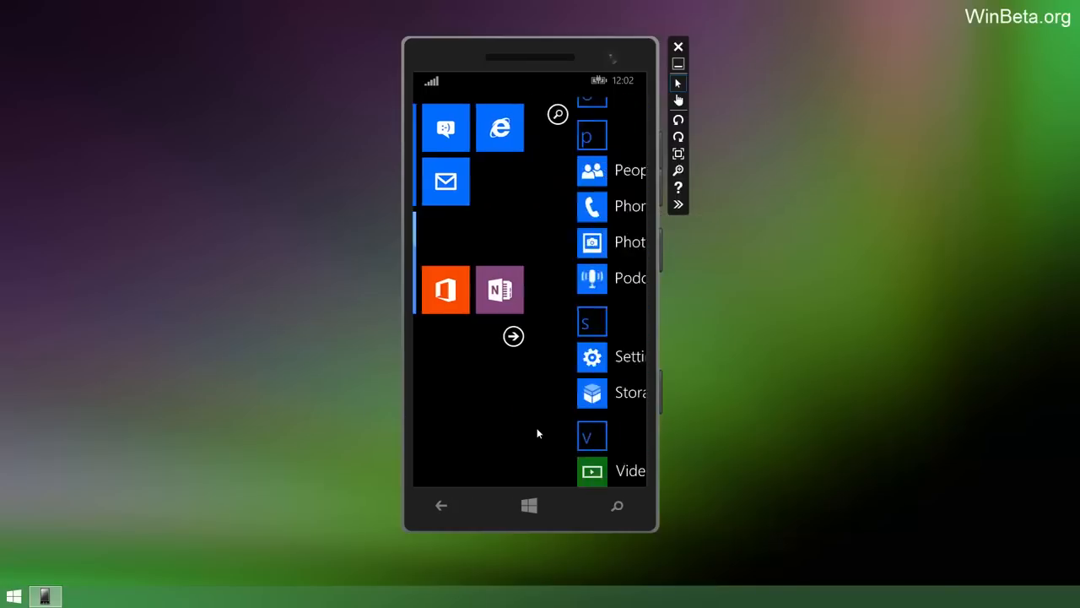
scroll(down, 3)
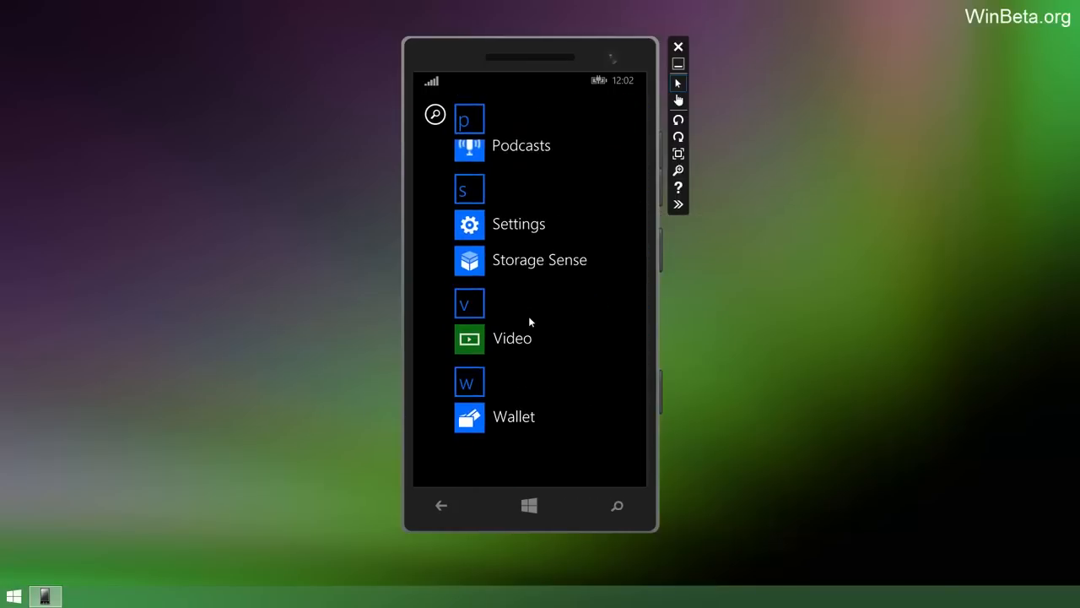
mouse_move(554, 354)
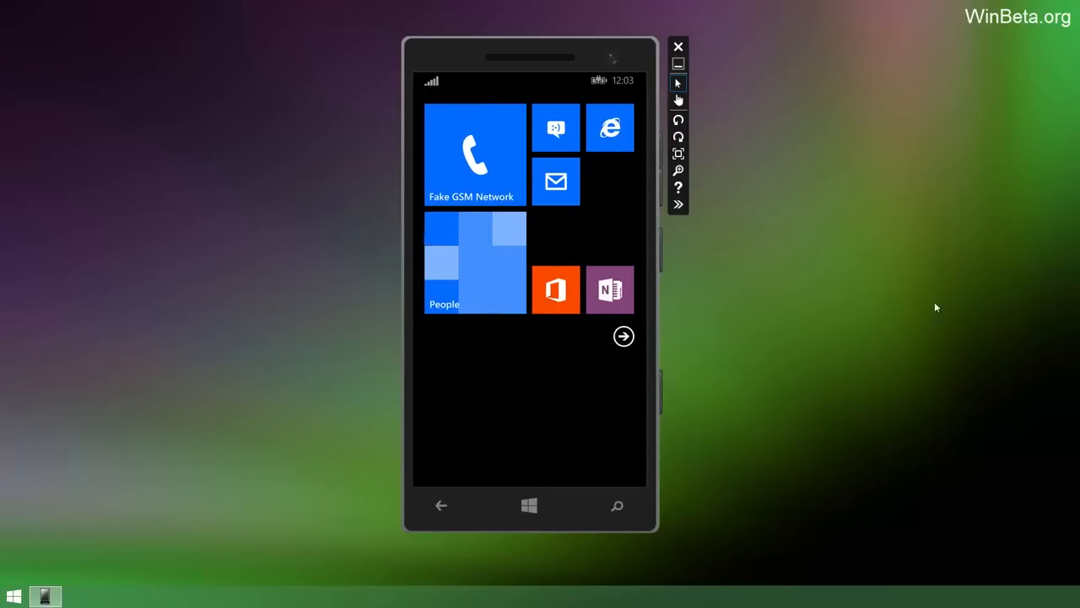
mouse_move(608, 415)
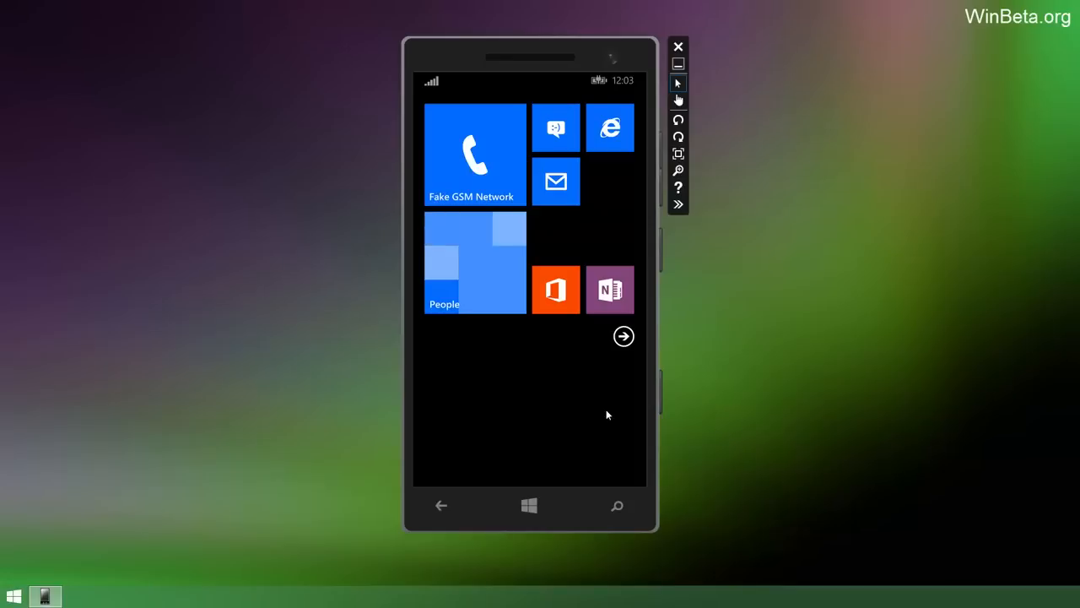
Launch OneDrive from the All Apps list and cancel the Microsoft account sign-in prompt.
click(625, 336)
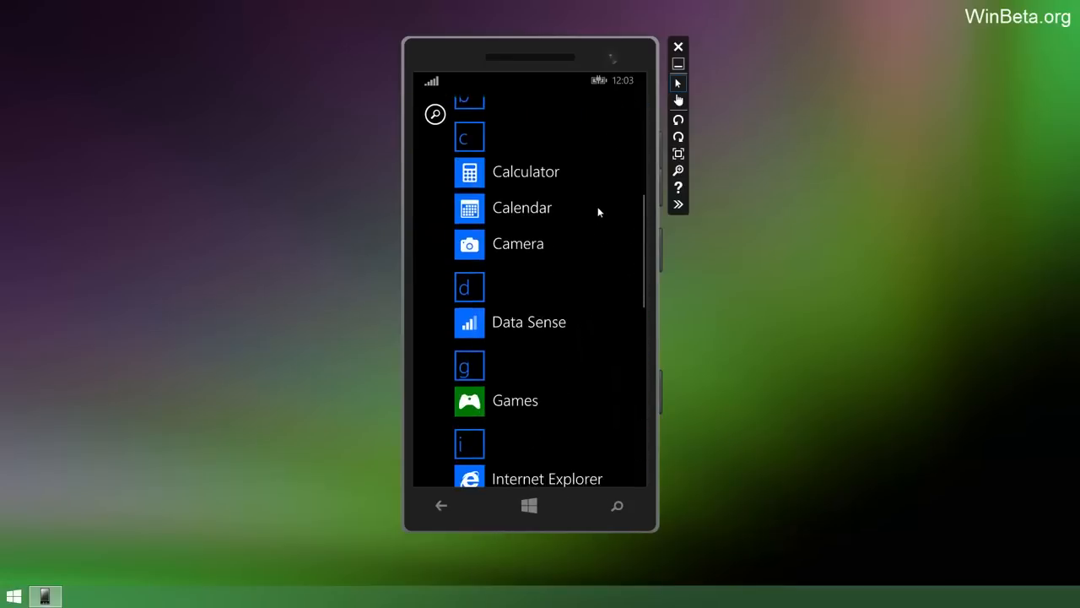
scroll(down, 3)
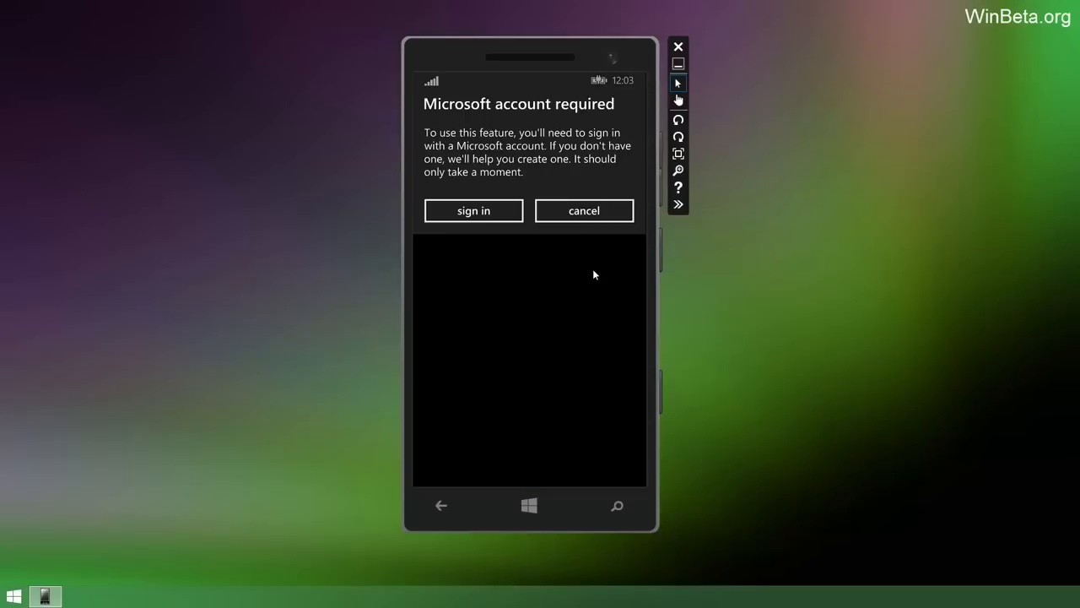
click(584, 209)
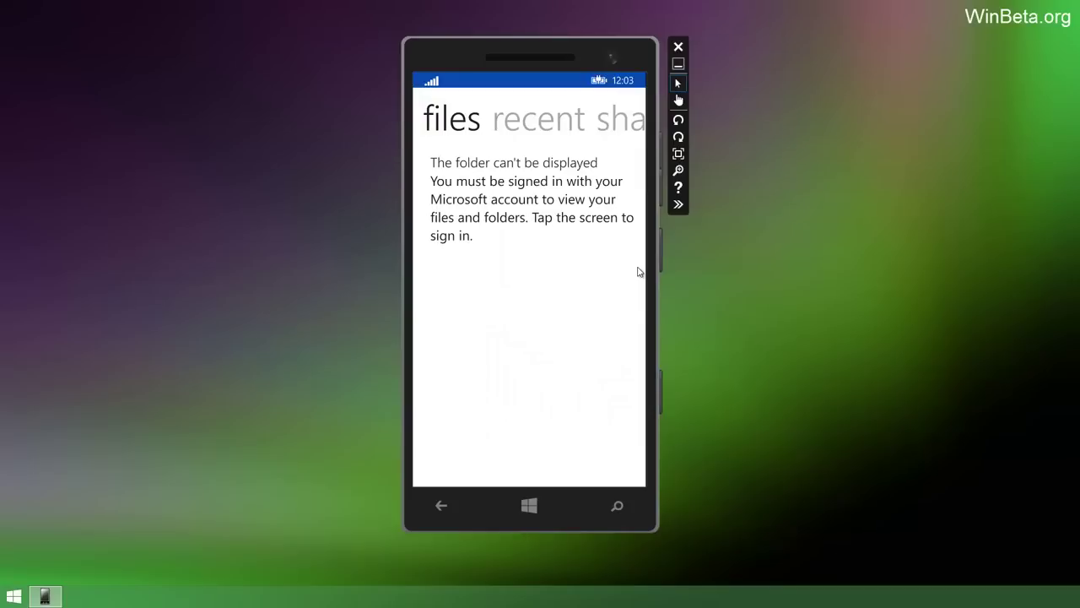
mouse_move(549, 307)
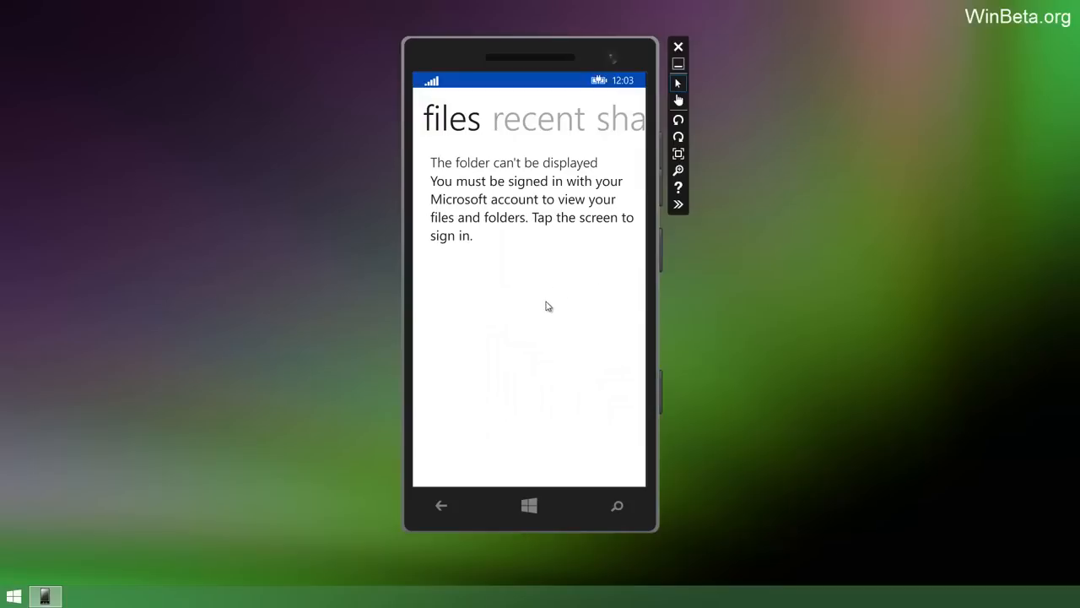
mouse_move(547, 310)
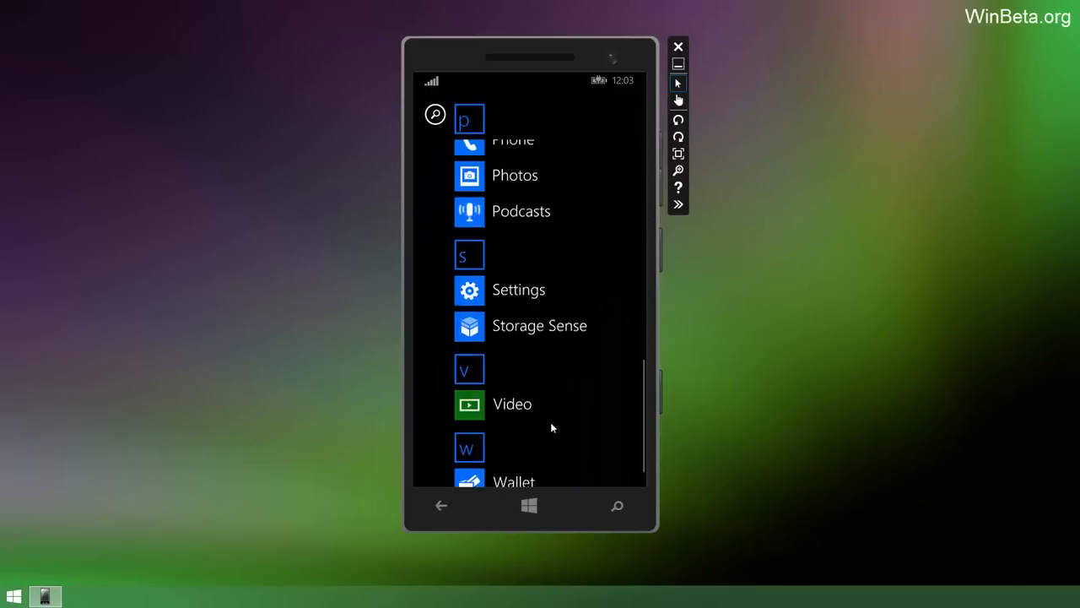
Browse the pictures in Photos, return to Start, then wake the phone to the 12:04 lock screen.
click(515, 173)
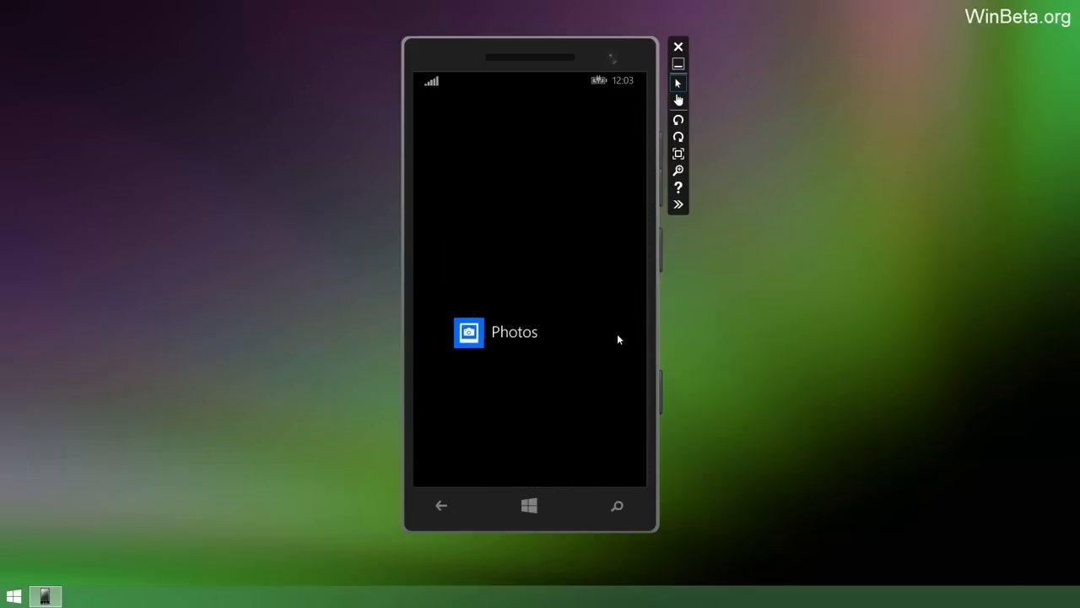
click(494, 331)
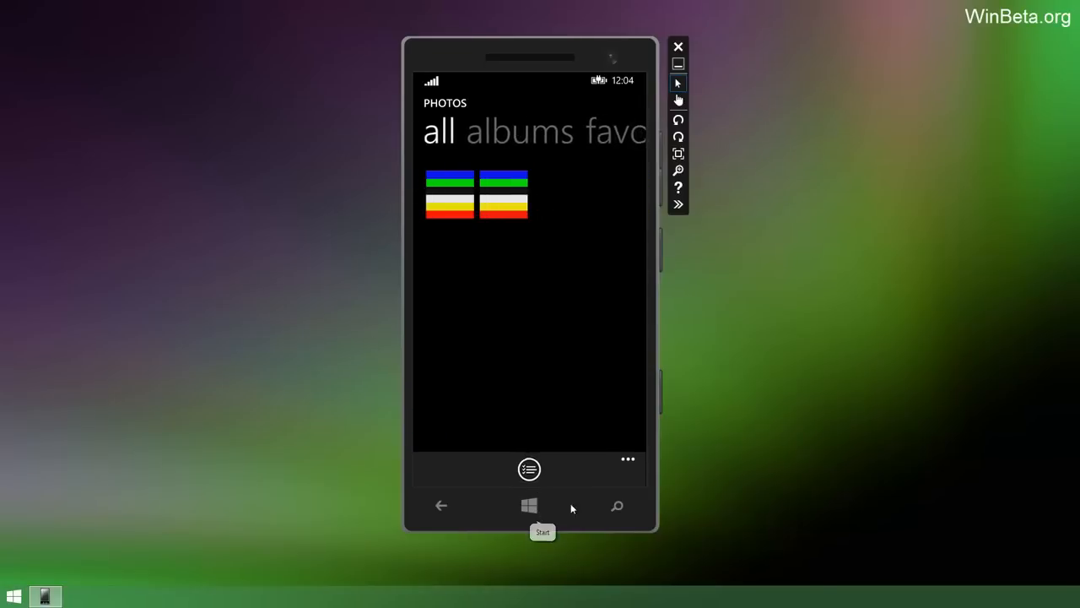
click(530, 506)
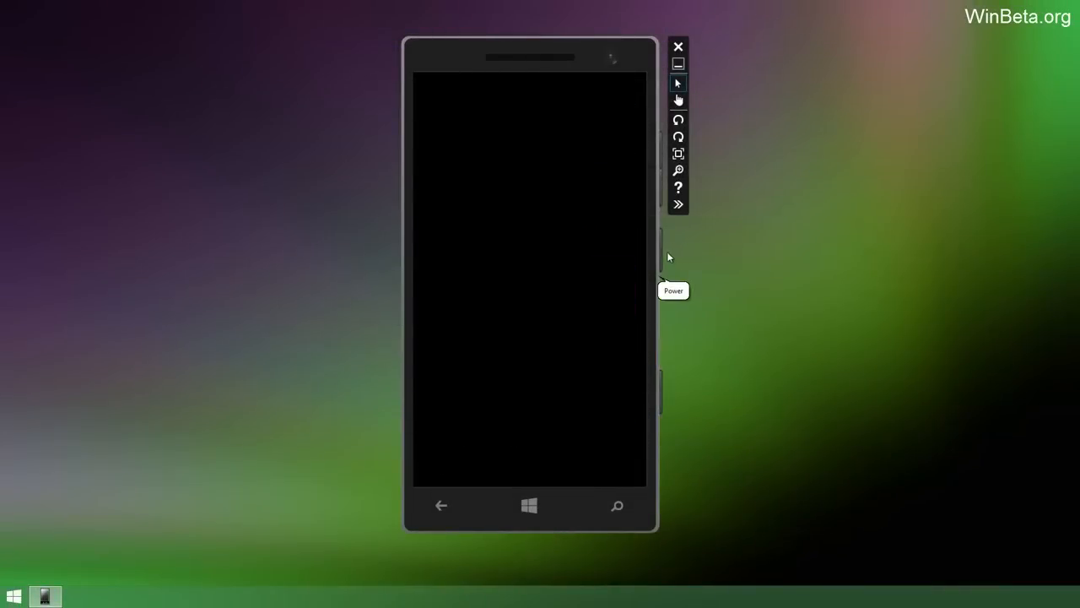
click(660, 250)
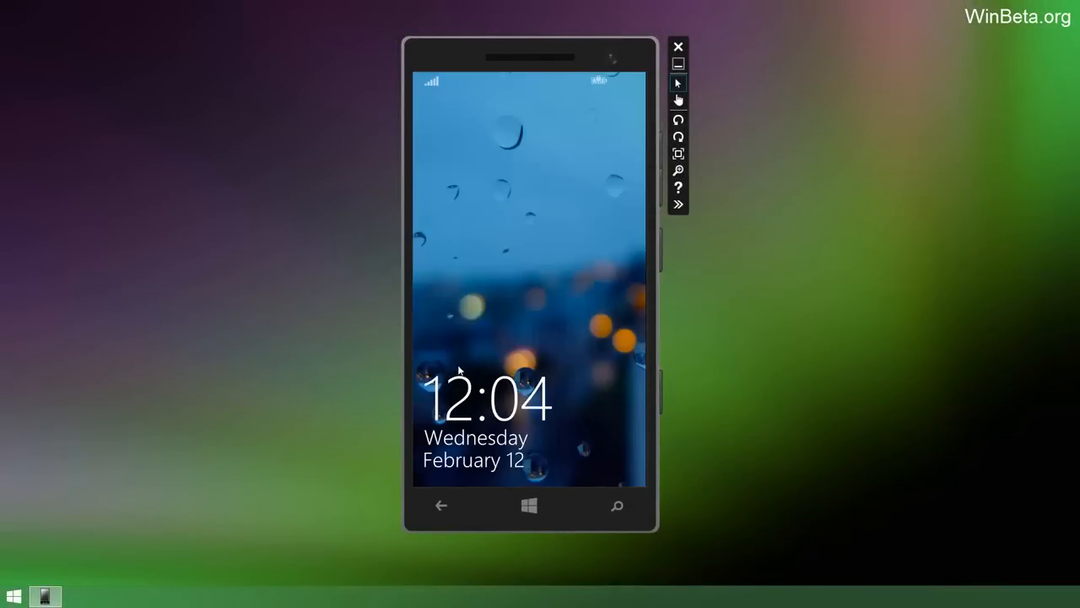